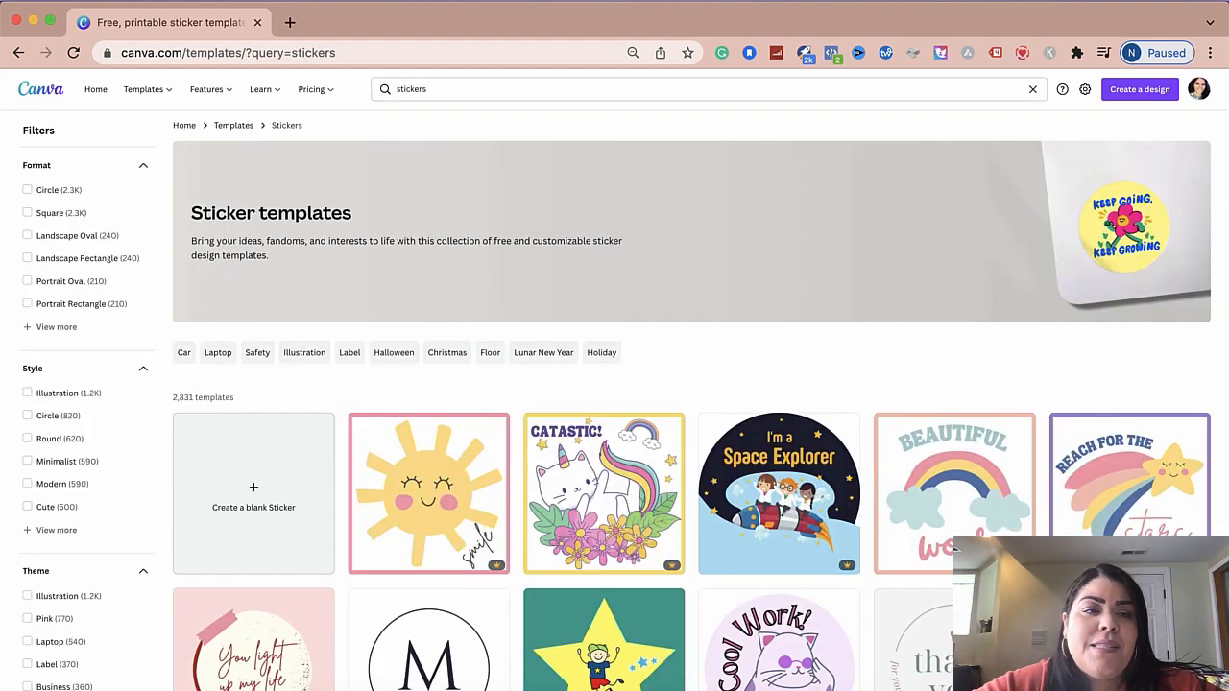
- Scroll the Filters sidebar and expand the Format list to show Bumper Sticker (Landscape)
scroll("down", 3)
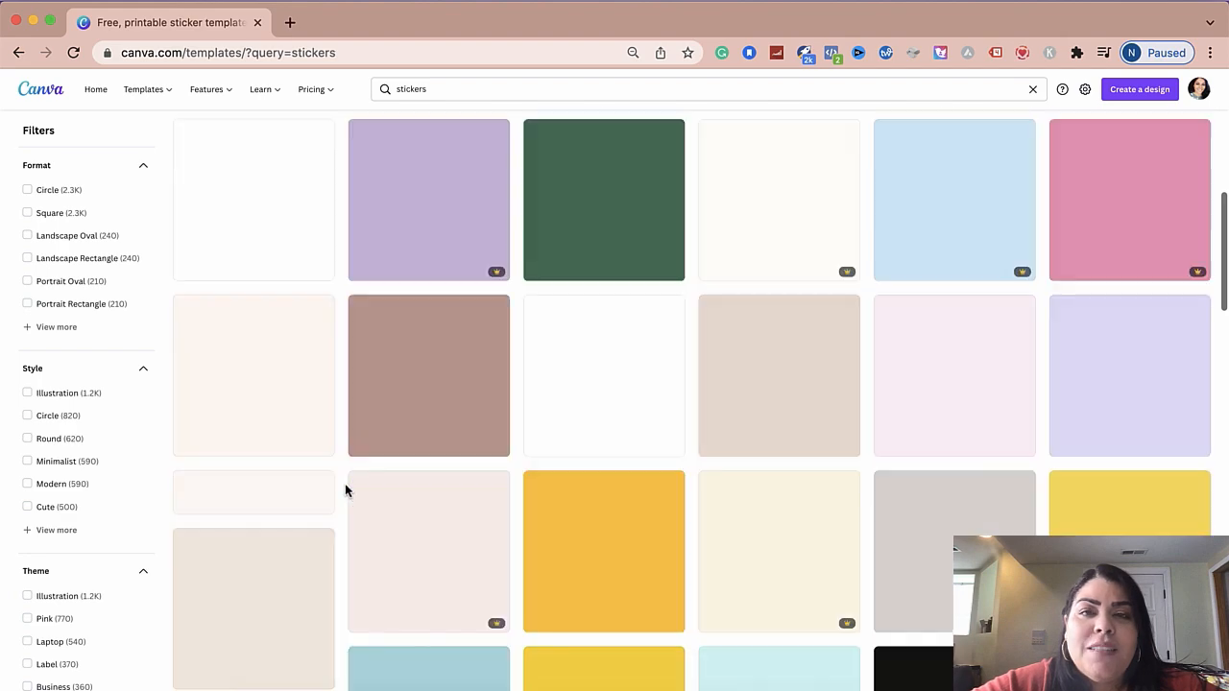
scroll("down", 3)
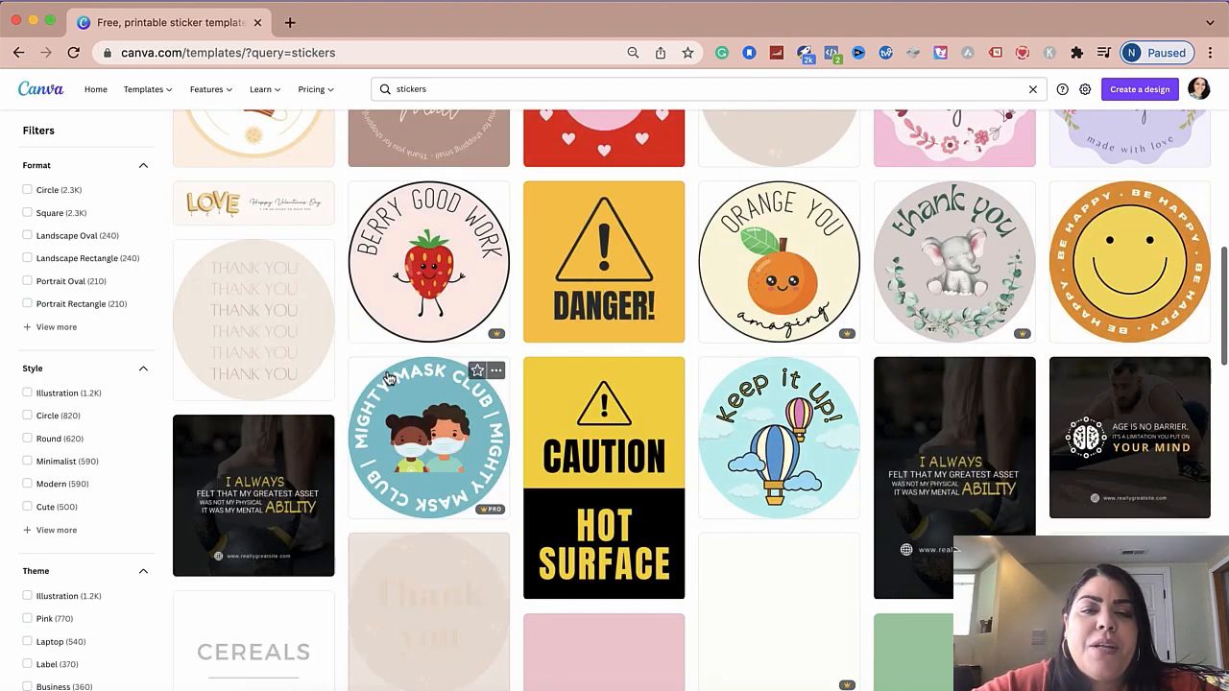
scroll("down", 3)
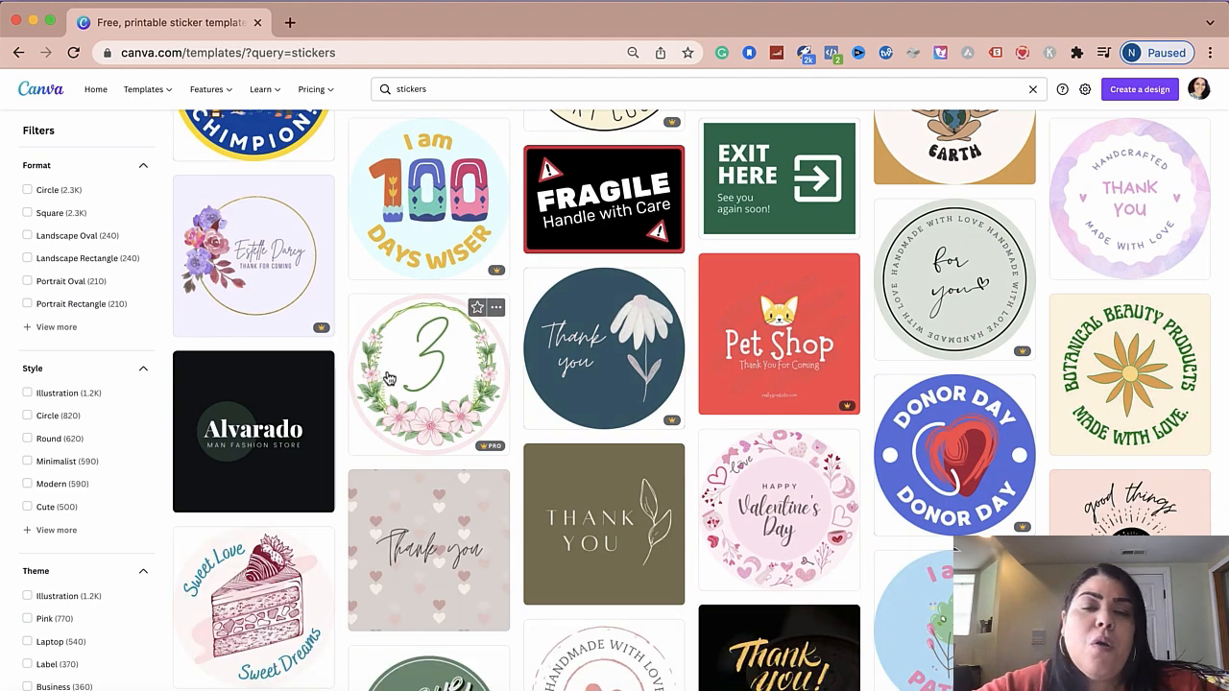
scroll("down", 3)
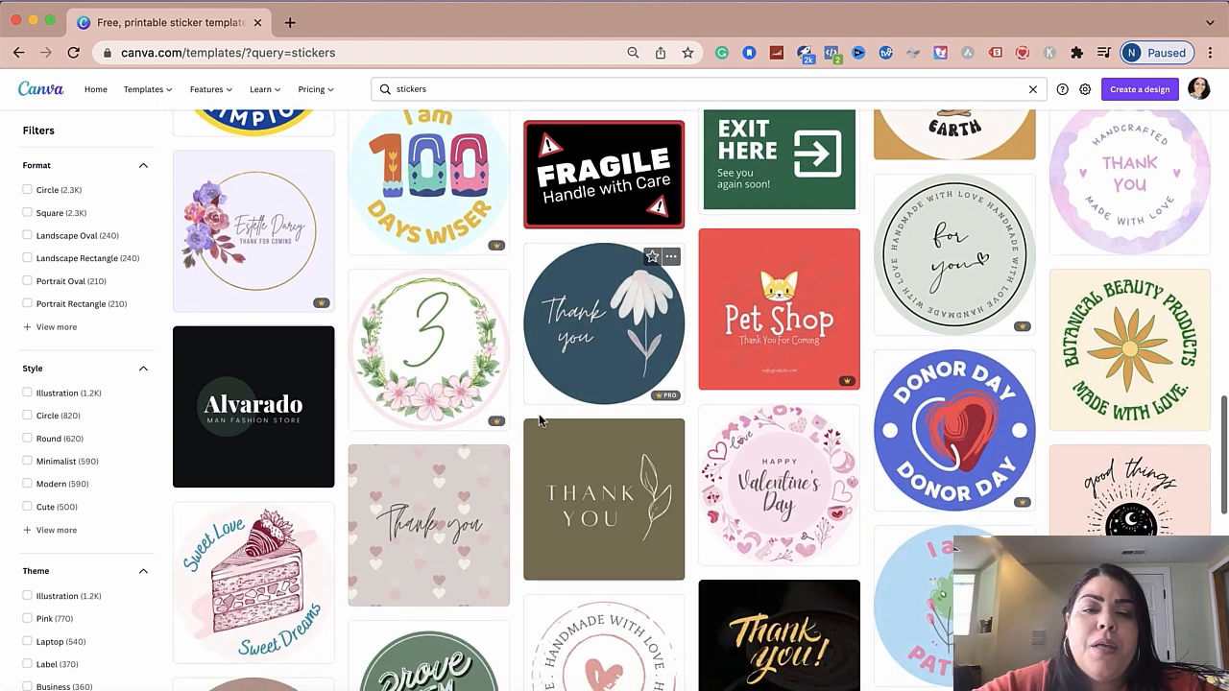
scroll("down", 3)
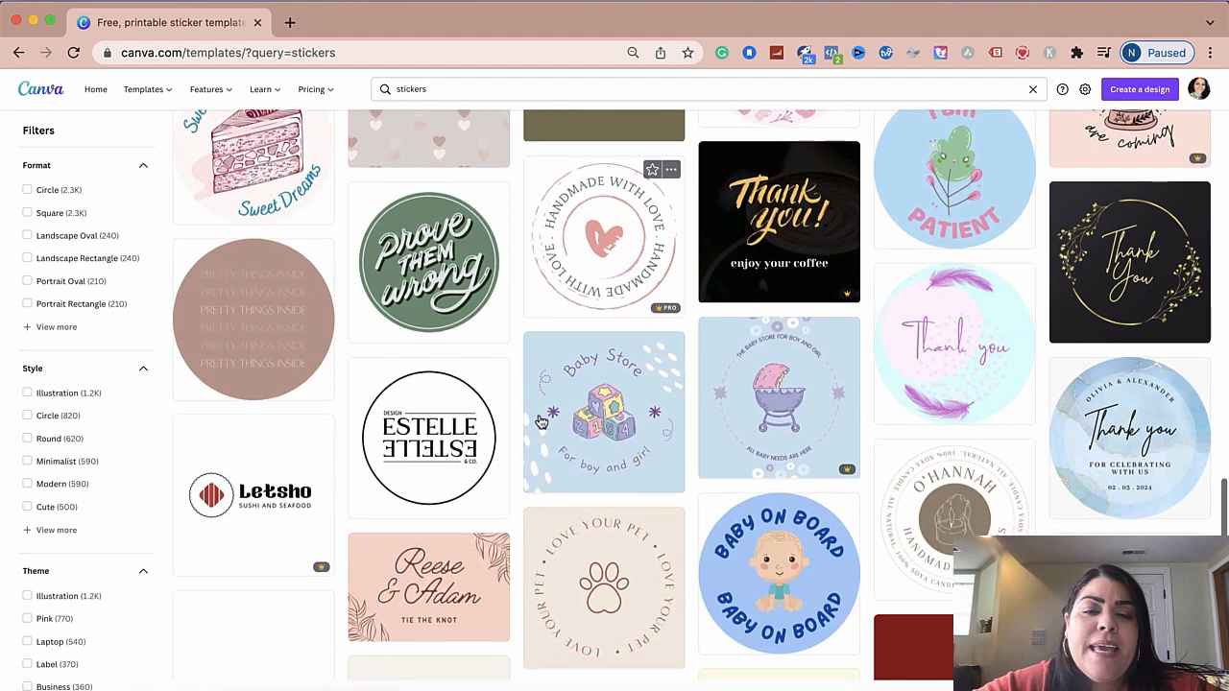
scroll("down", 3)
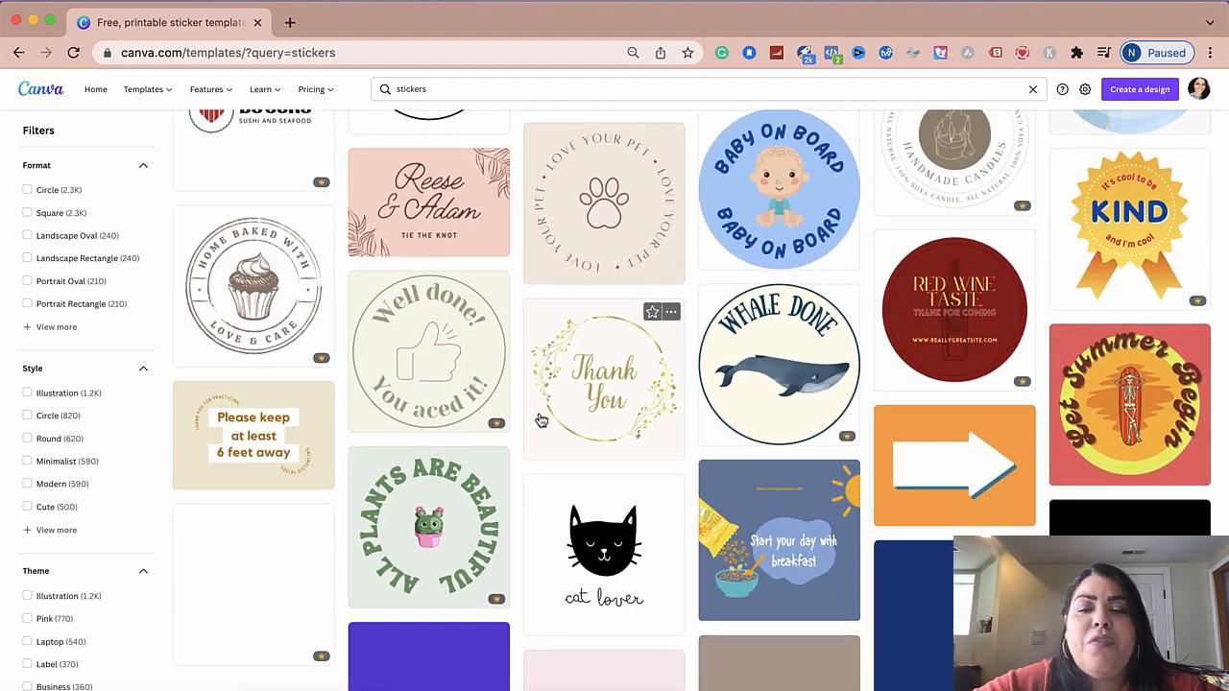
scroll("down", 3)
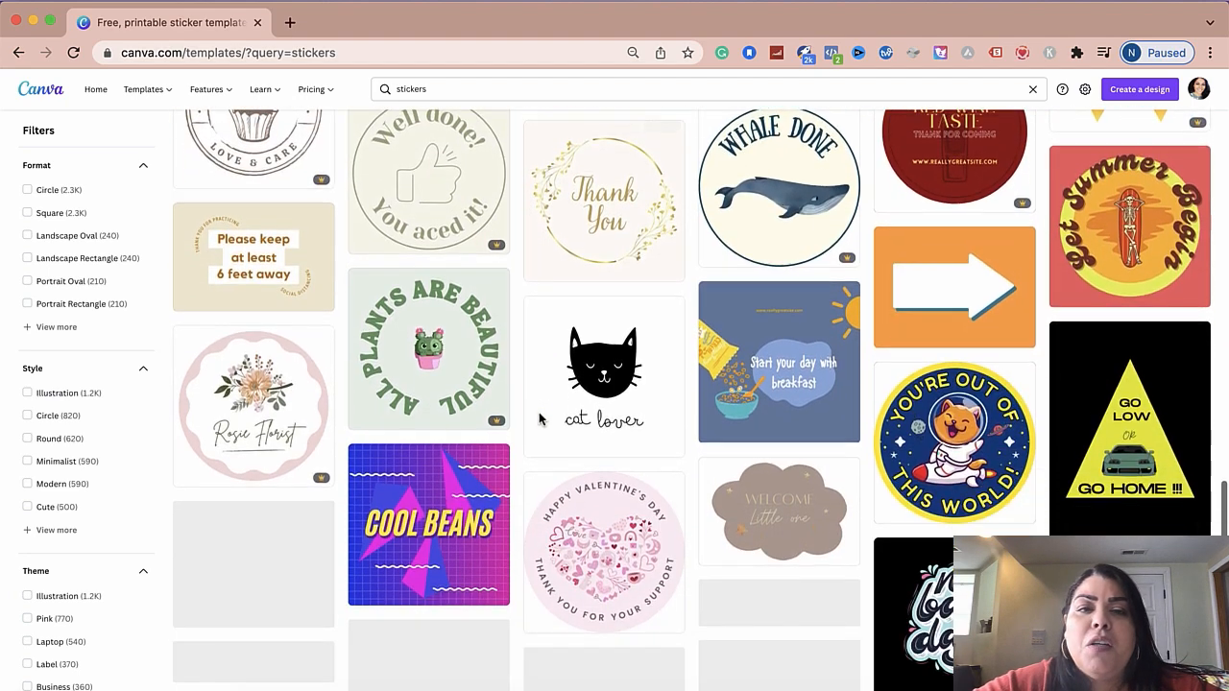
scroll("down", 3)
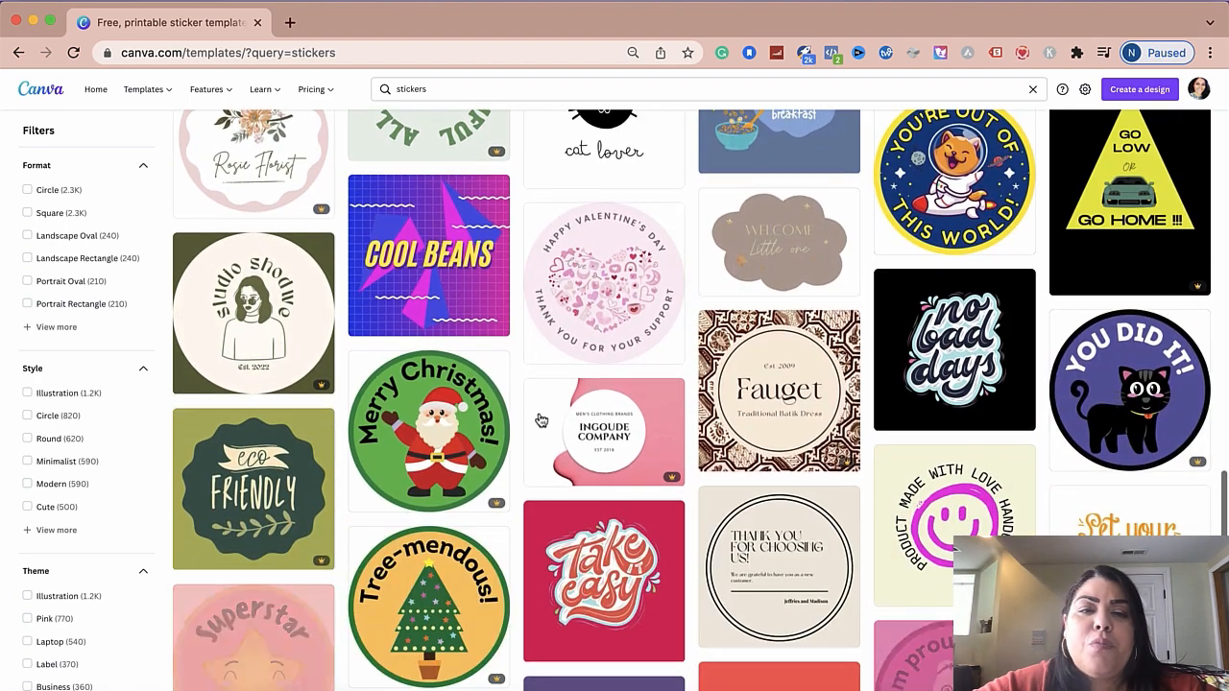
scroll("down", 3)
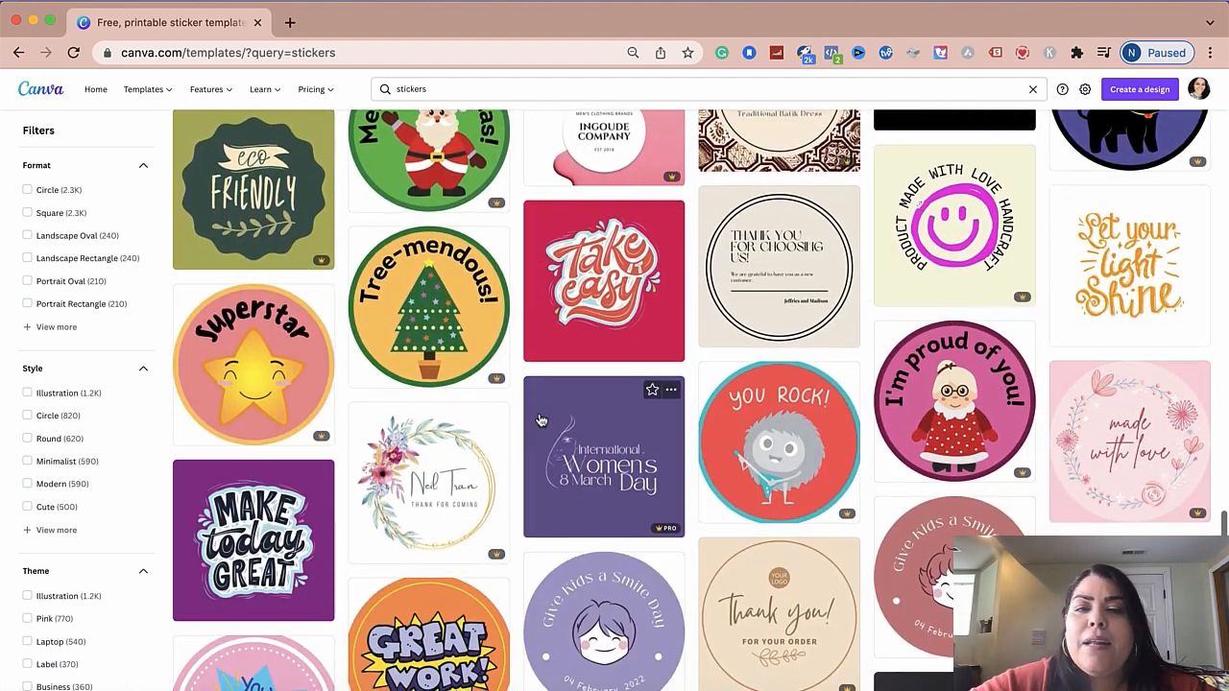
scroll("down", 3)
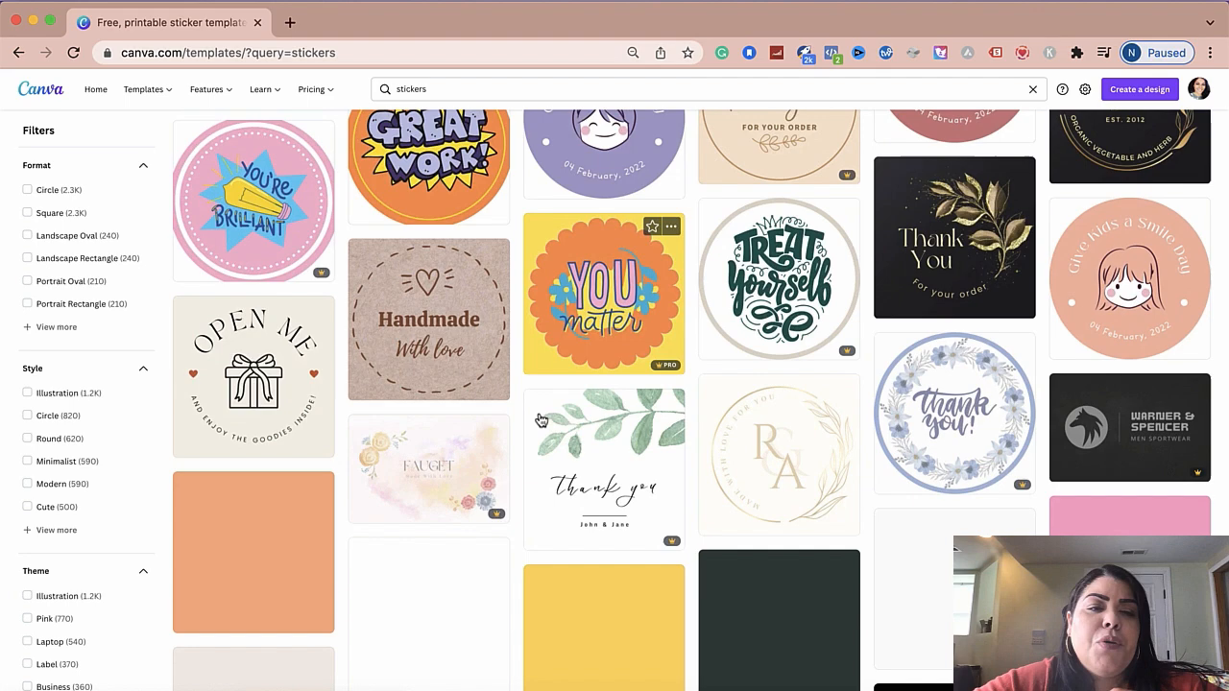
scroll("down", 3)
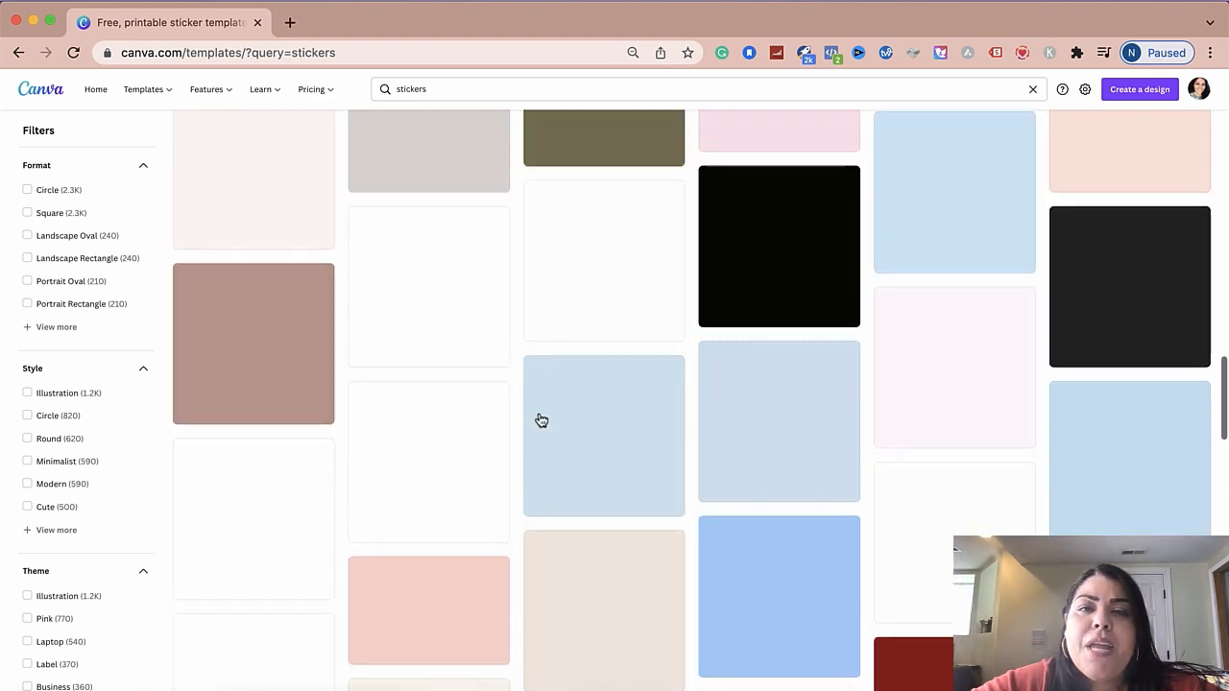
scroll("down", 3)
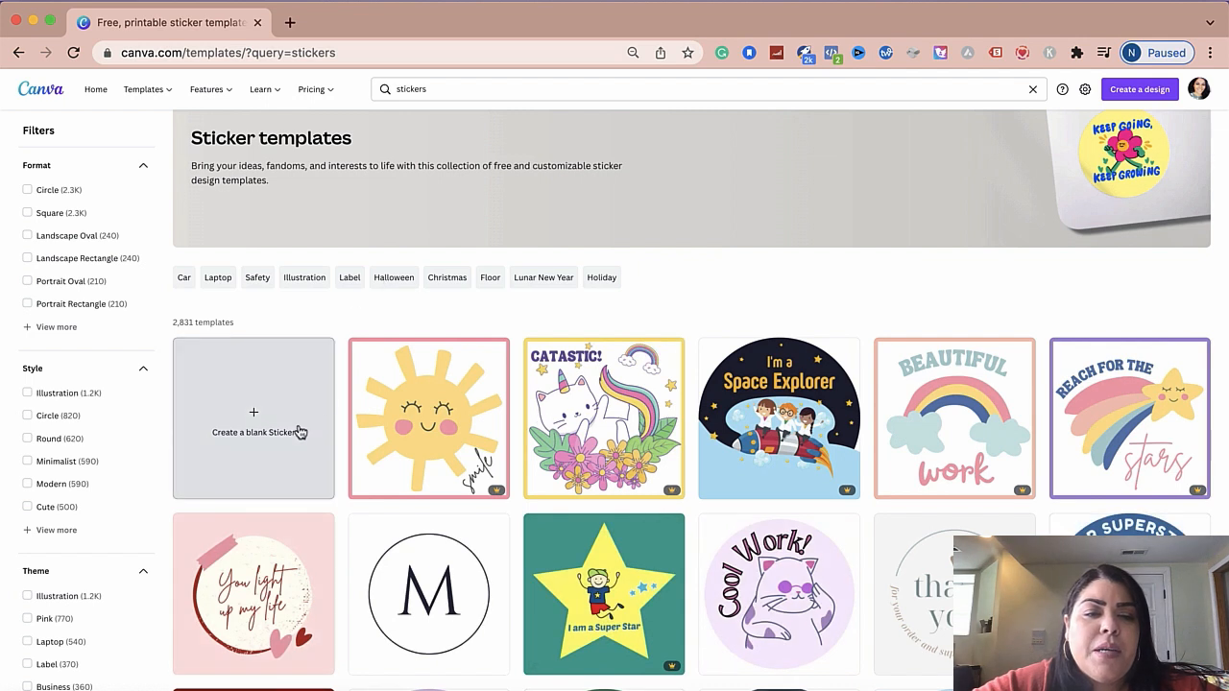
mouse_move(254, 451)
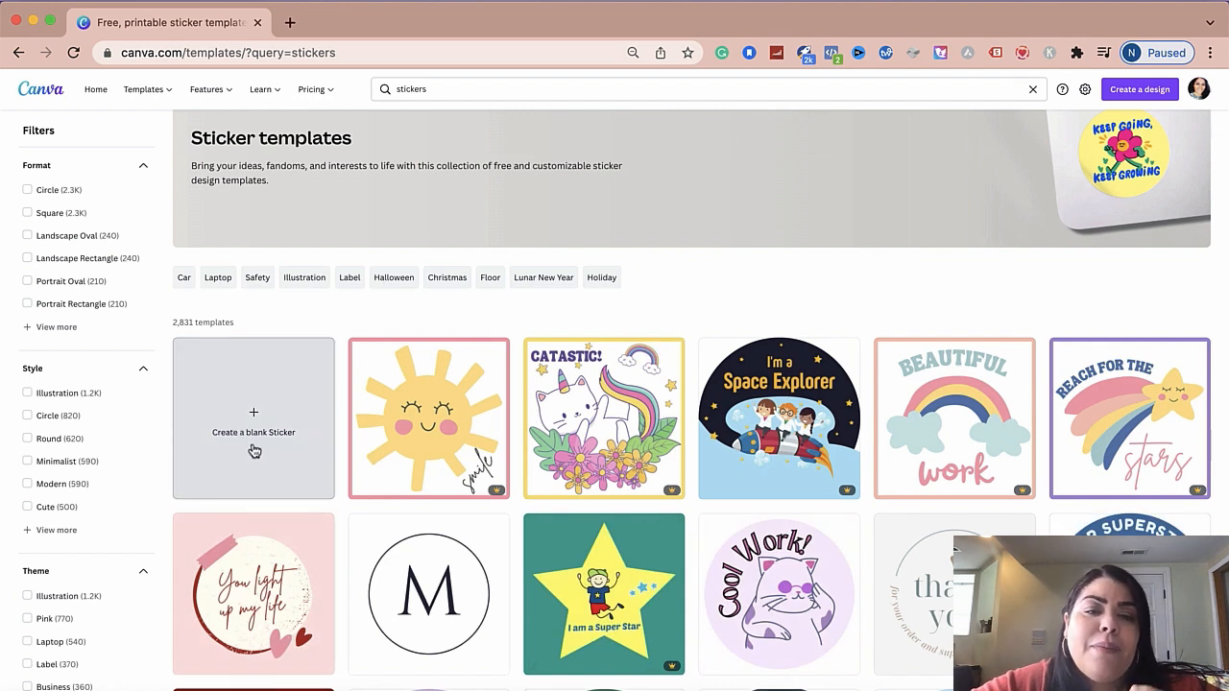
mouse_move(274, 443)
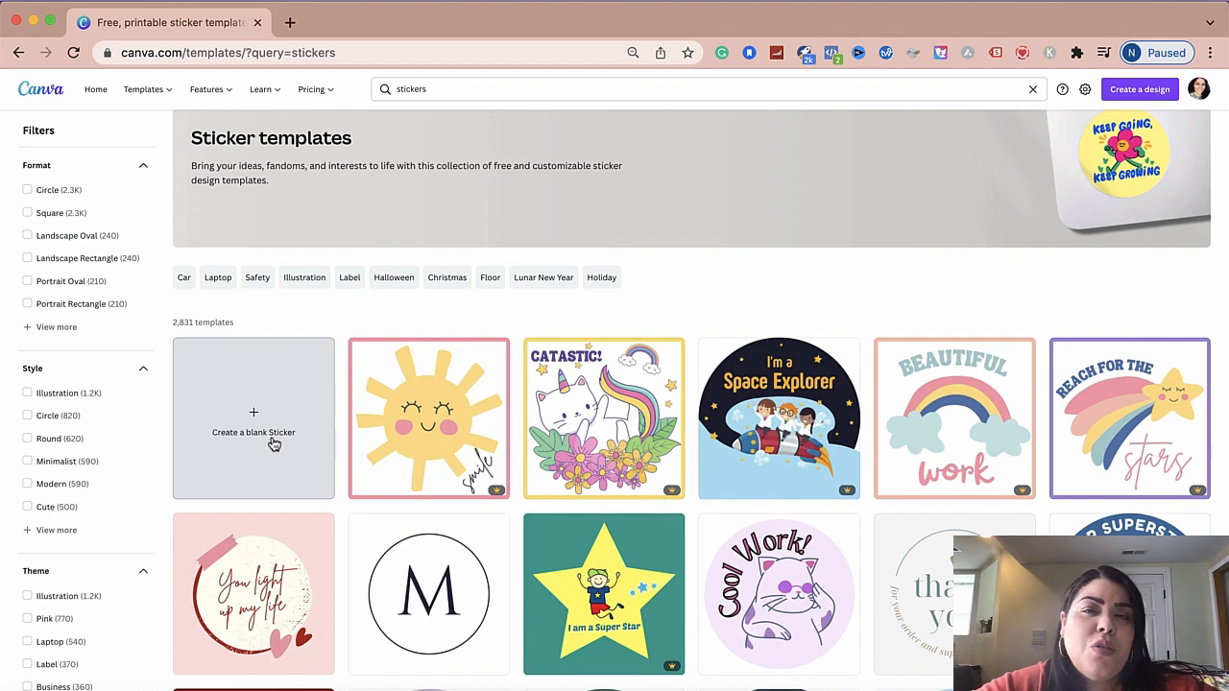
mouse_move(212, 347)
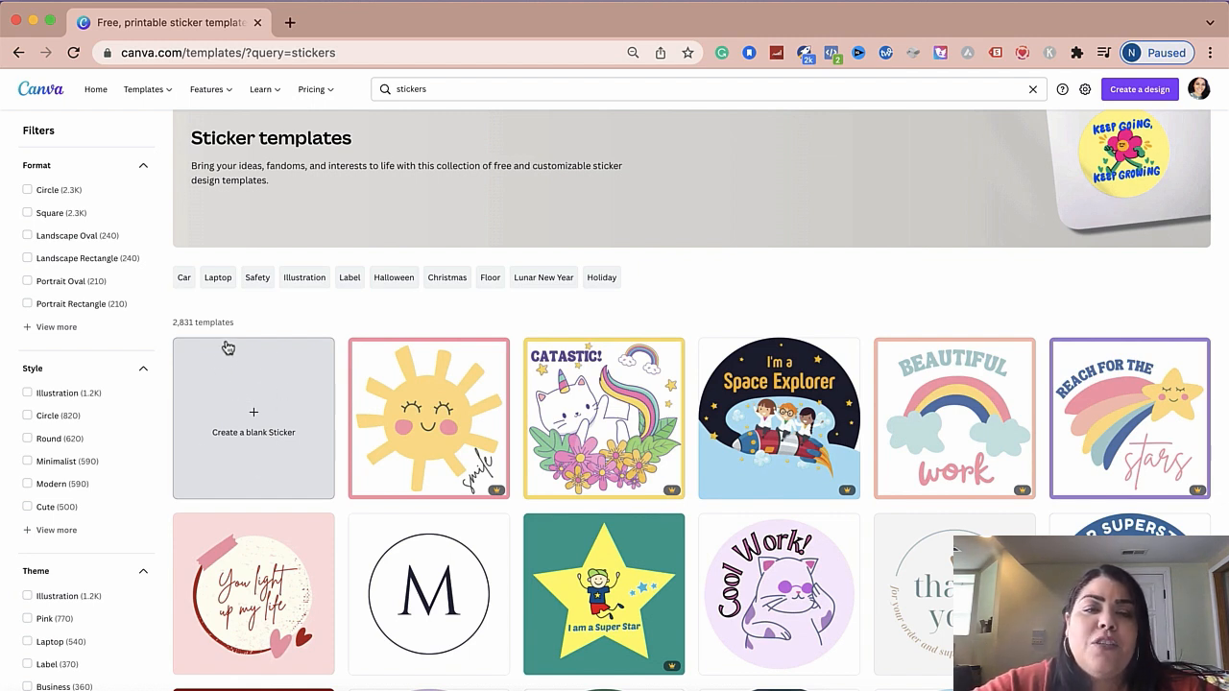
mouse_move(255, 380)
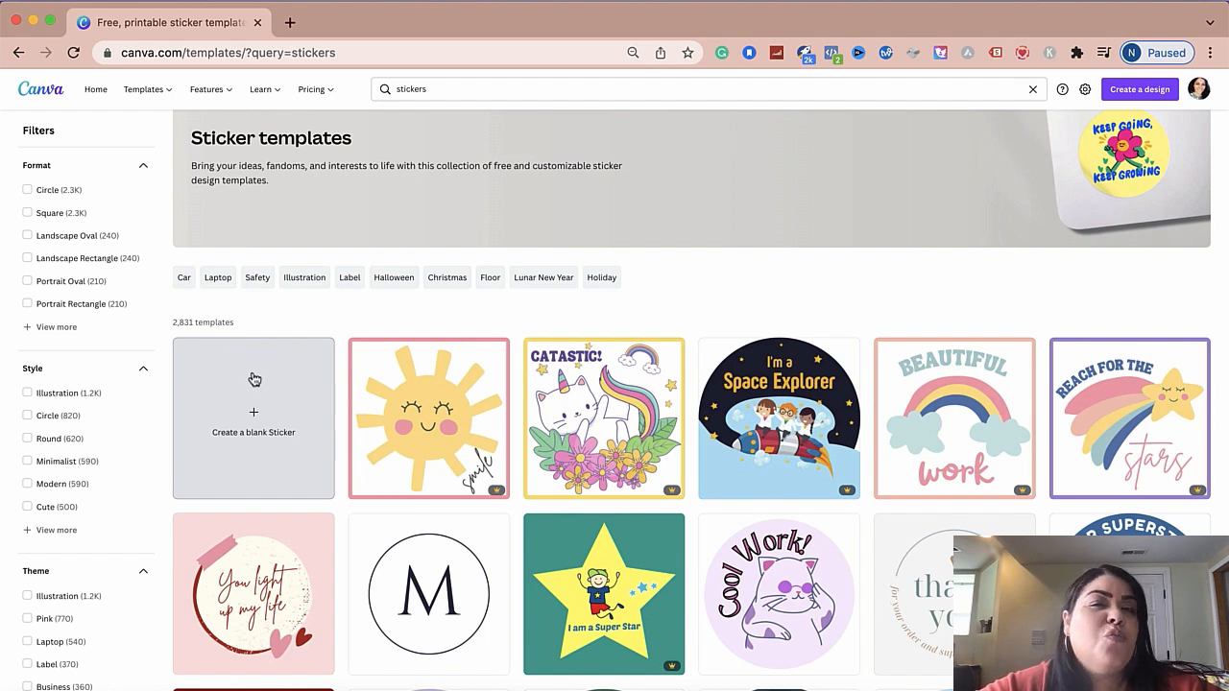
mouse_move(429, 378)
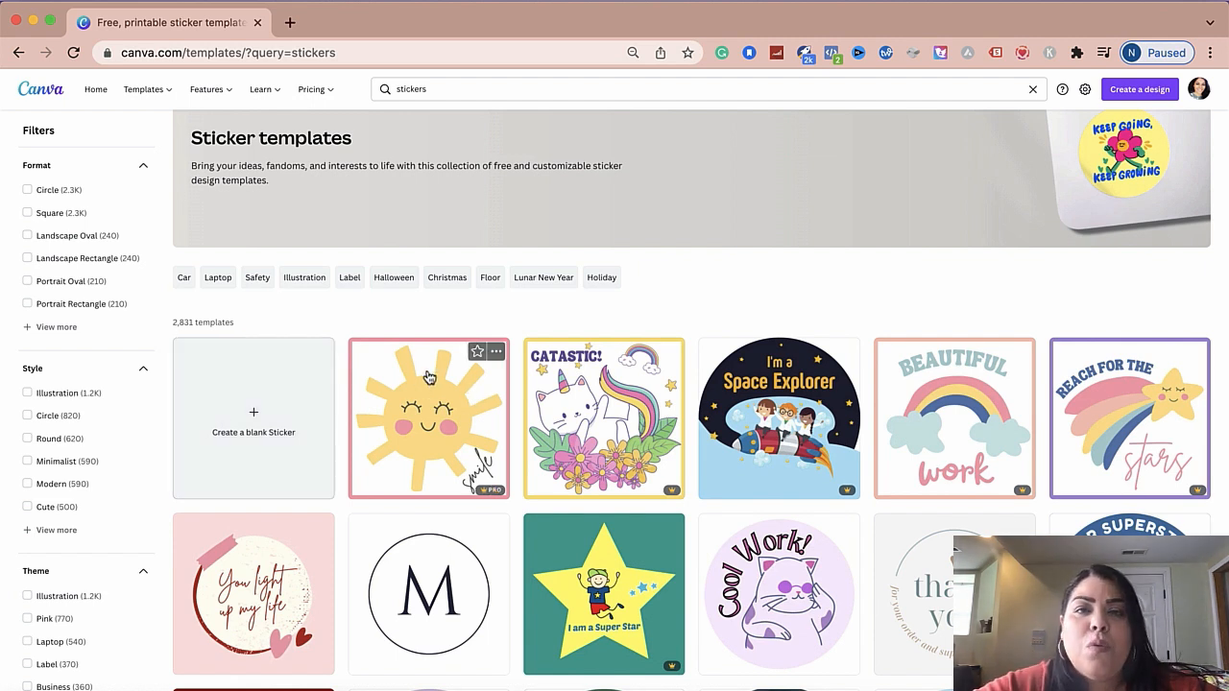
mouse_move(376, 462)
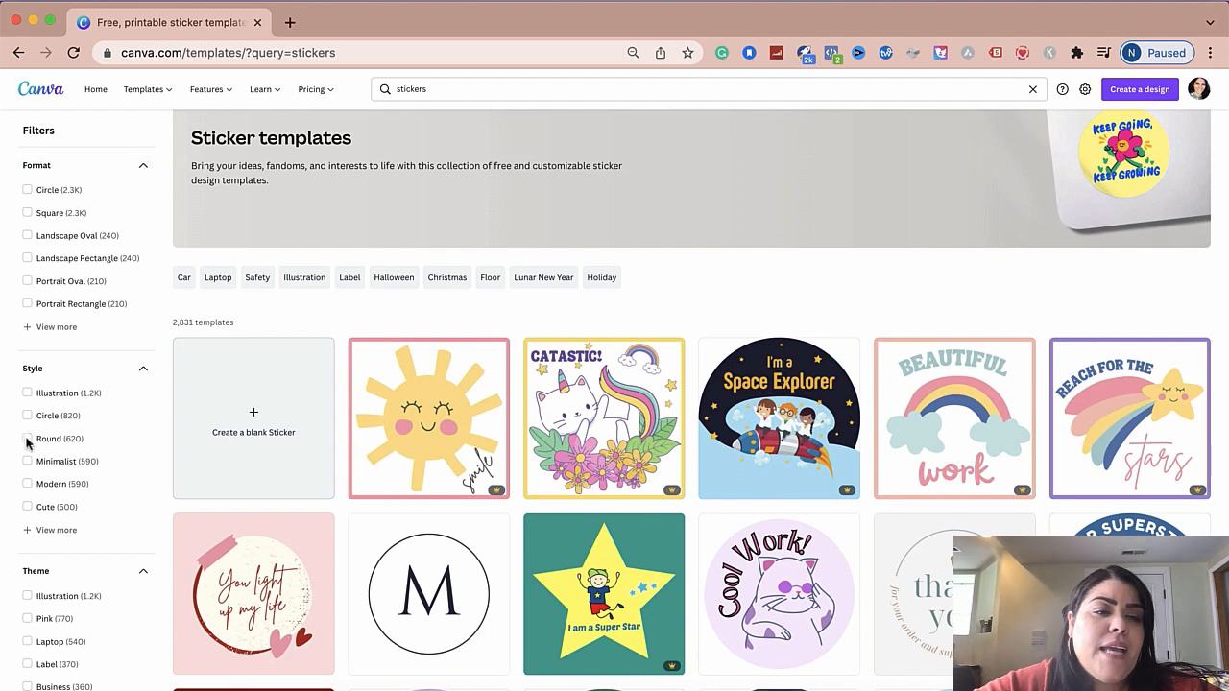
mouse_move(66, 458)
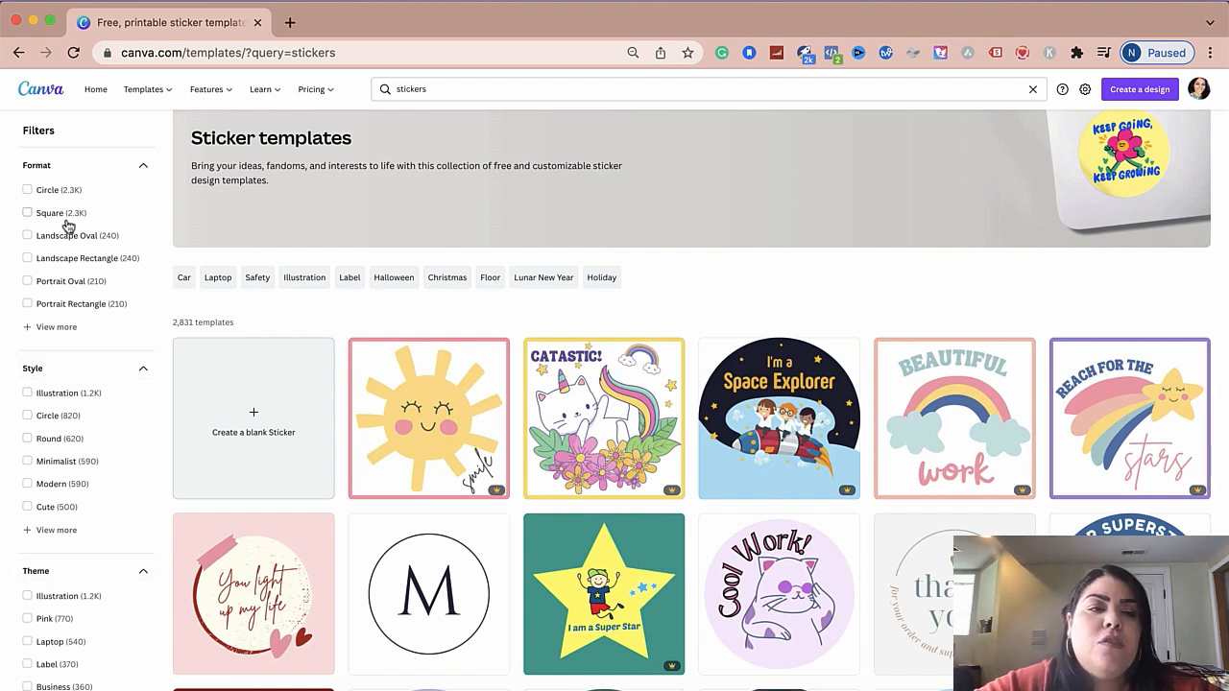
mouse_move(53, 209)
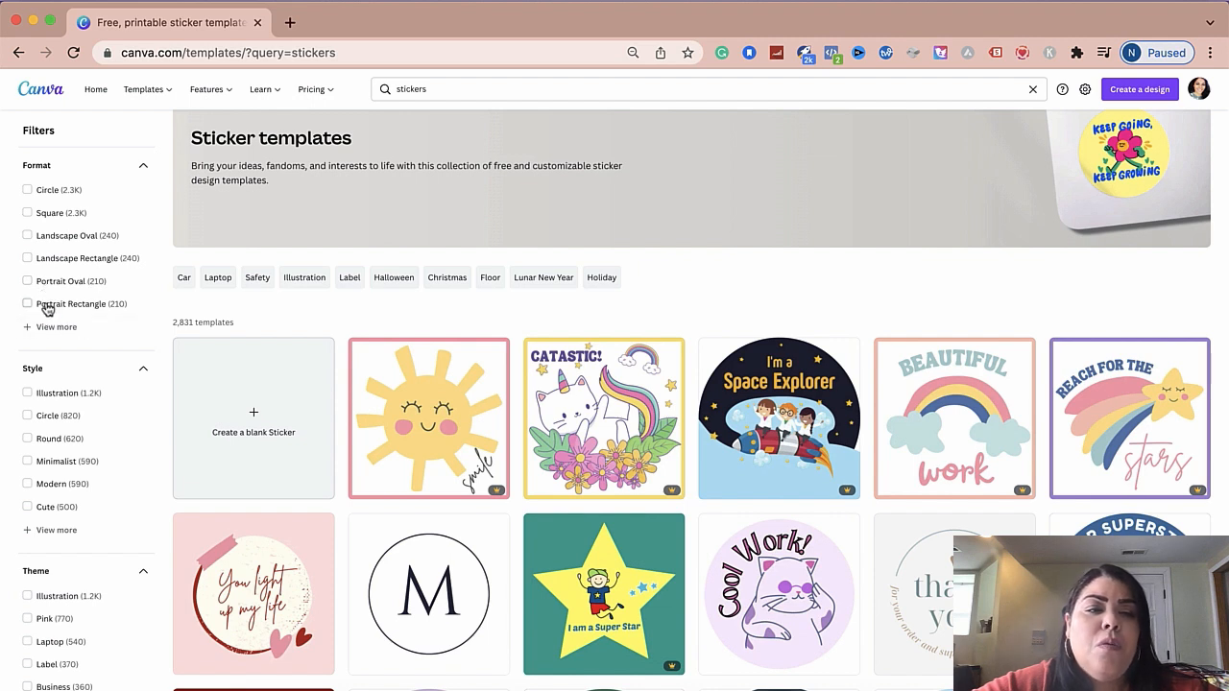
left_click(56, 327)
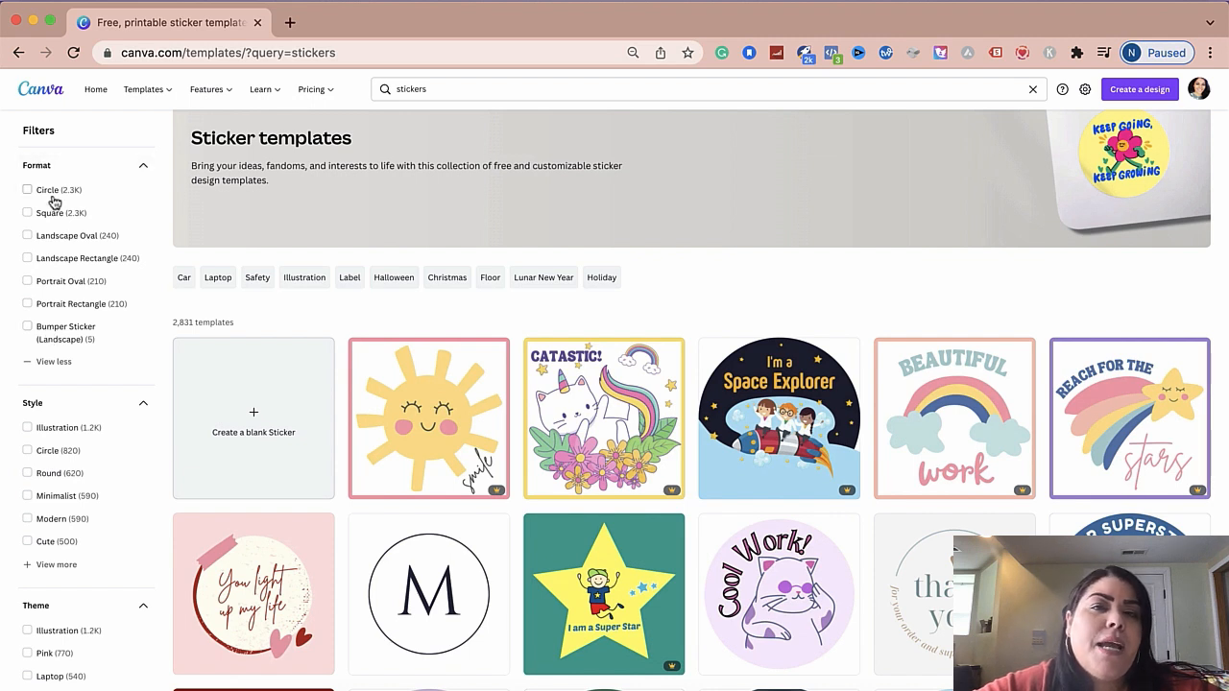
mouse_move(75, 206)
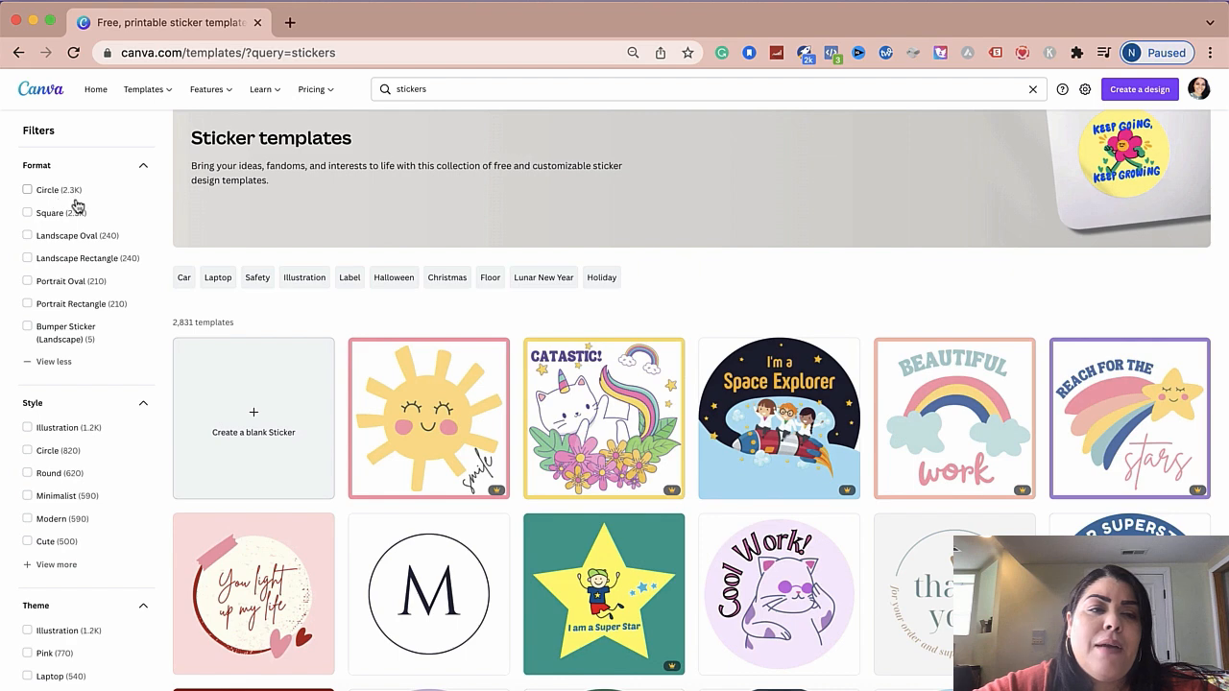
mouse_move(71, 341)
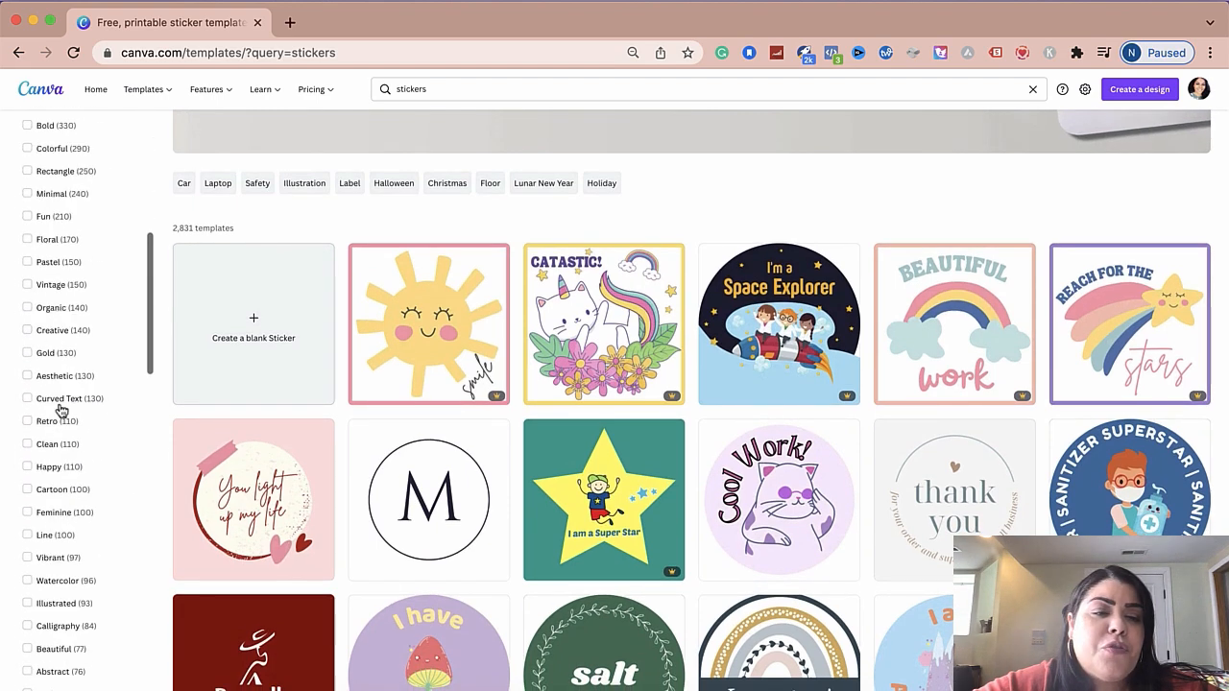
- Scroll past the Style filters to reach Theme options like Pink, Label and Business
scroll("down", 3)
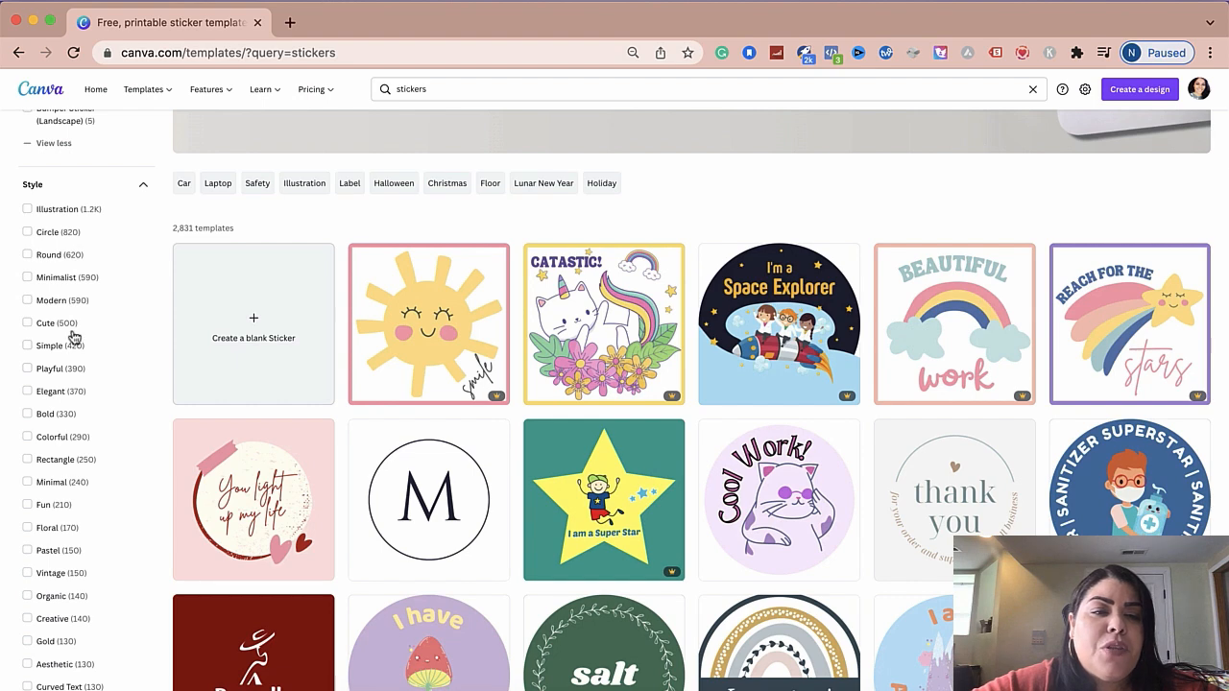
scroll("down", 3)
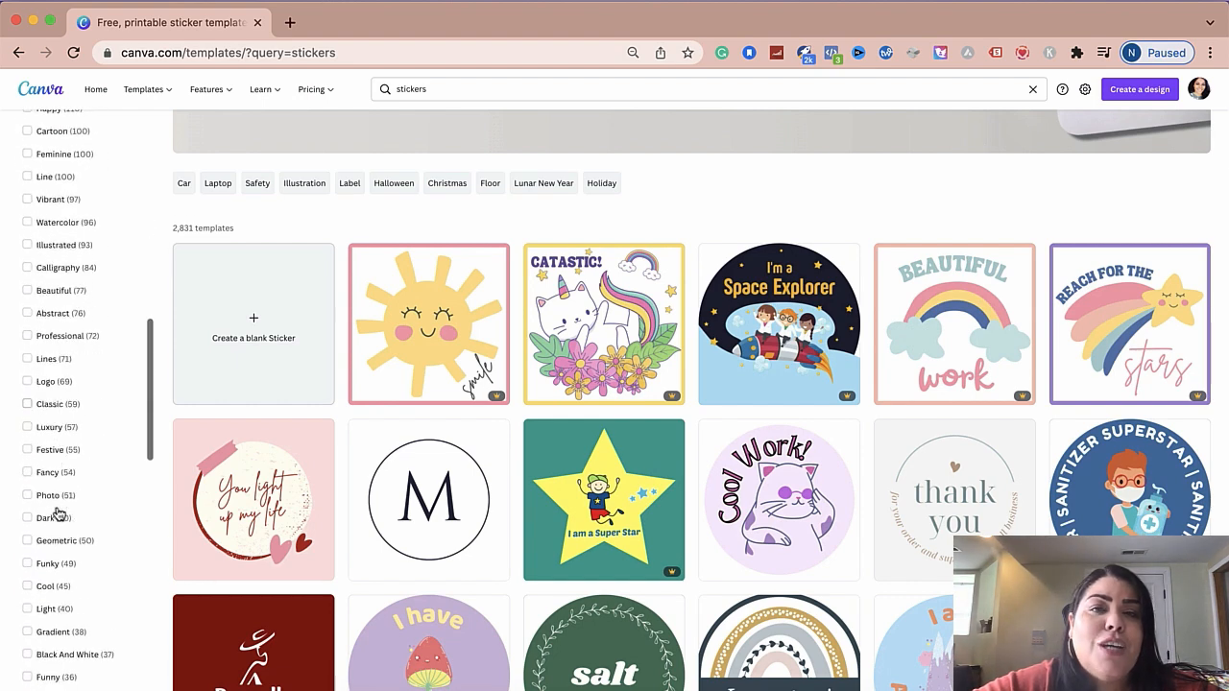
scroll("down", 3)
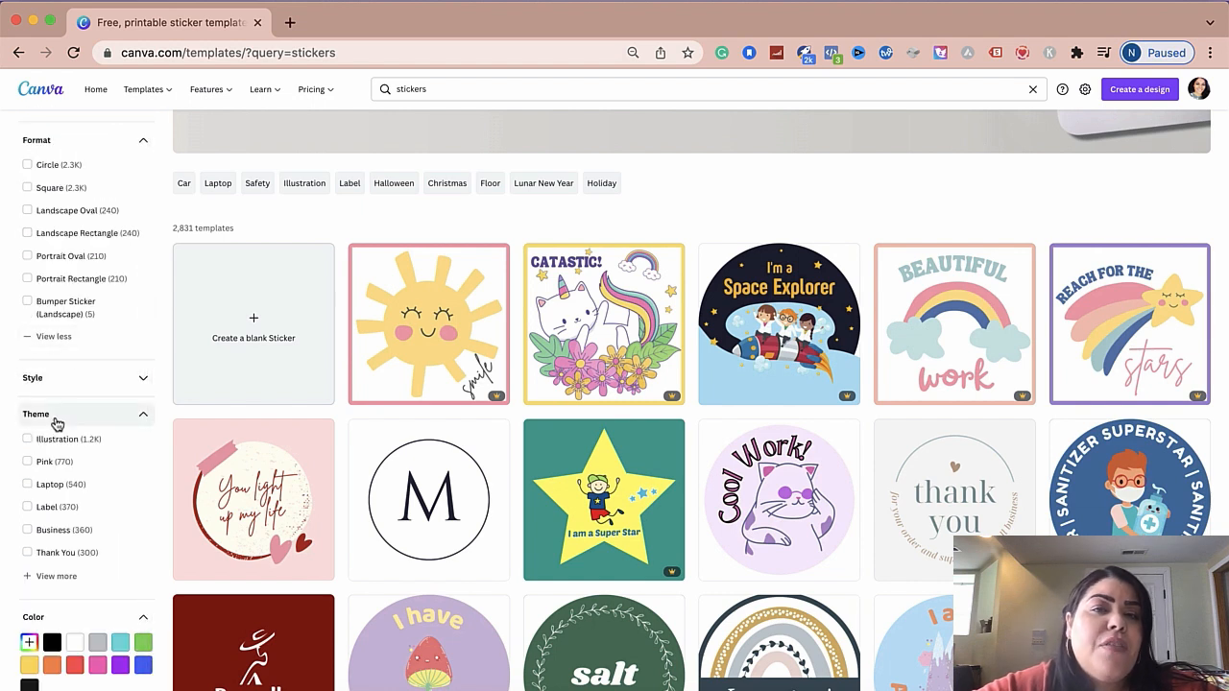
left_click(56, 576)
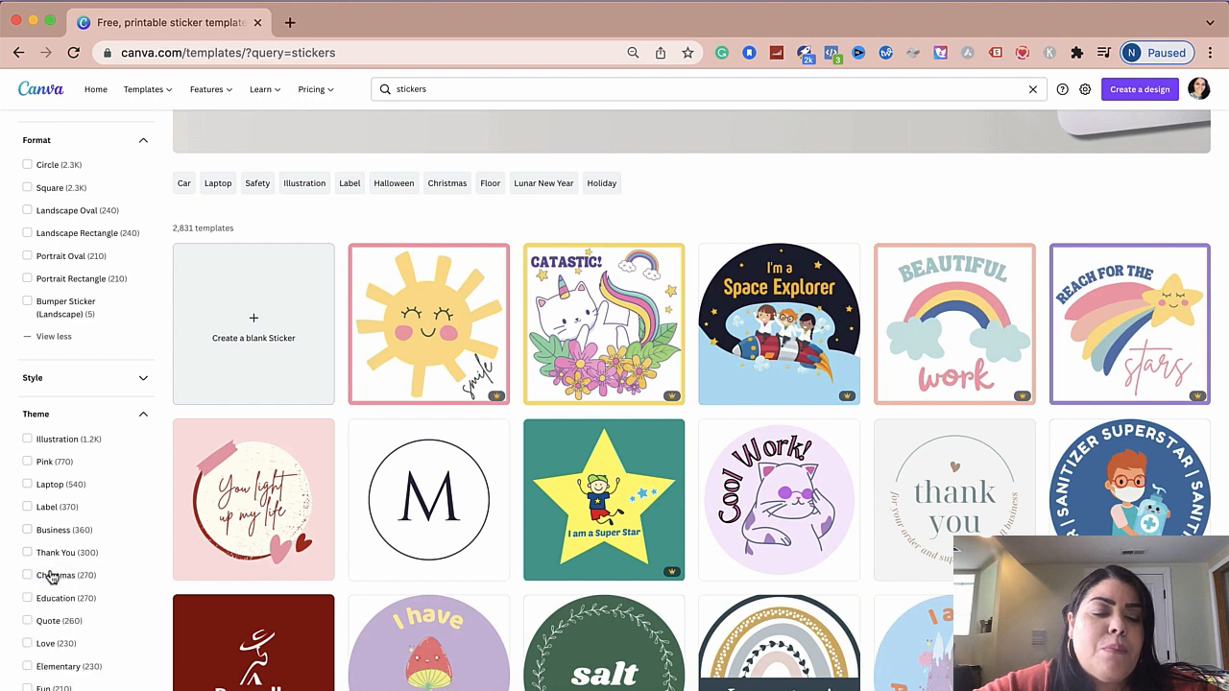
scroll("down", 3)
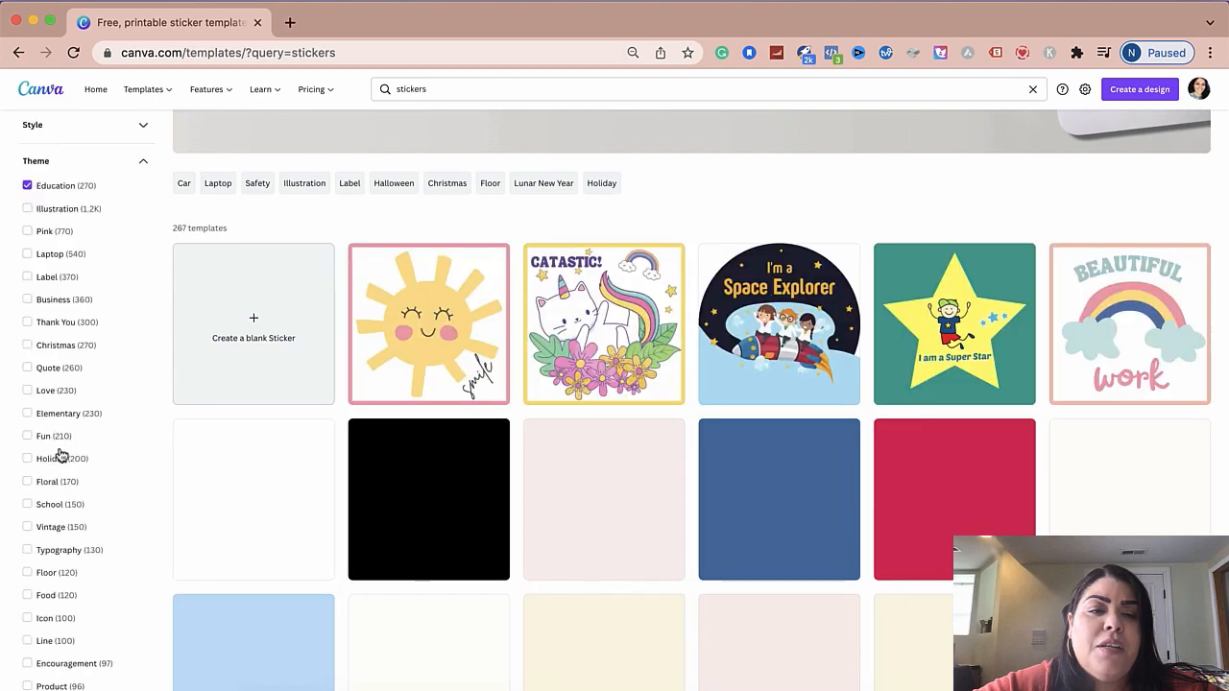
scroll("down", 3)
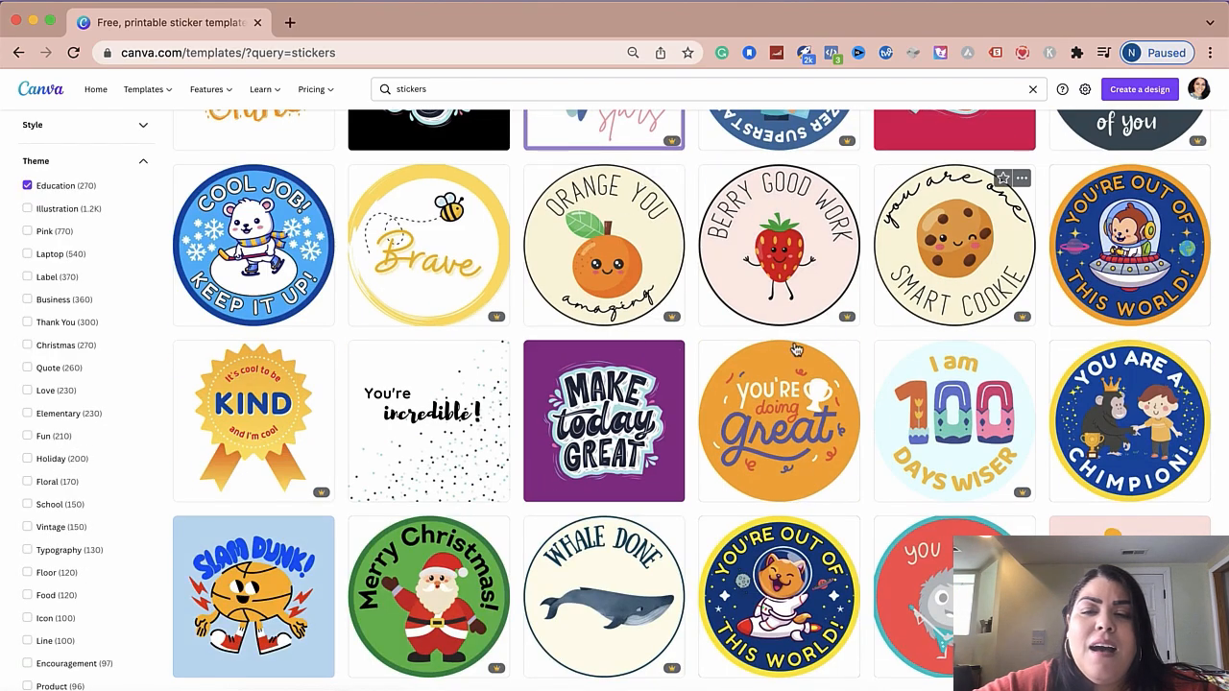
scroll("down", 3)
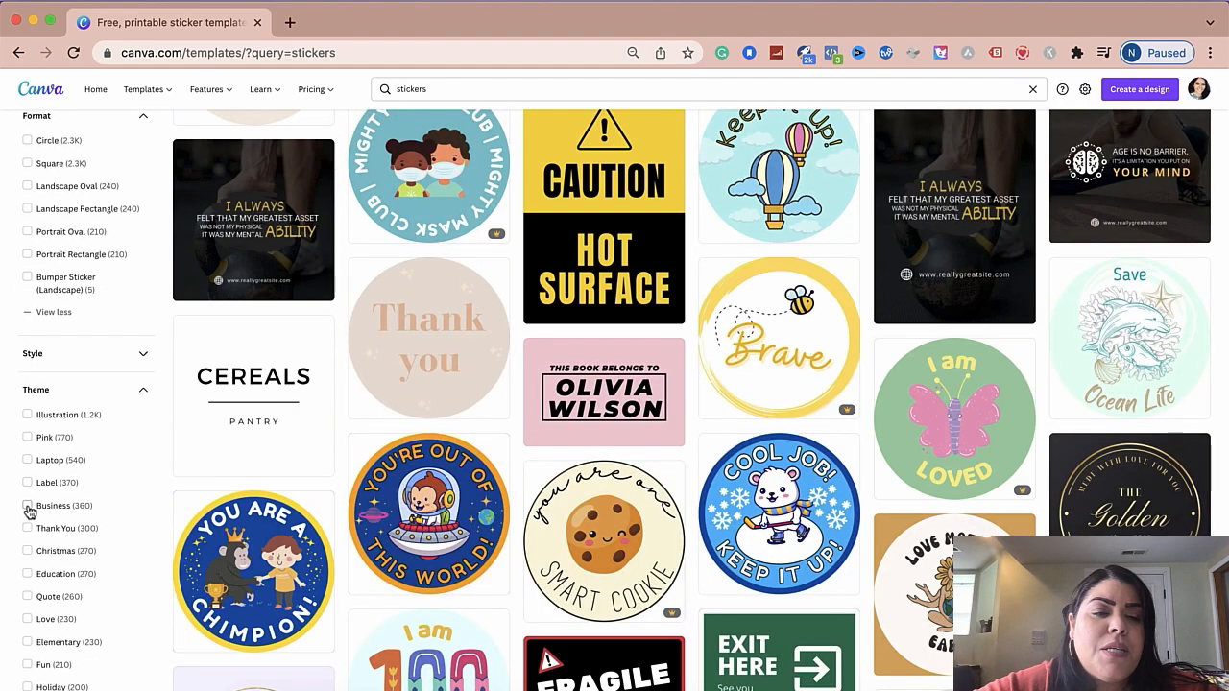
- Tick the Business theme filter and scroll through the sticker results
left_click(27, 506)
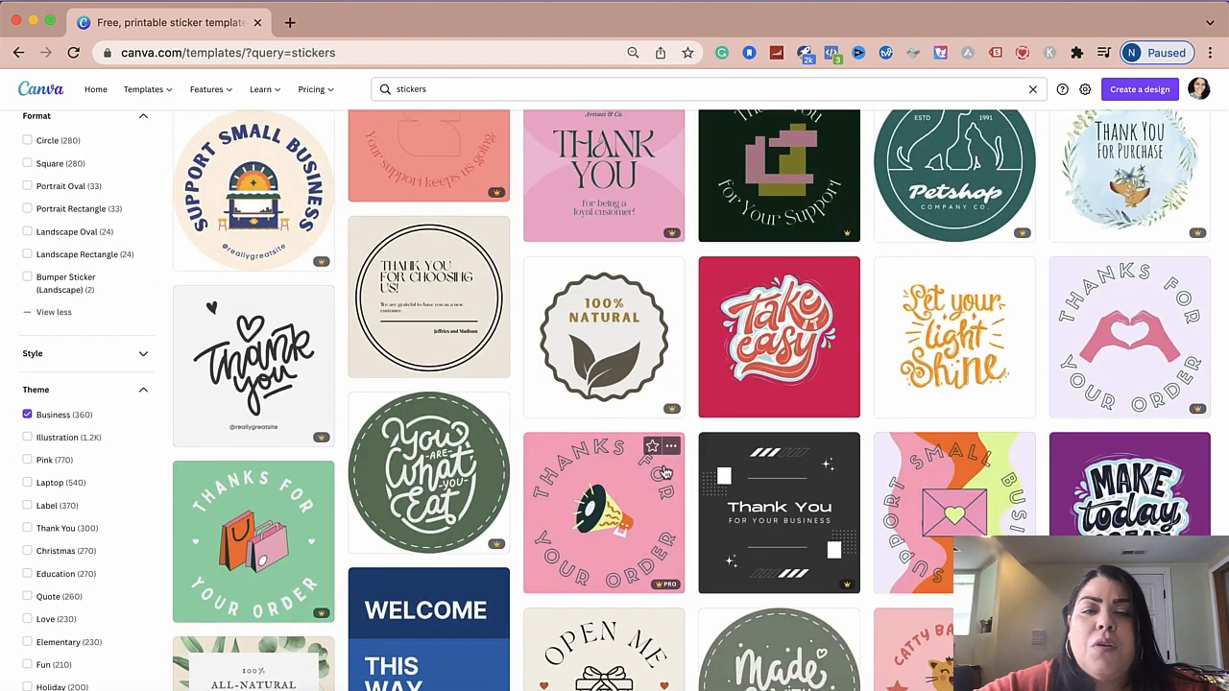
scroll("down", 3)
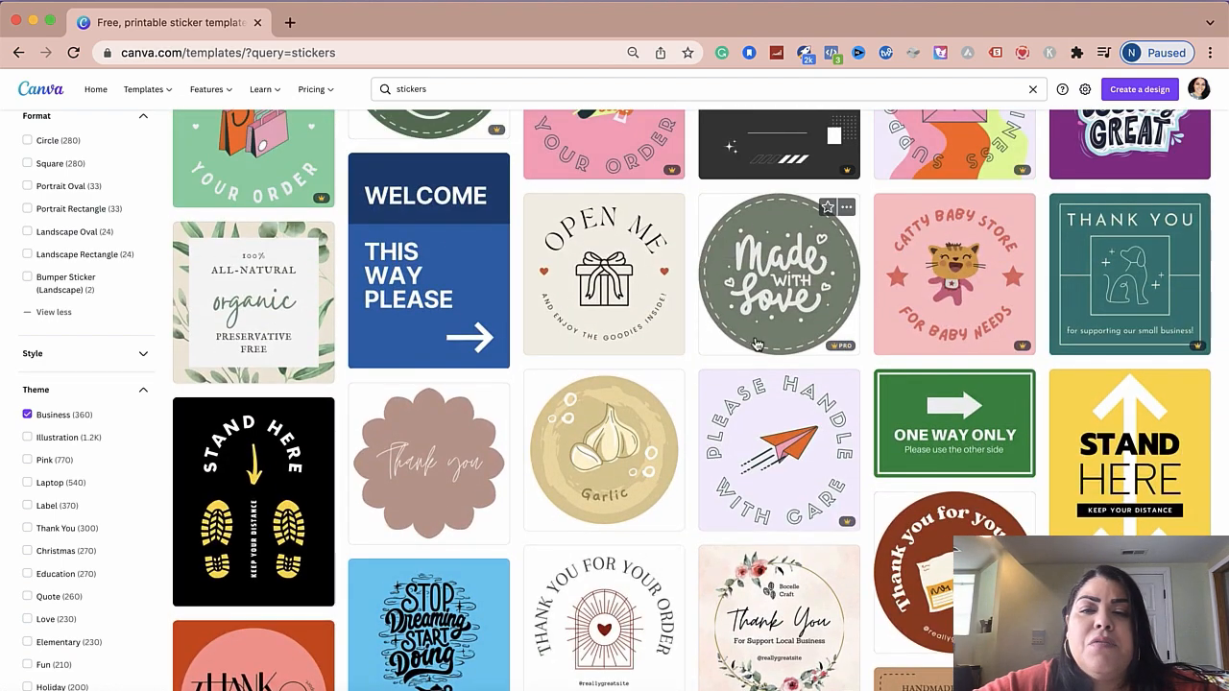
mouse_move(749, 242)
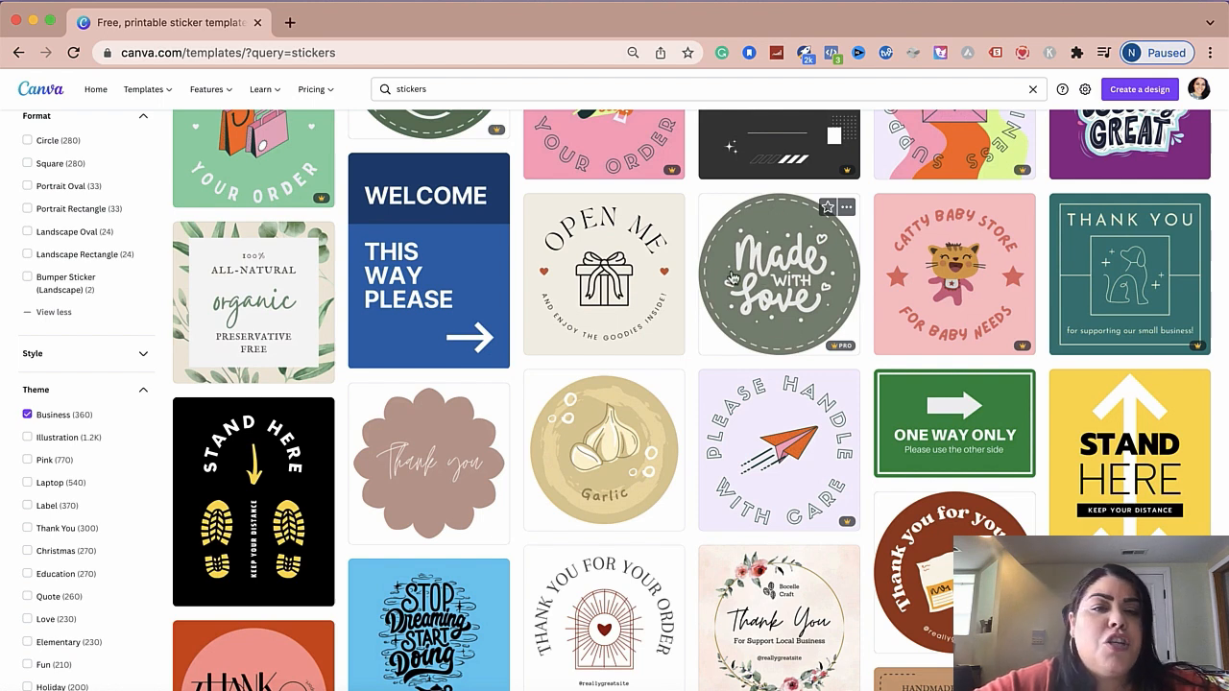
scroll("down", 3)
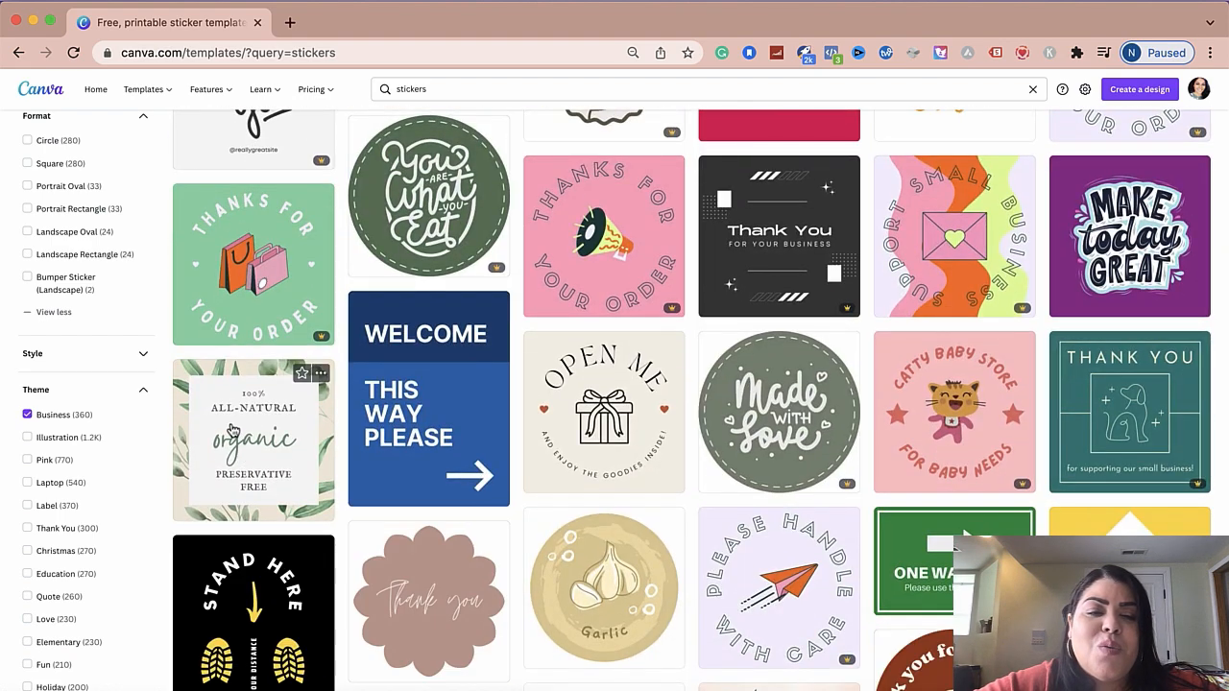
scroll("down", 3)
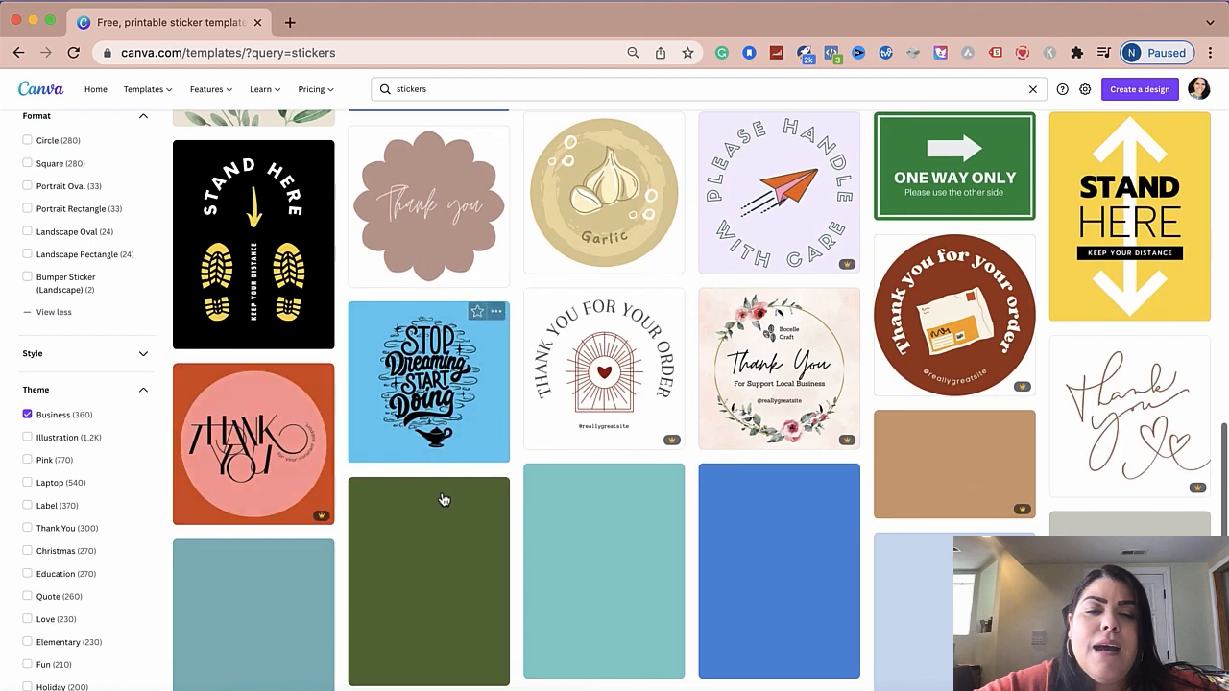
- Scroll the unfiltered gallery and open the pink Handmade With Love round sticker
scroll("down", 3)
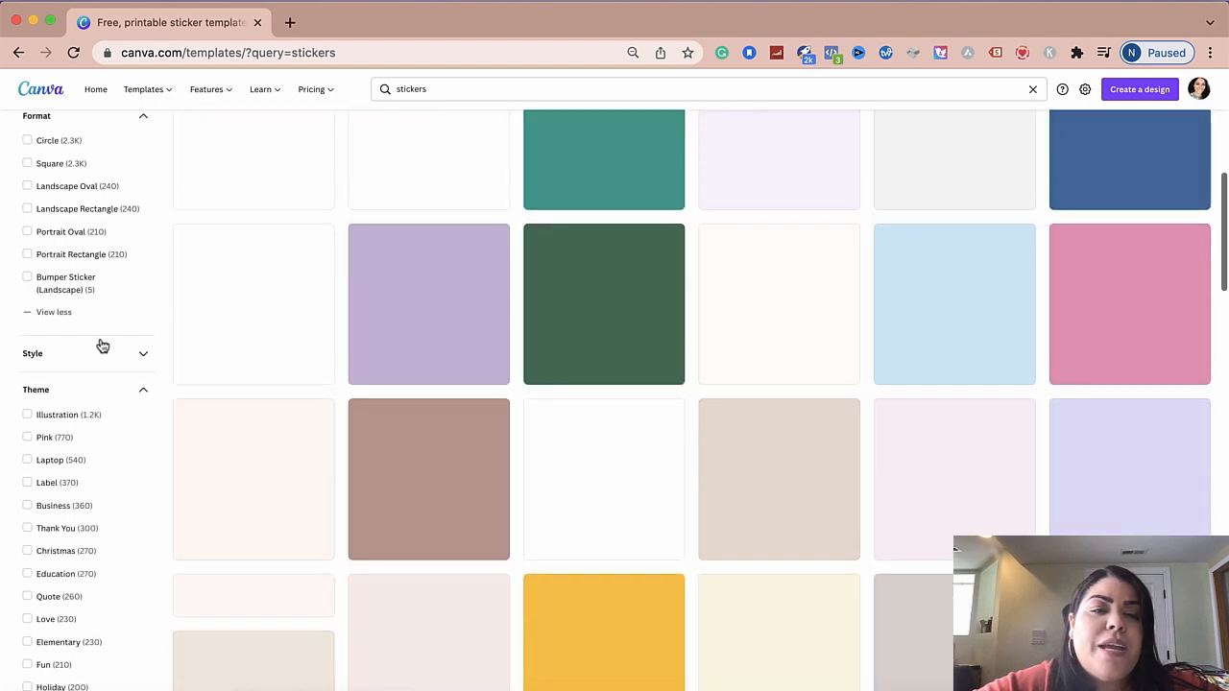
scroll("down", 3)
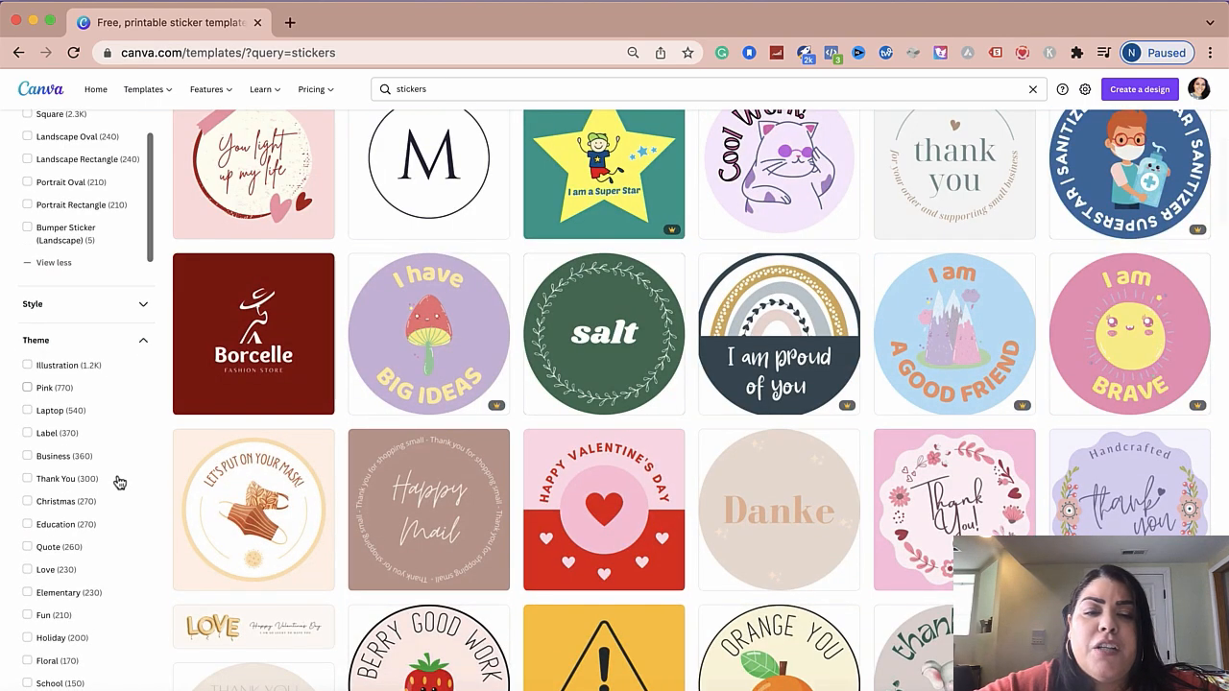
scroll("down", 3)
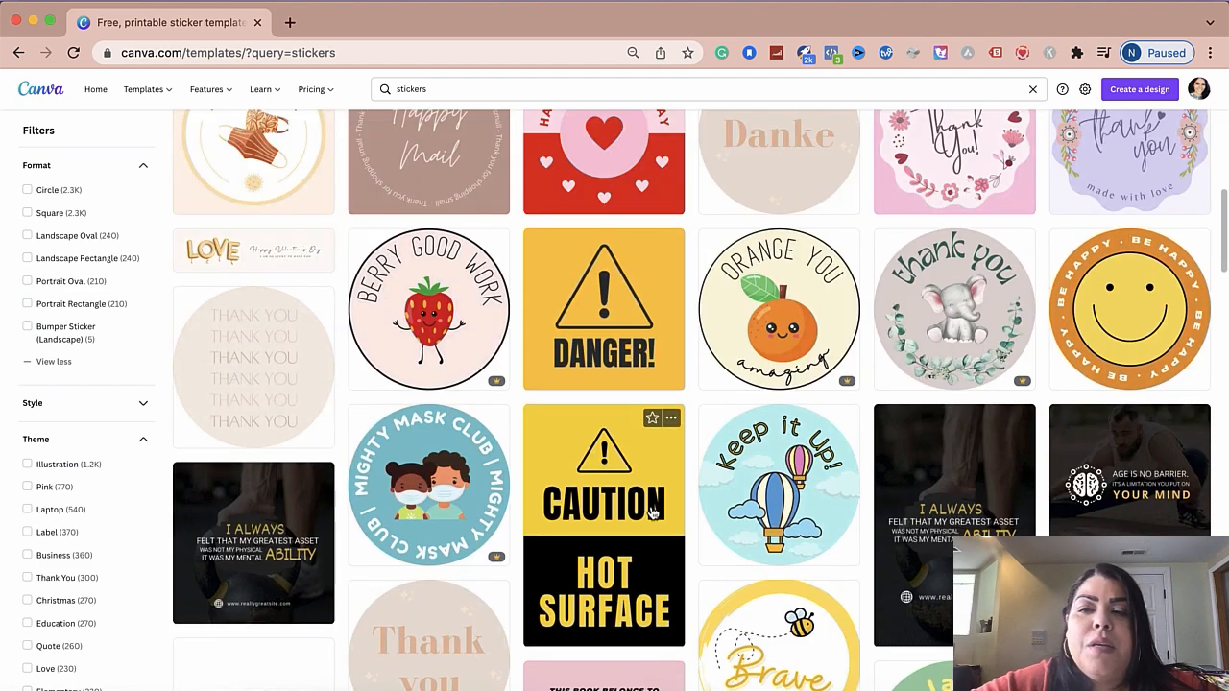
scroll("down", 3)
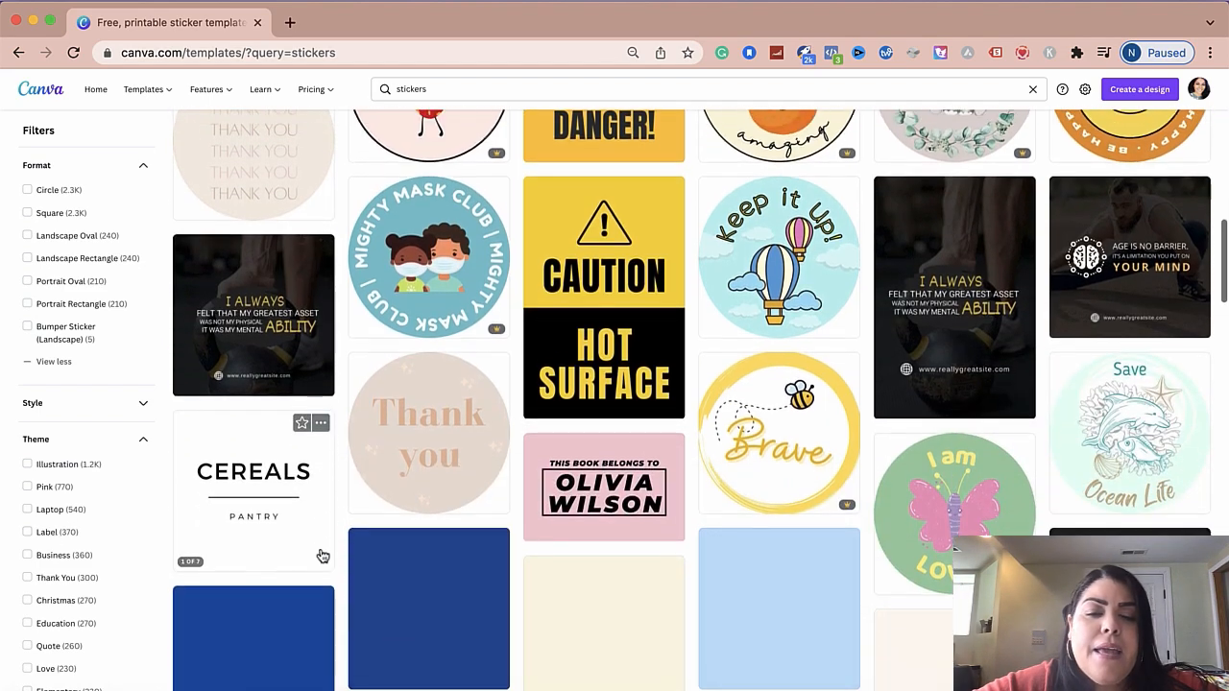
scroll("down", 3)
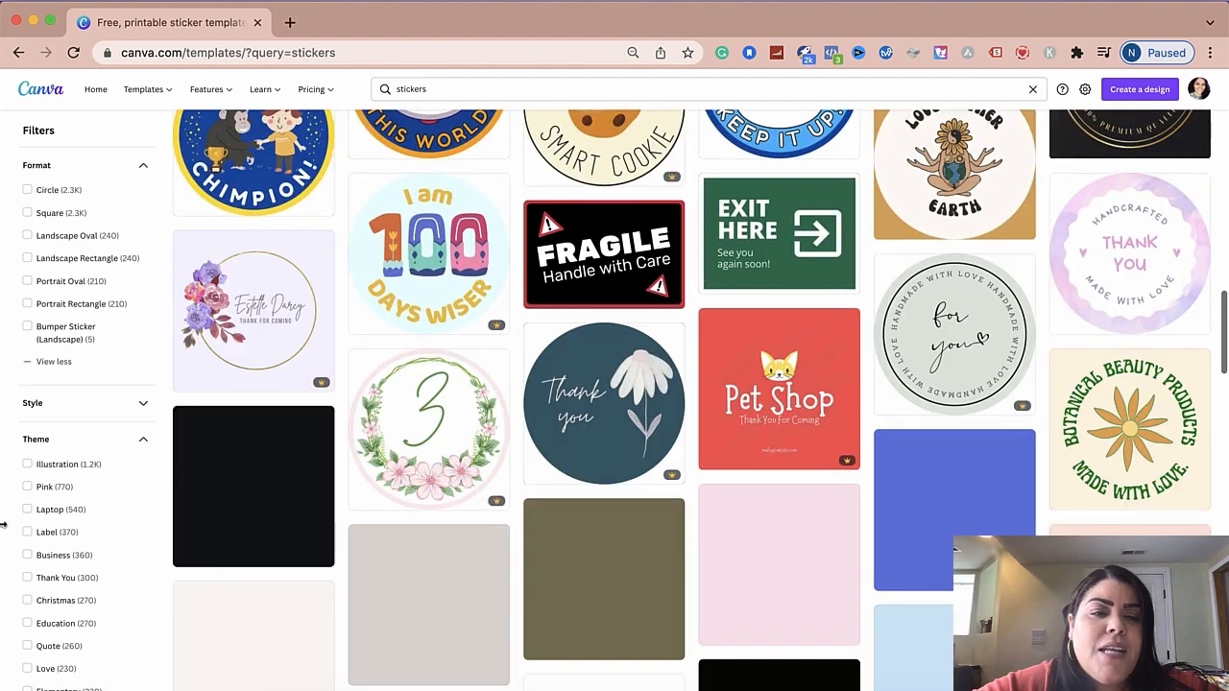
scroll("down", 3)
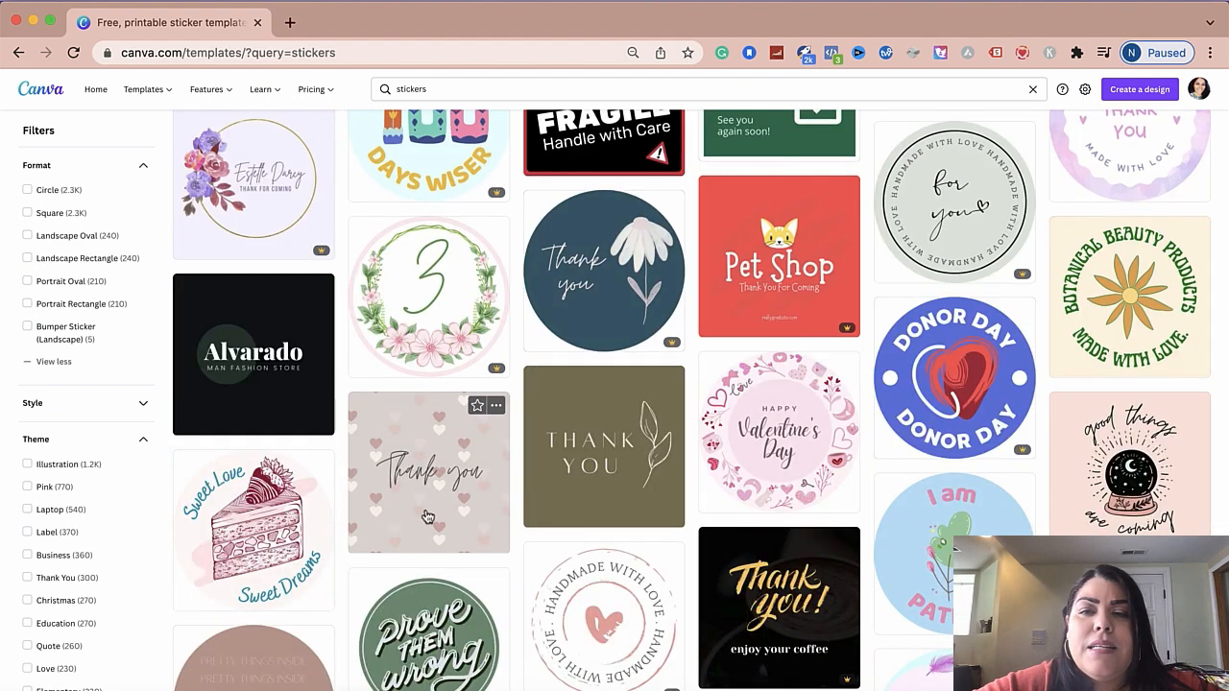
mouse_move(564, 528)
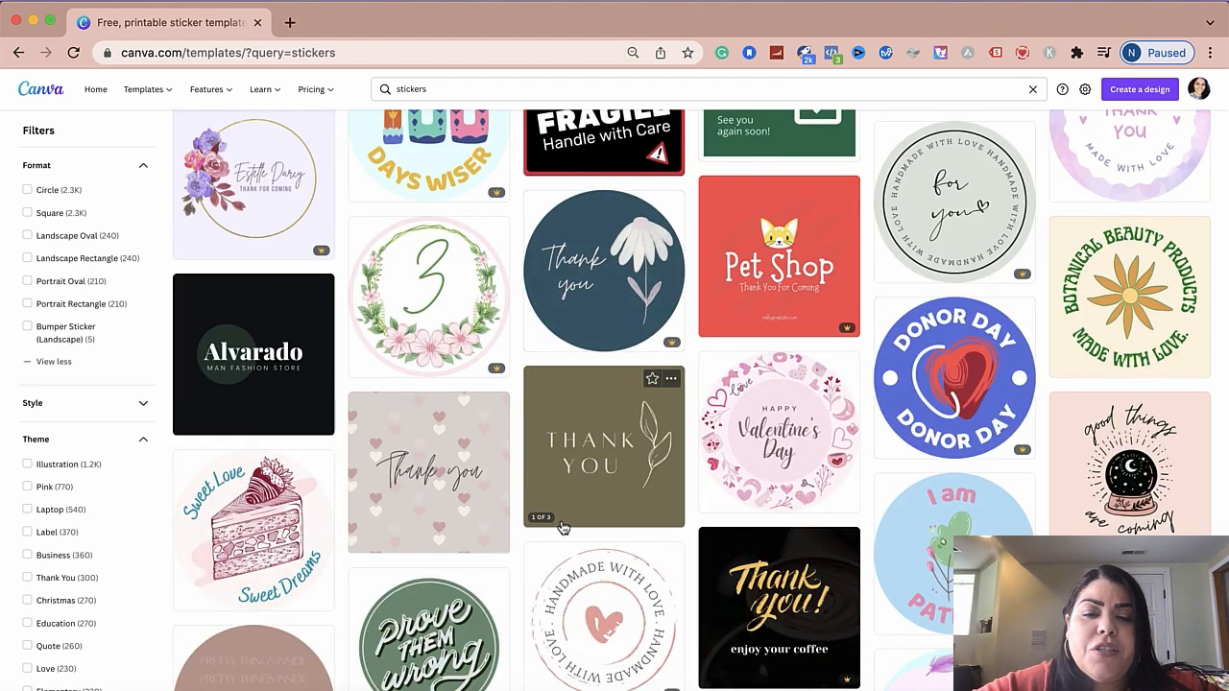
scroll("down", 3)
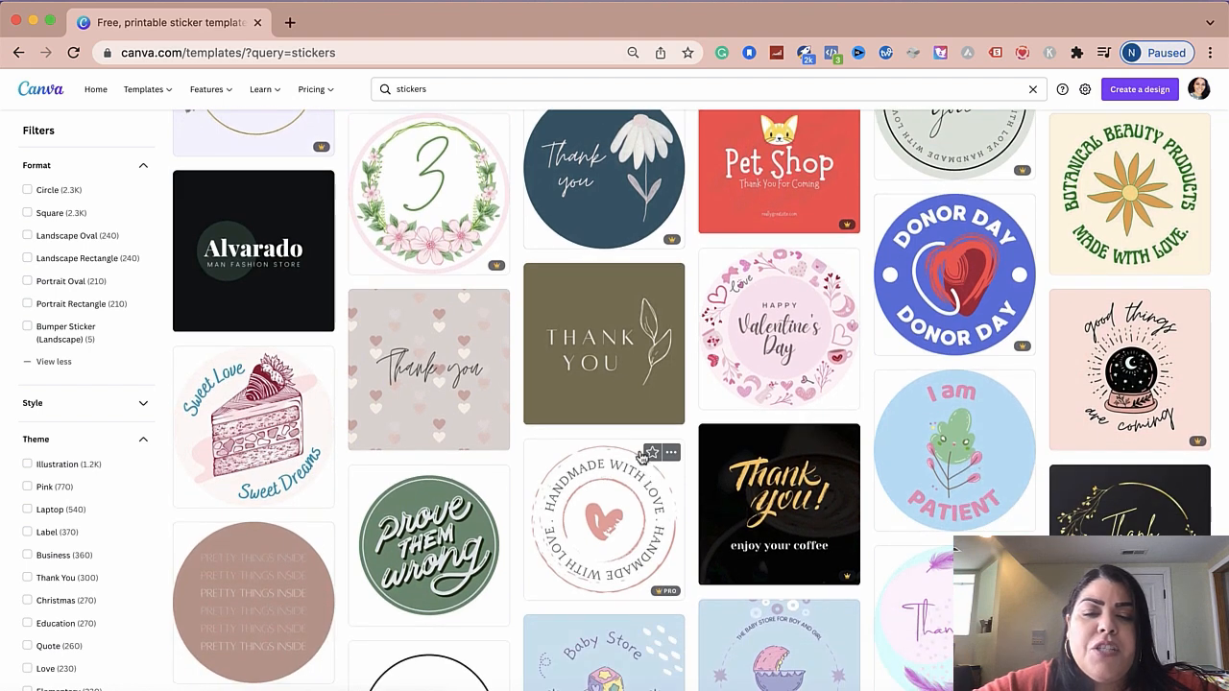
scroll("down", 3)
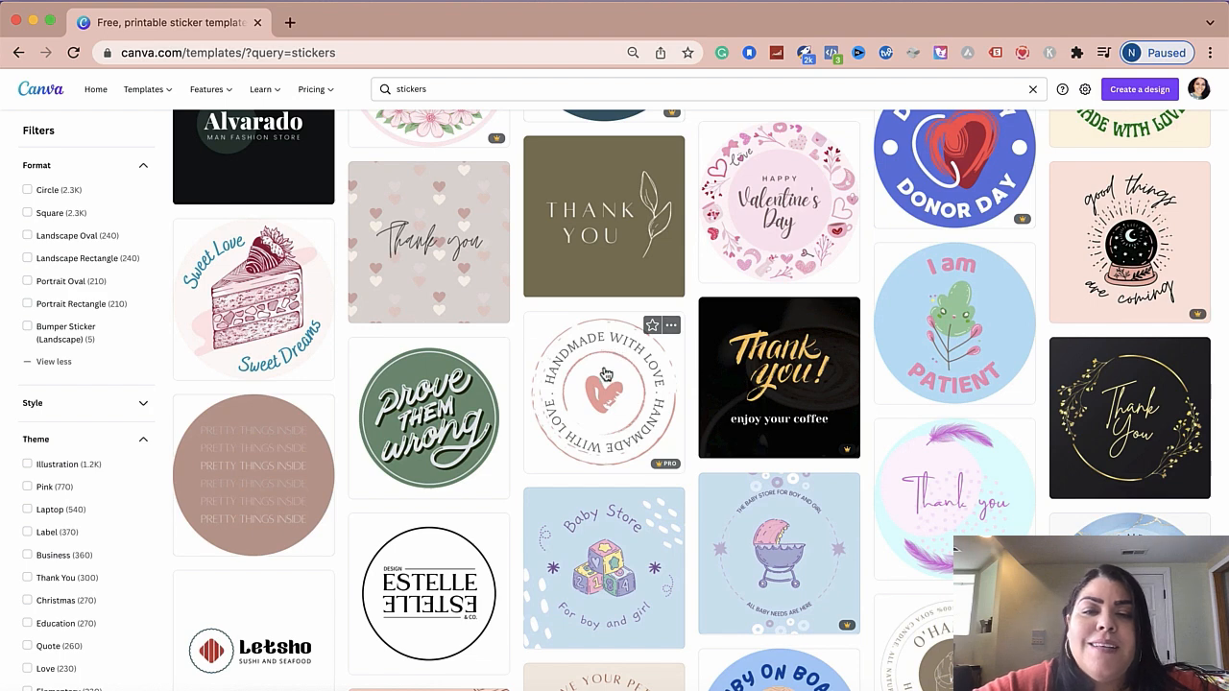
mouse_move(603, 363)
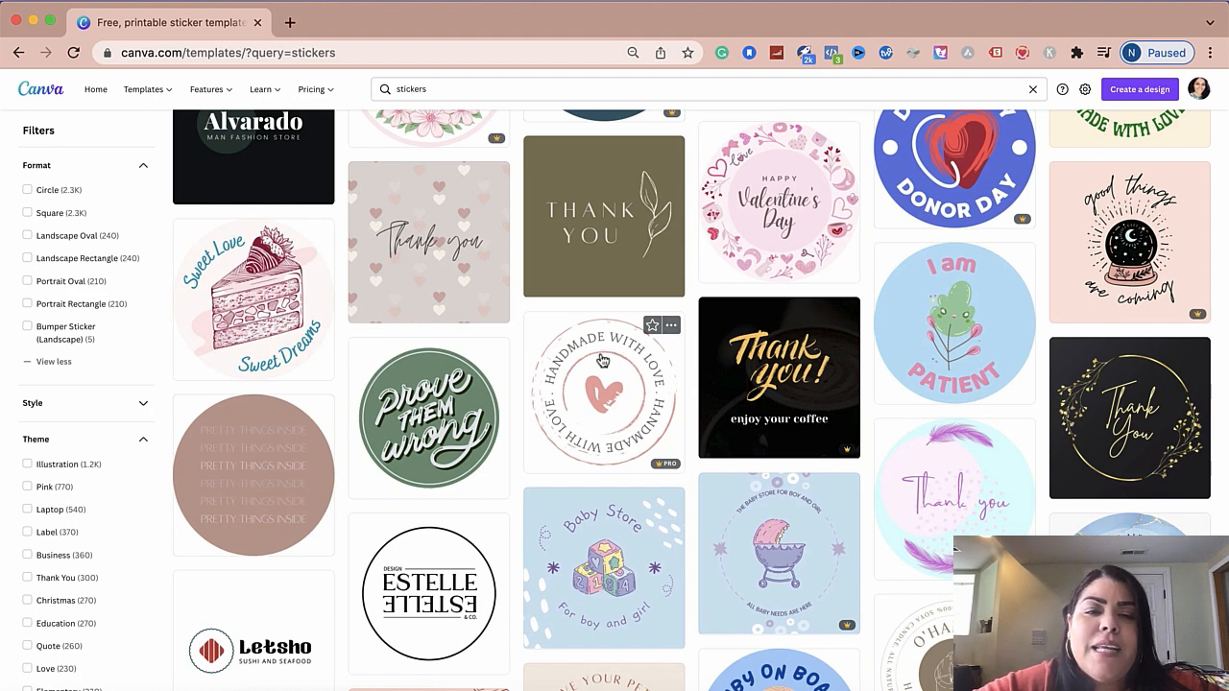
left_click(603, 393)
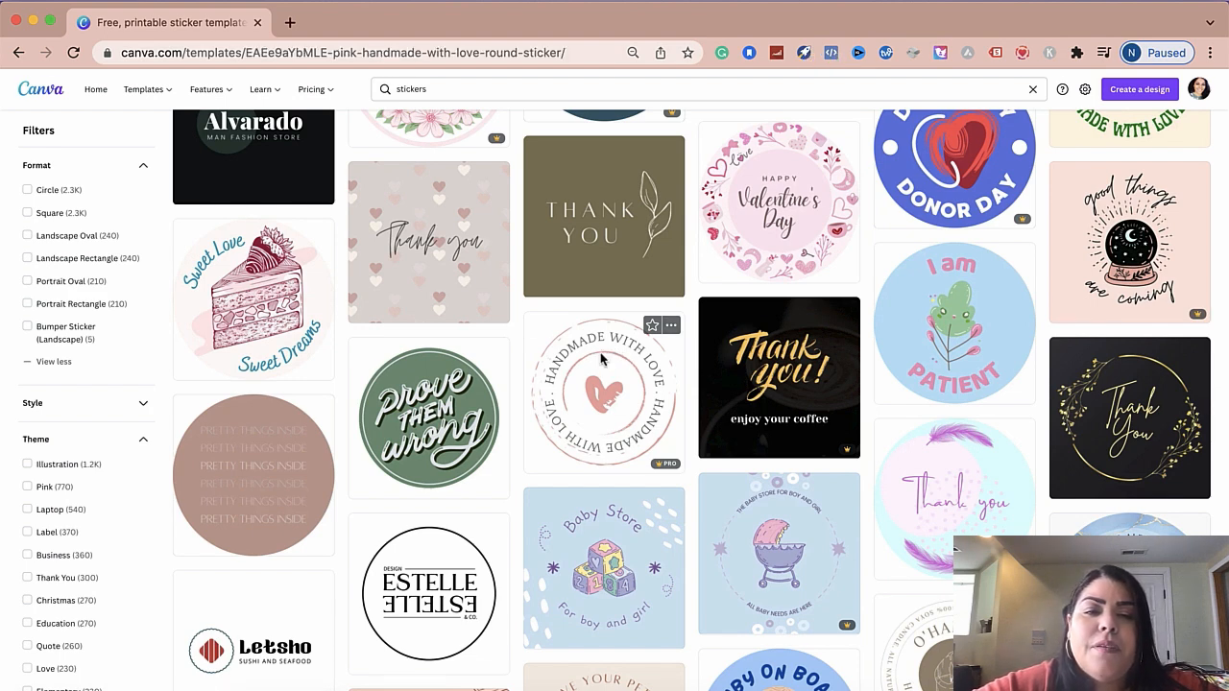
left_click(603, 394)
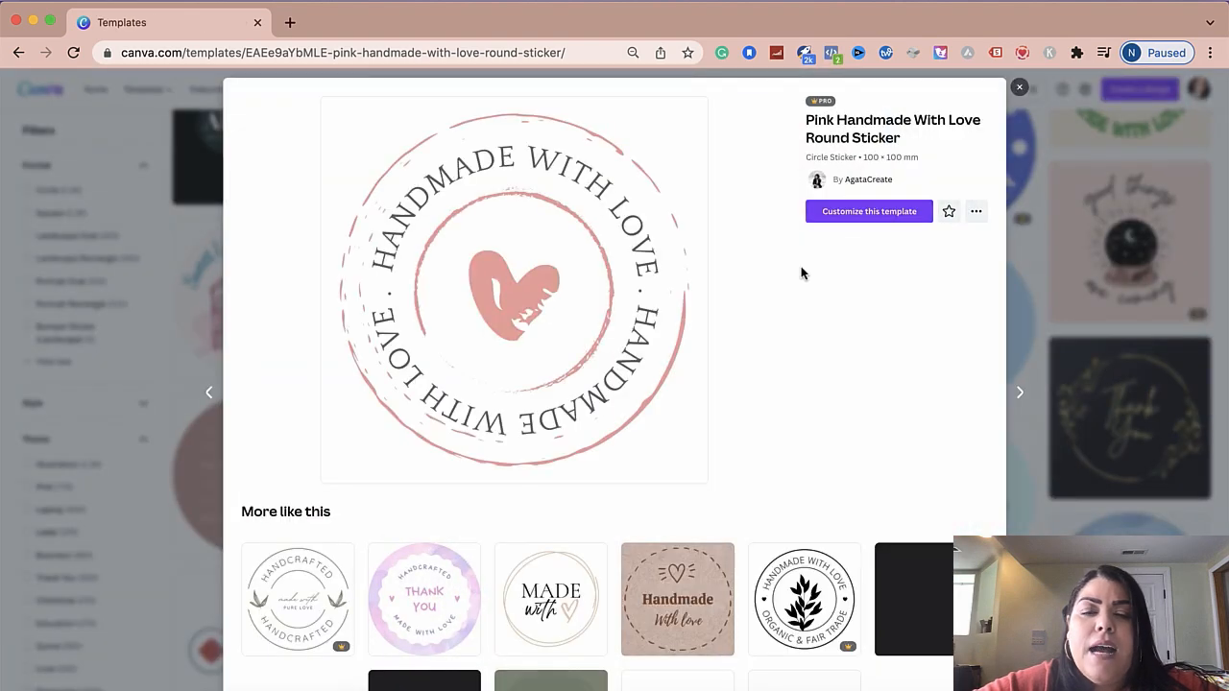
scroll("down", 3)
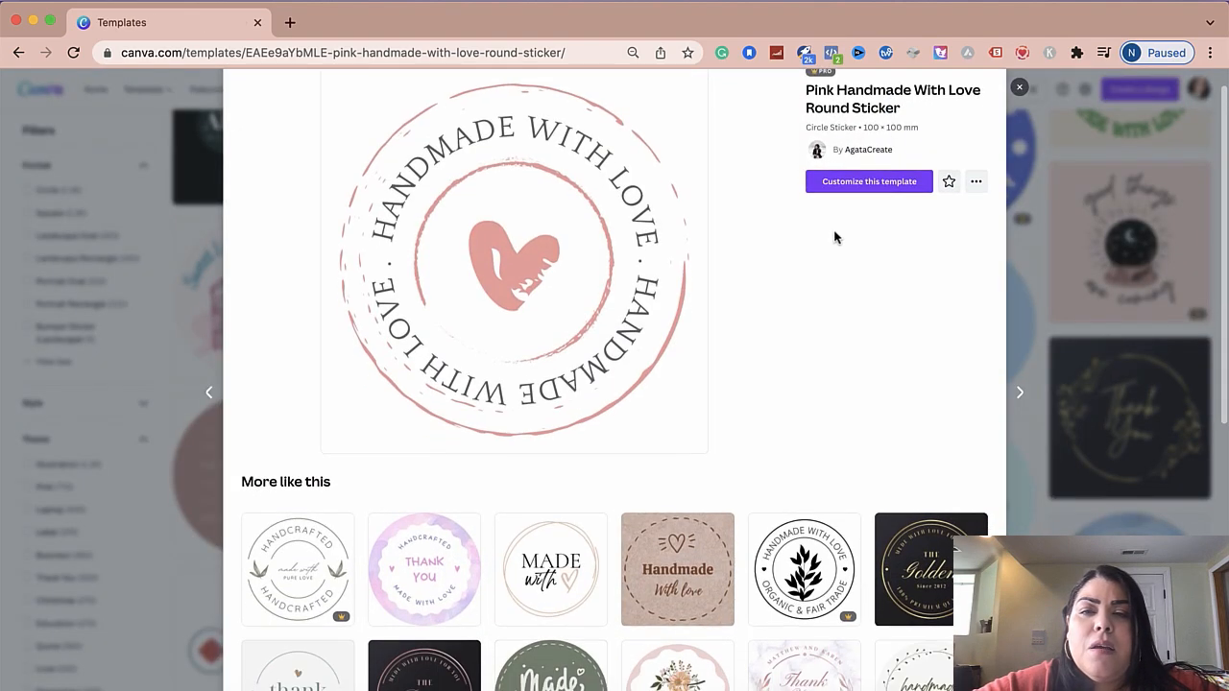
mouse_move(856, 331)
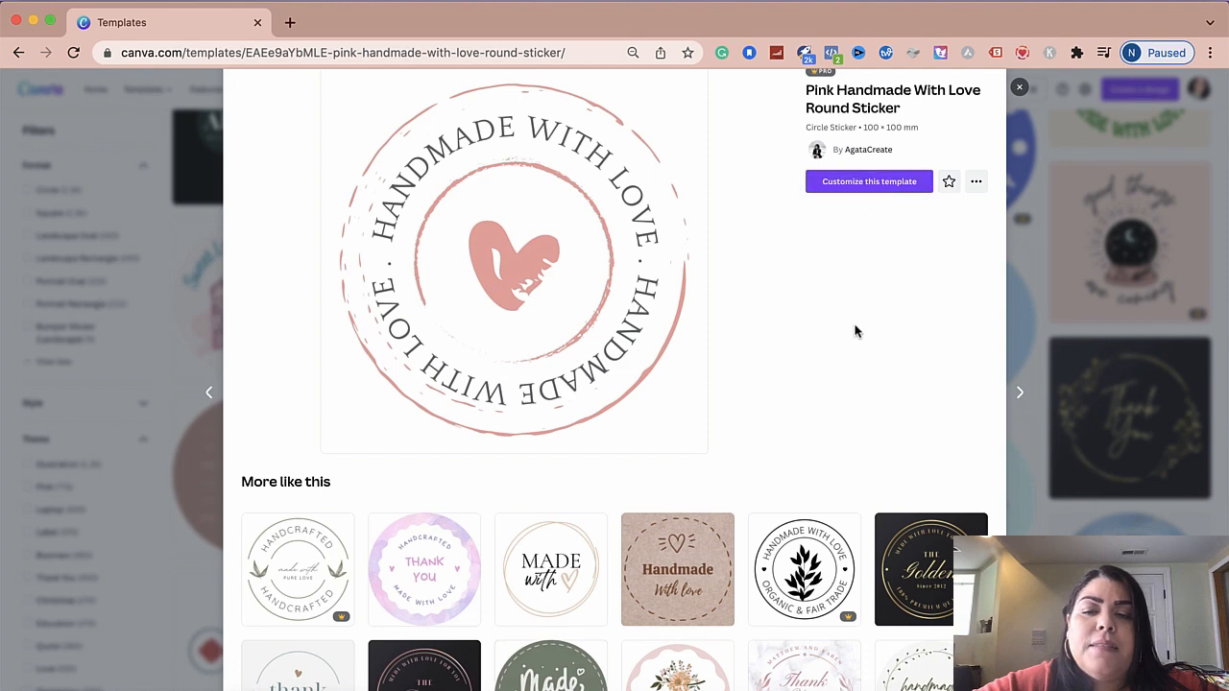
scroll("down", 3)
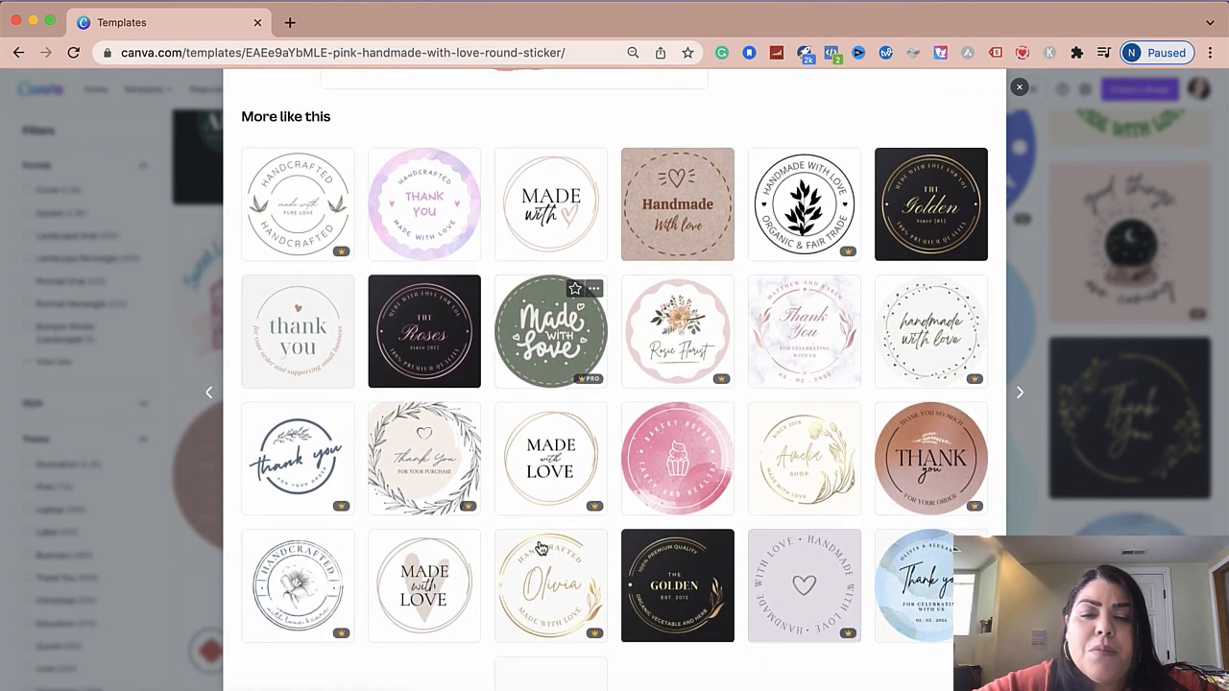
scroll("down", 3)
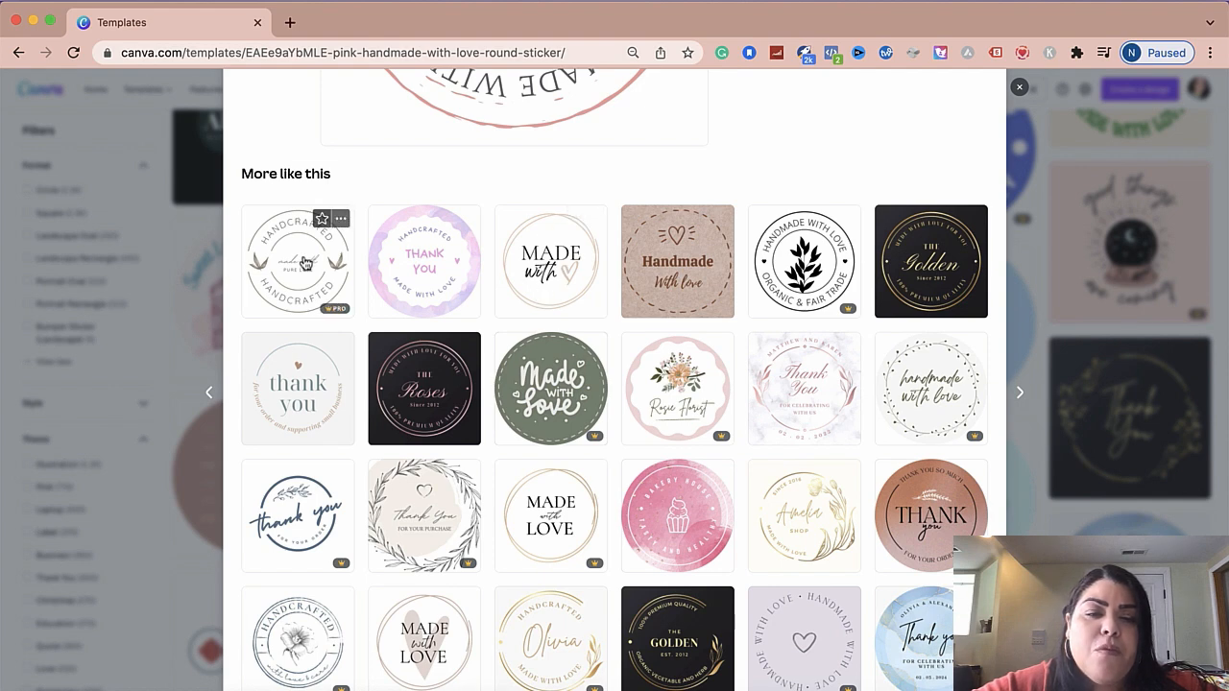
scroll("down", 3)
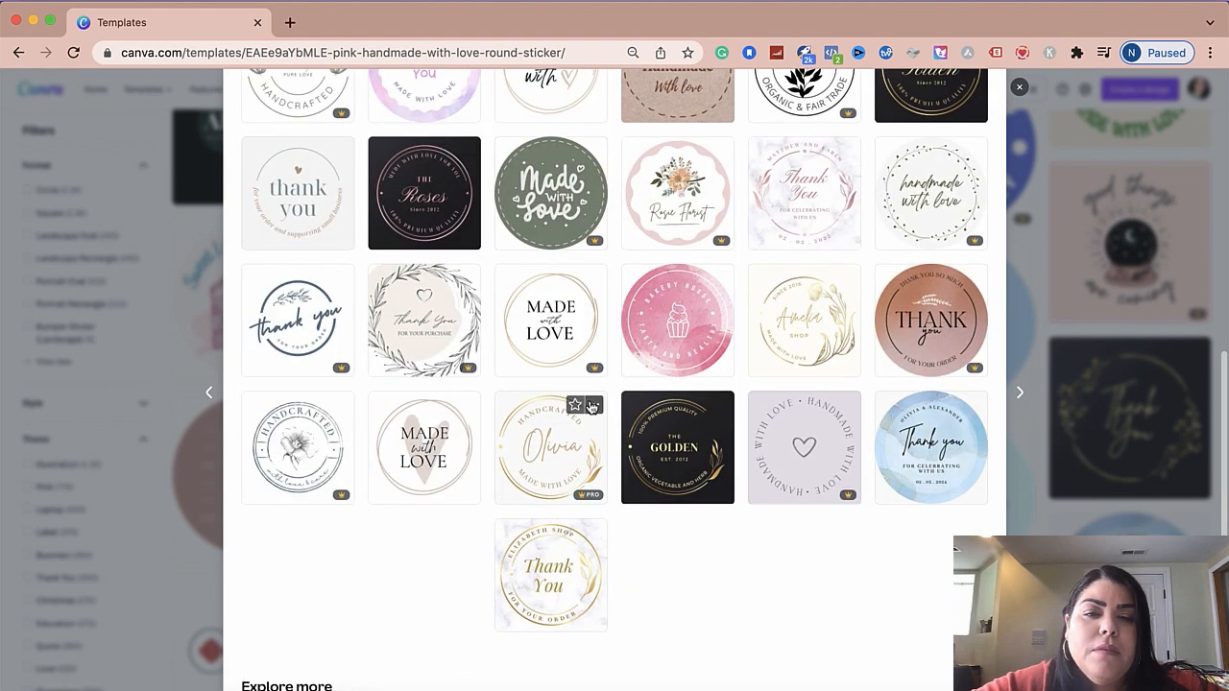
mouse_move(599, 608)
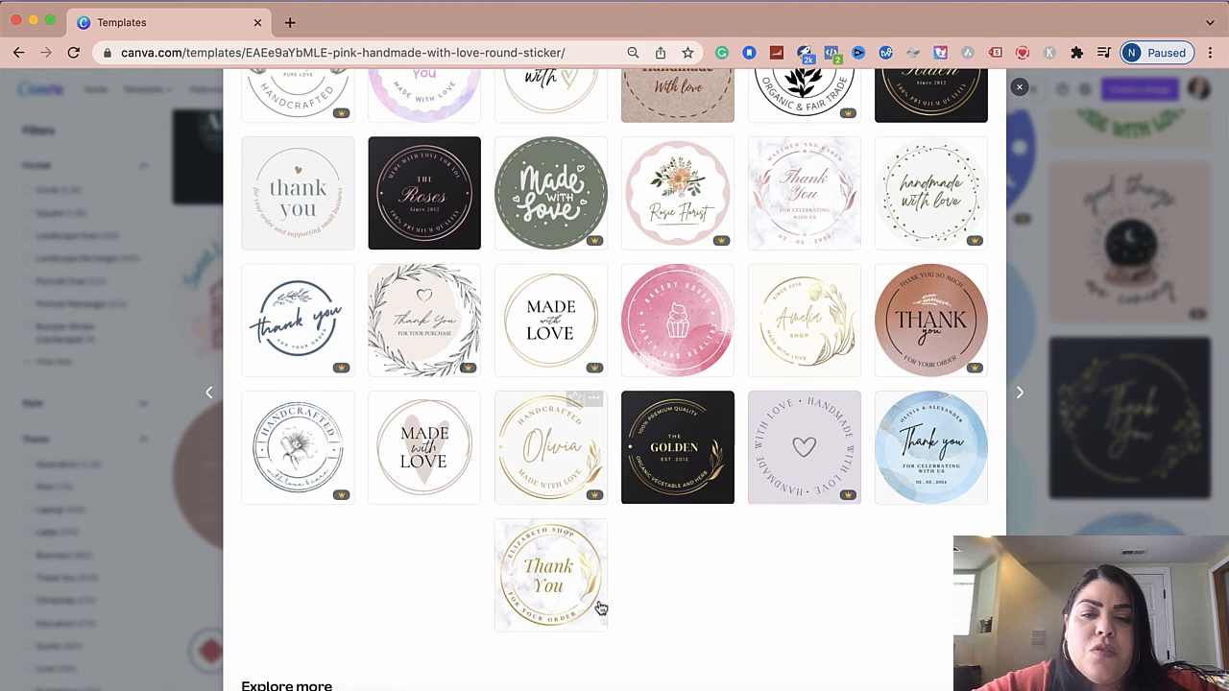
scroll("down", 3)
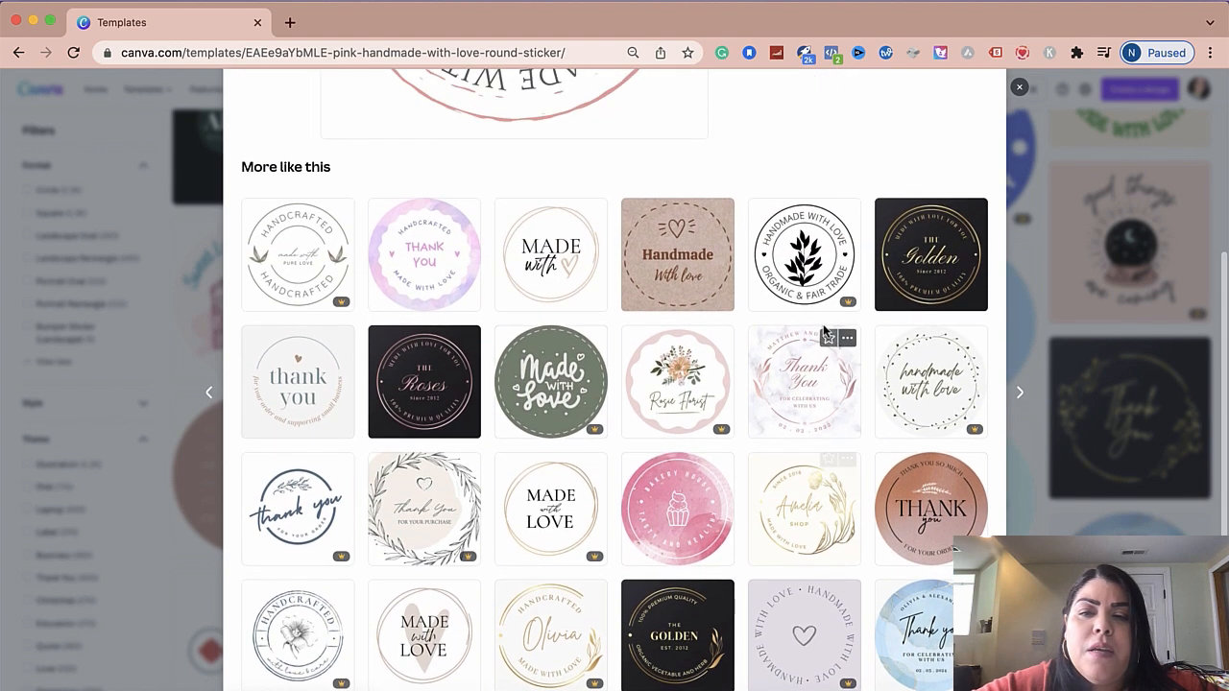
mouse_move(620, 335)
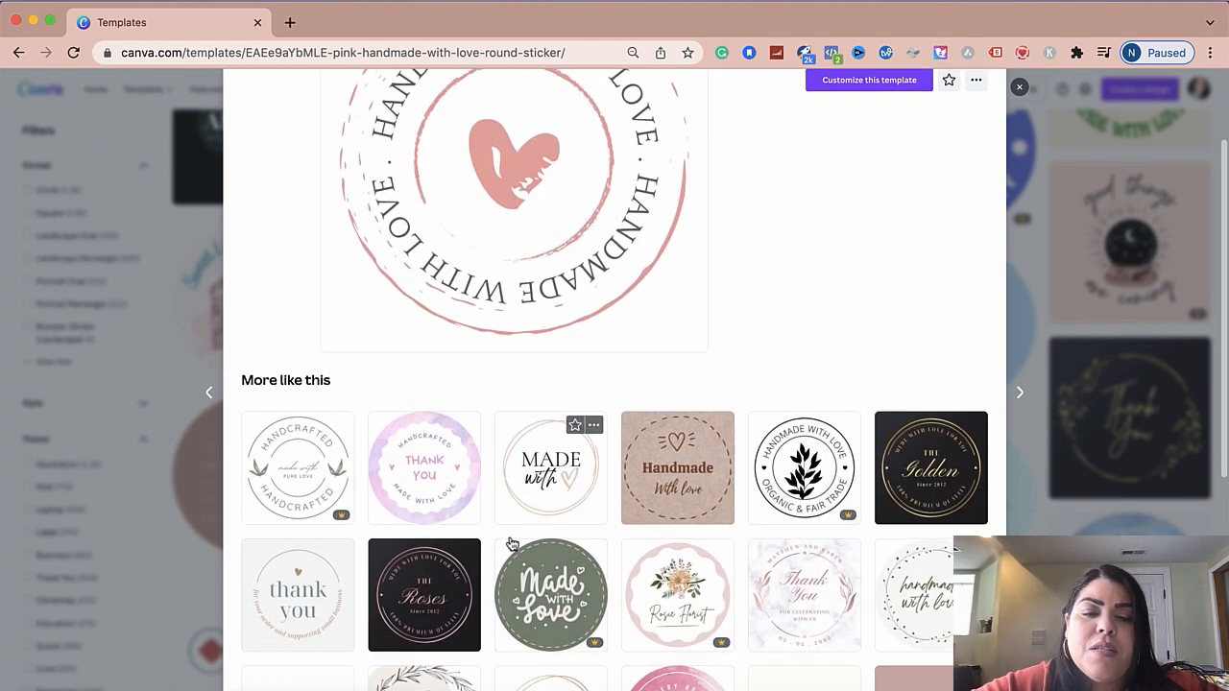
scroll("down", 3)
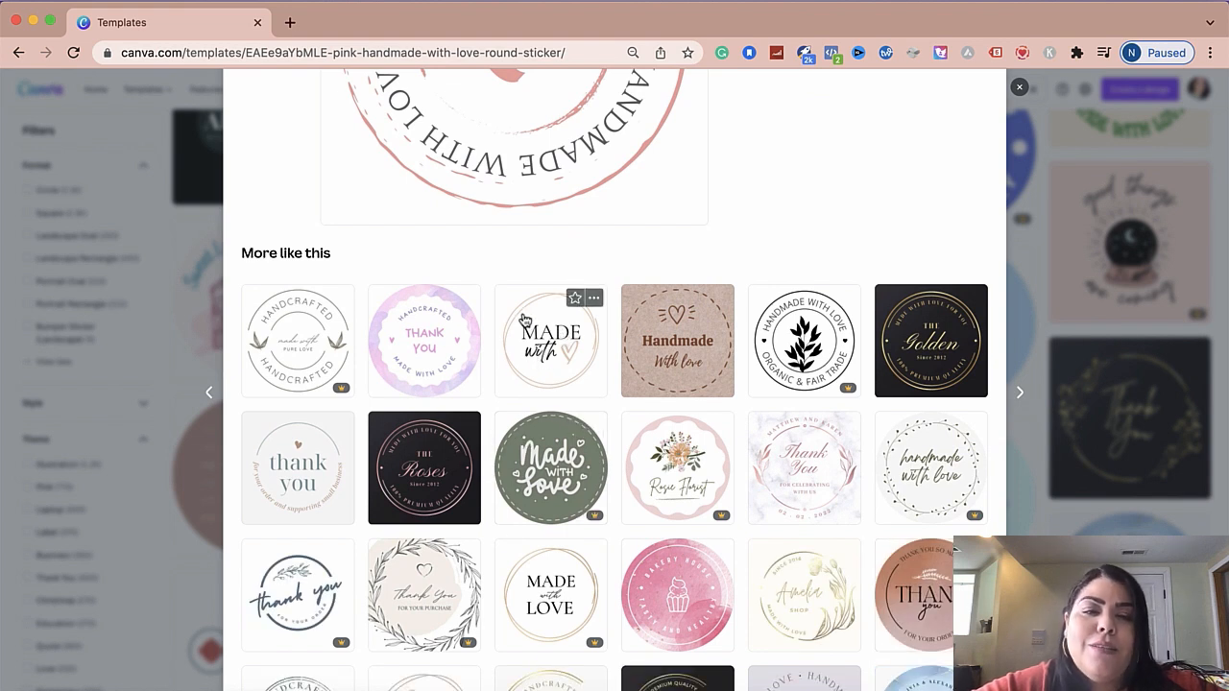
scroll("down", 3)
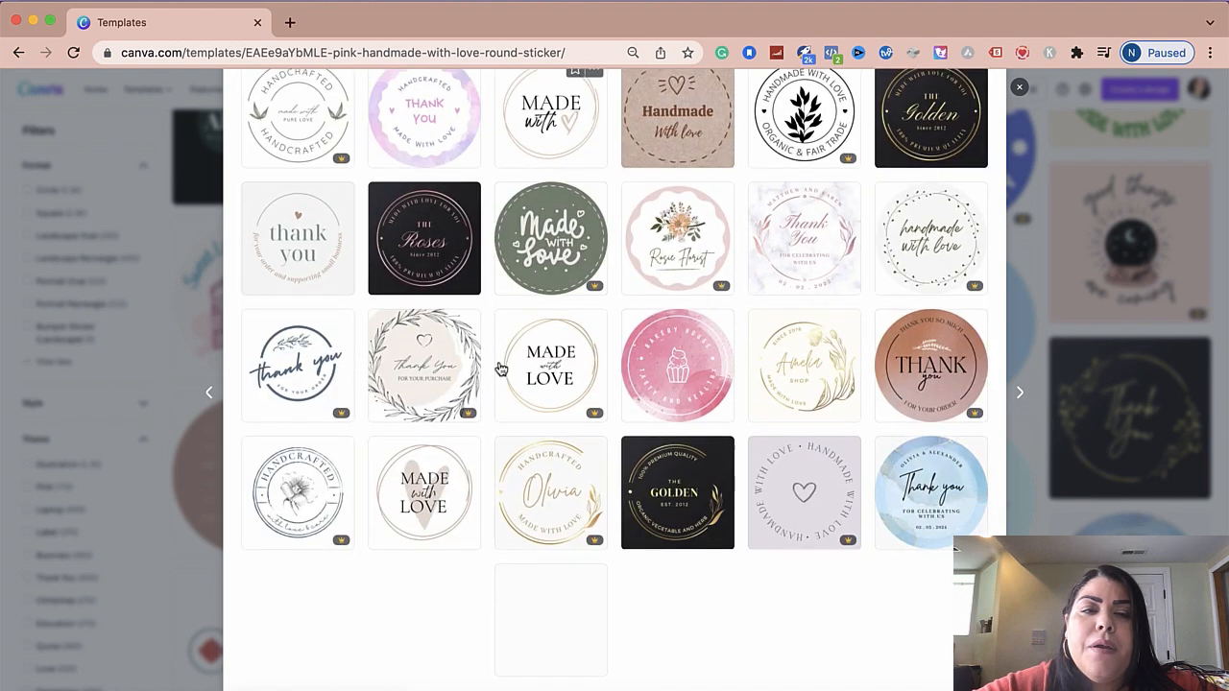
scroll("down", 3)
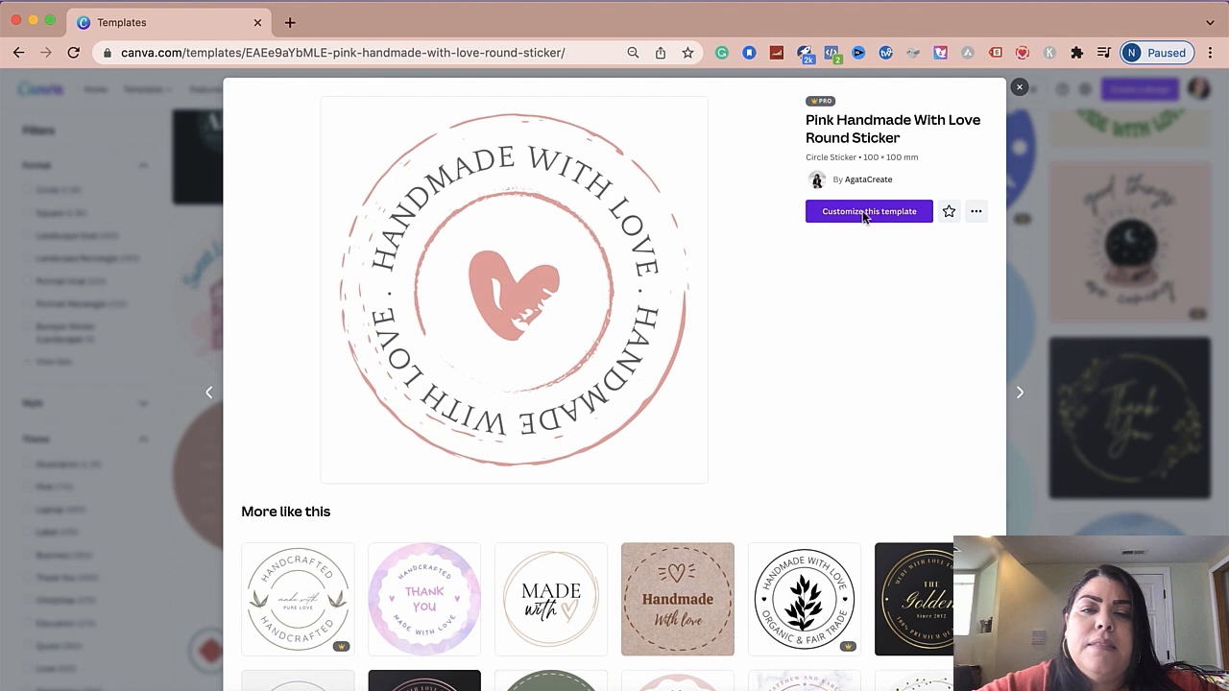
left_click(868, 211)
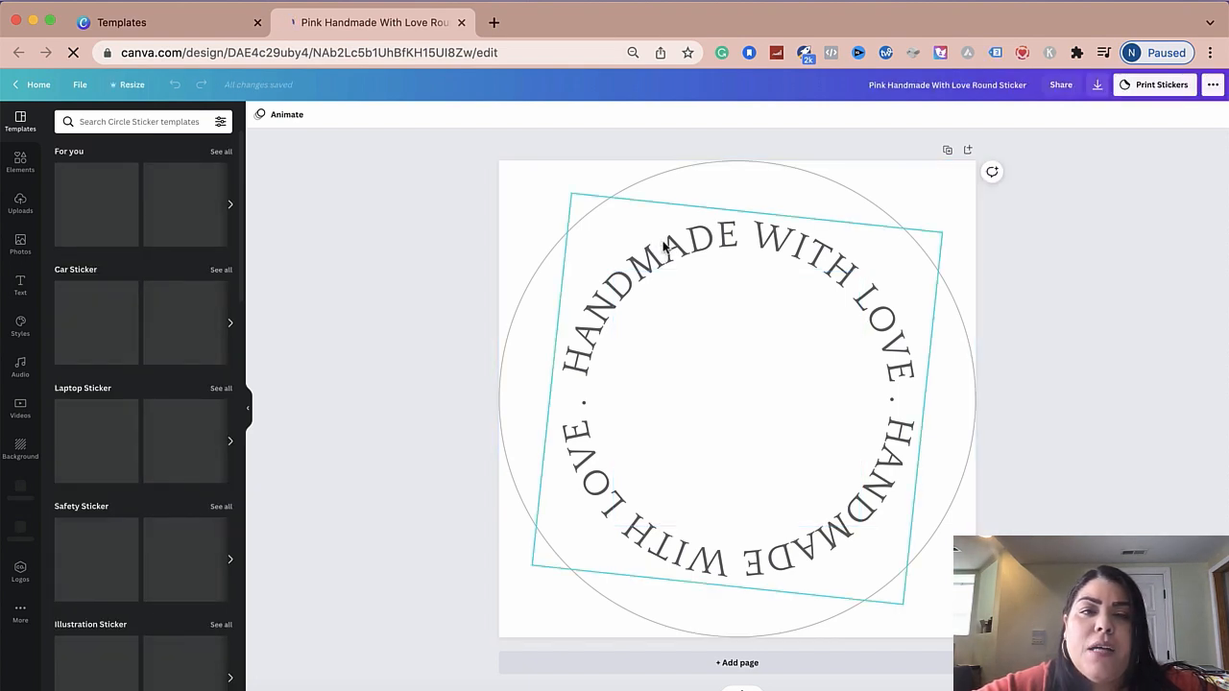
left_click(672, 259)
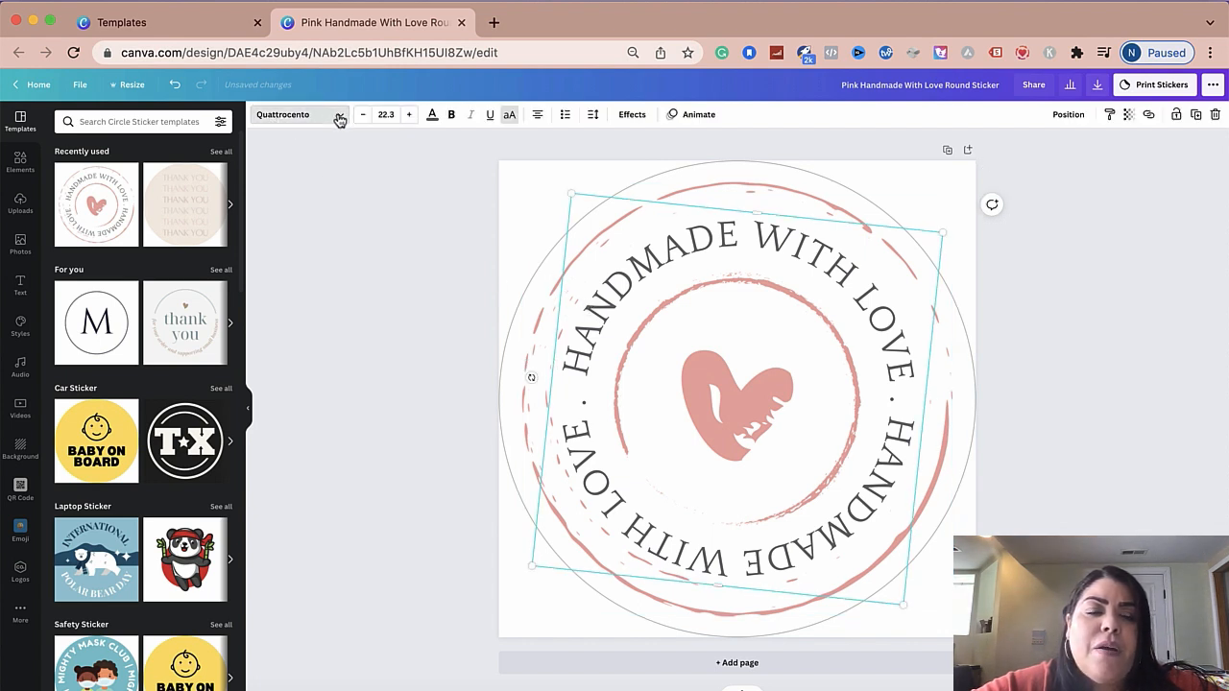
left_click(298, 114)
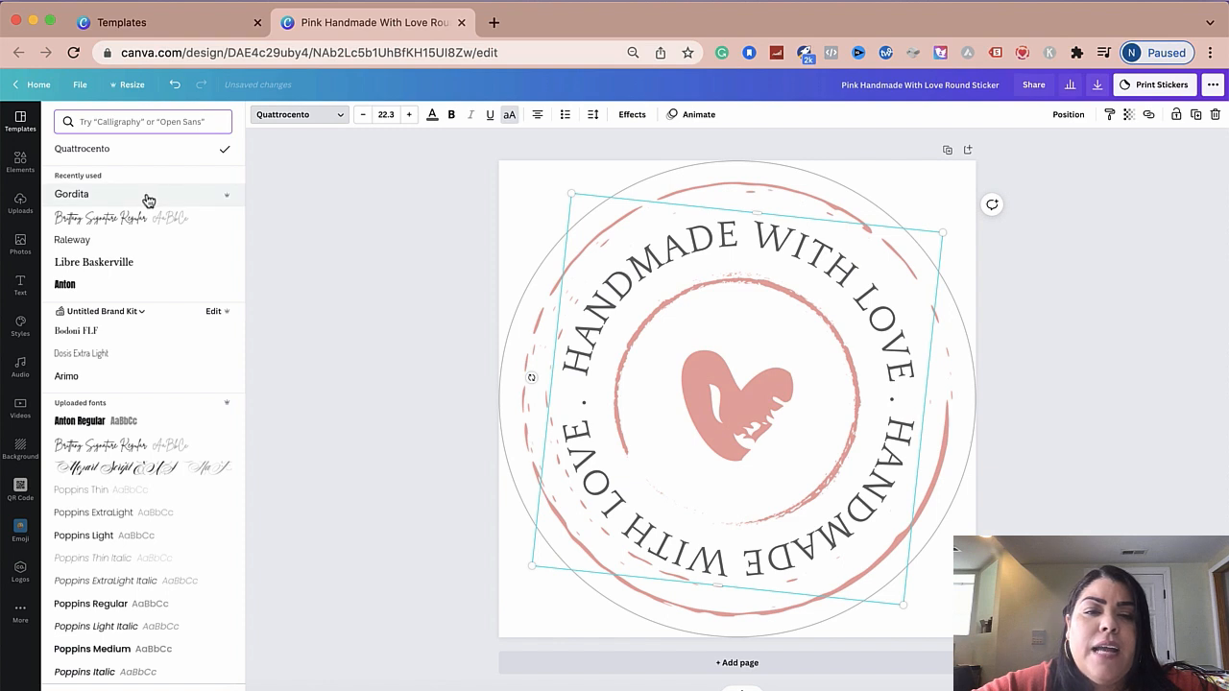
left_click(72, 194)
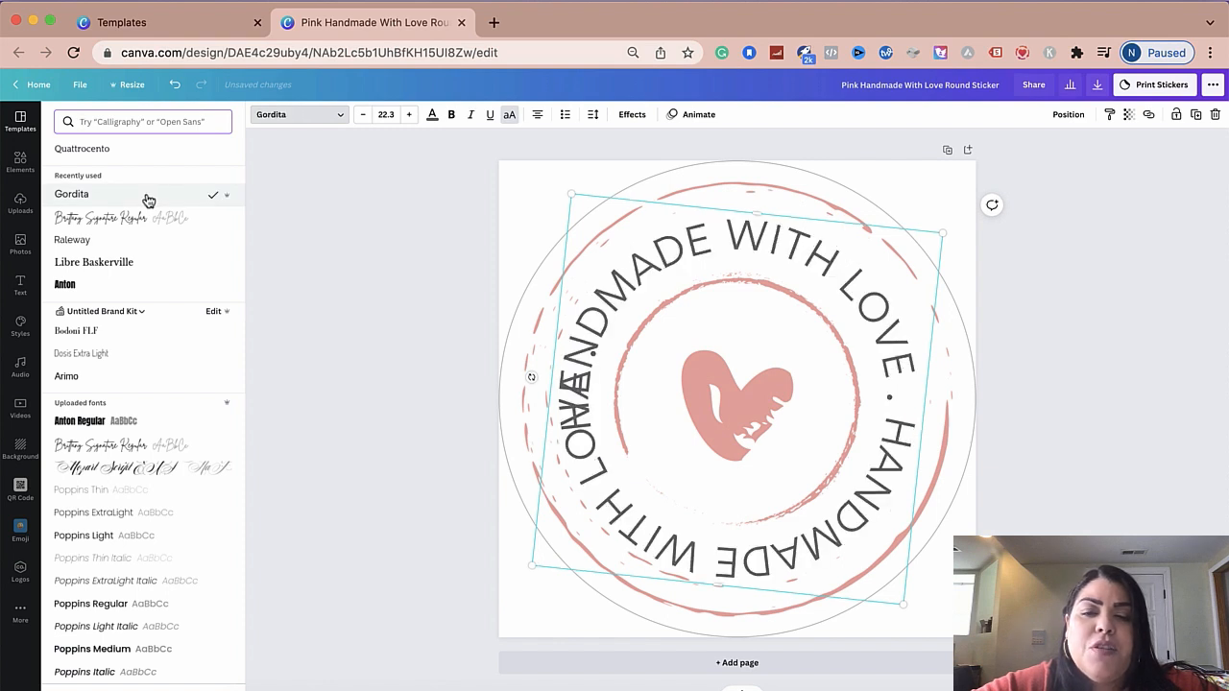
left_click(81, 148)
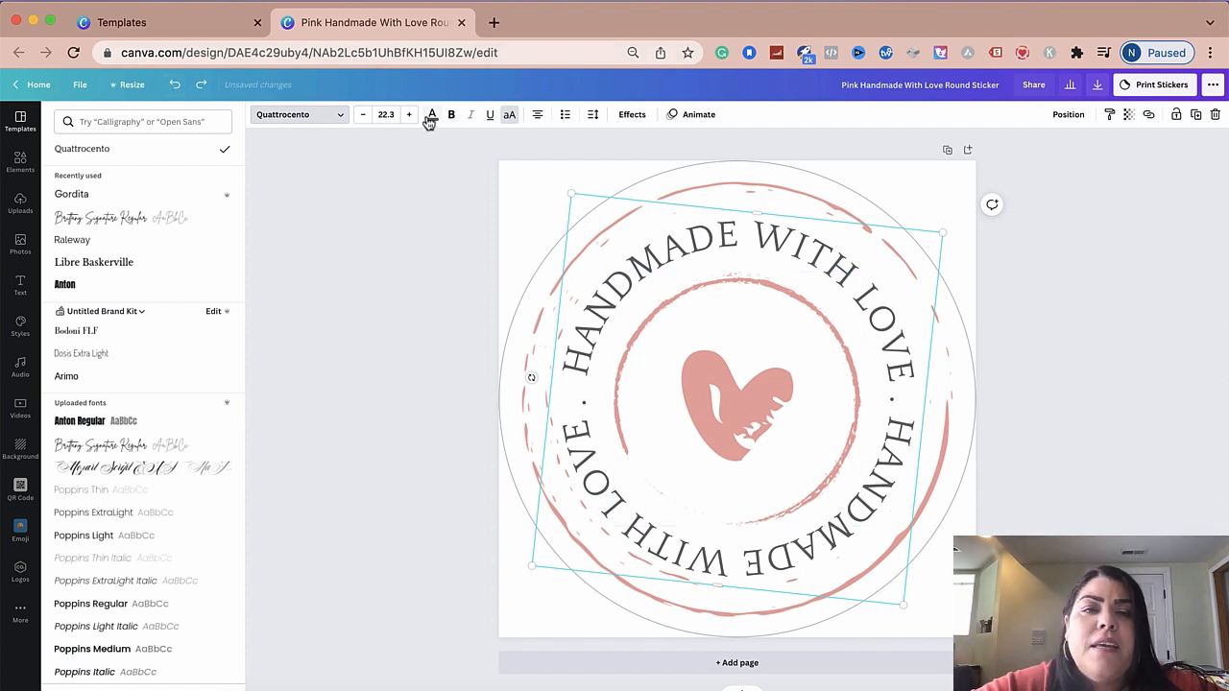
- Make the curved text black and turn the heart, inner and outer rings hot pink
left_click(431, 115)
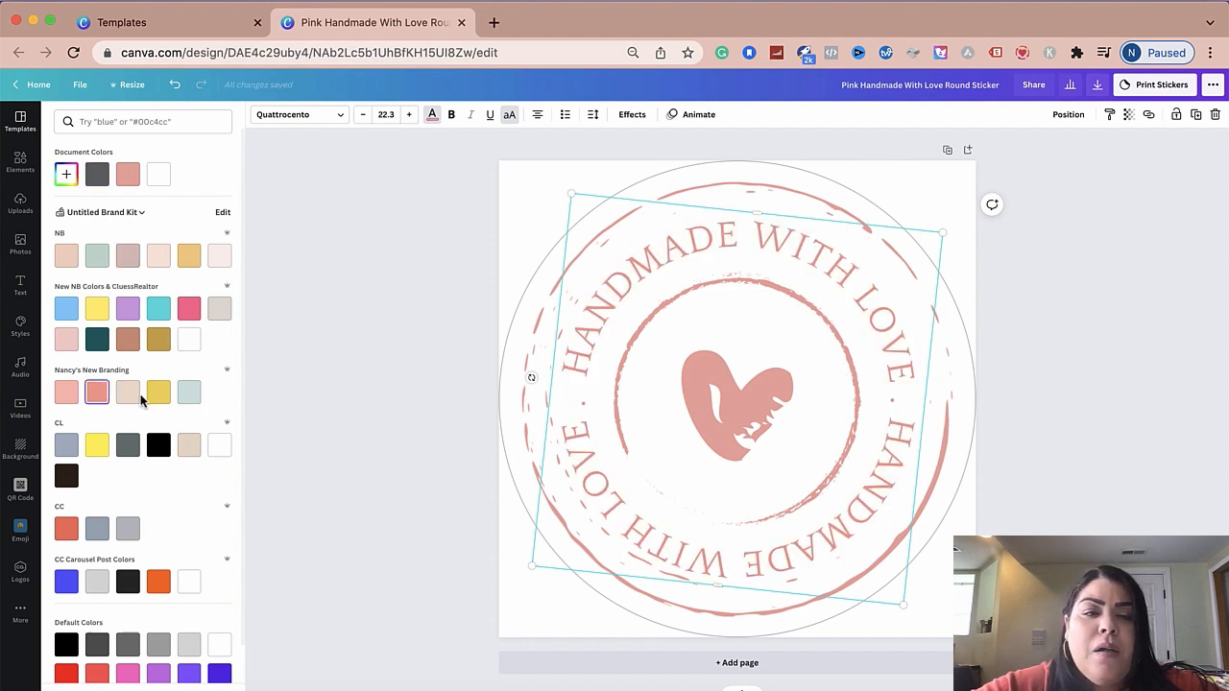
left_click(159, 444)
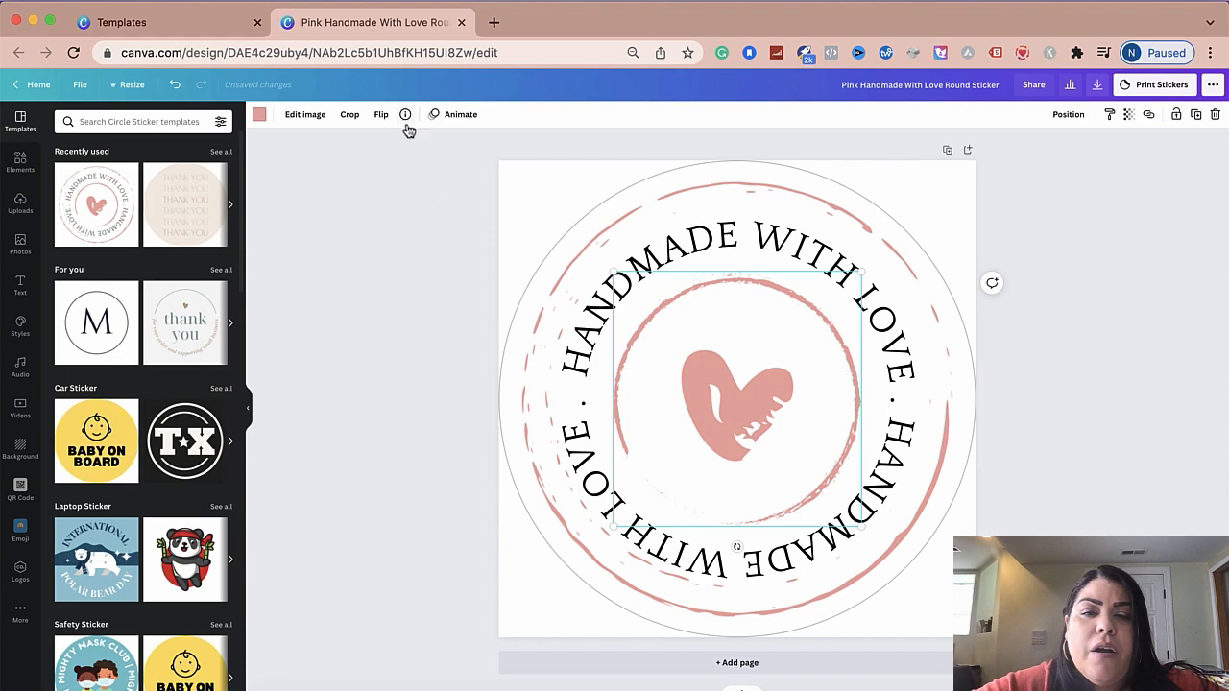
left_click(259, 114)
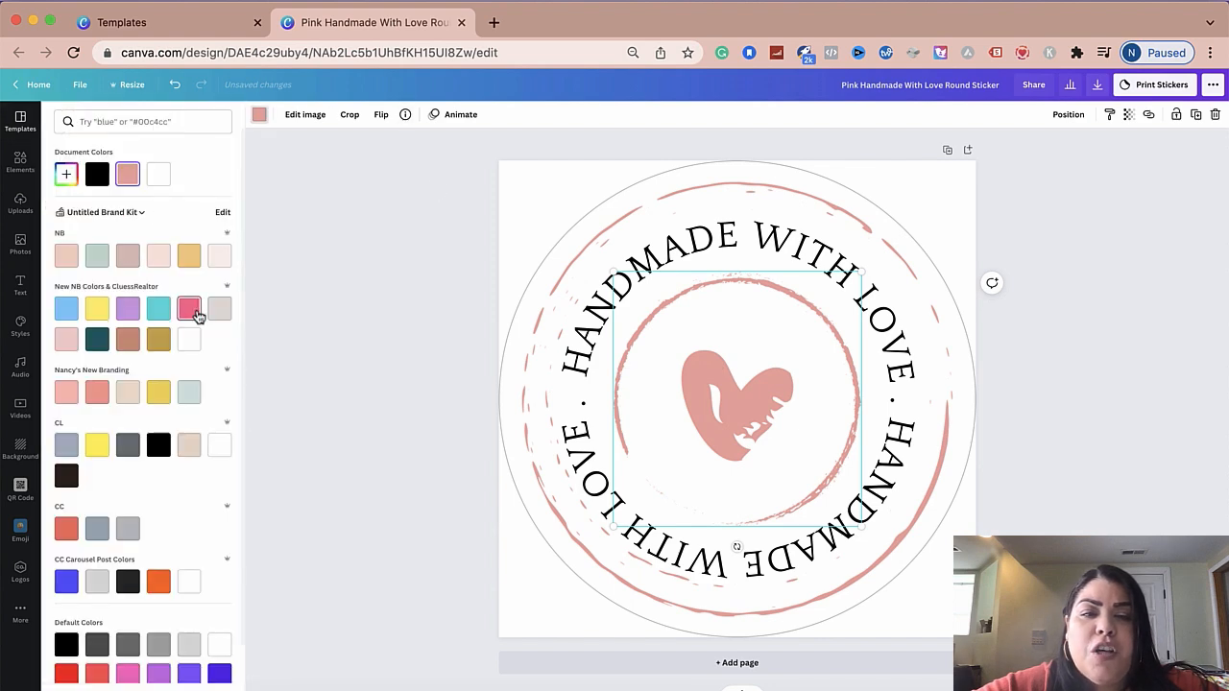
left_click(190, 308)
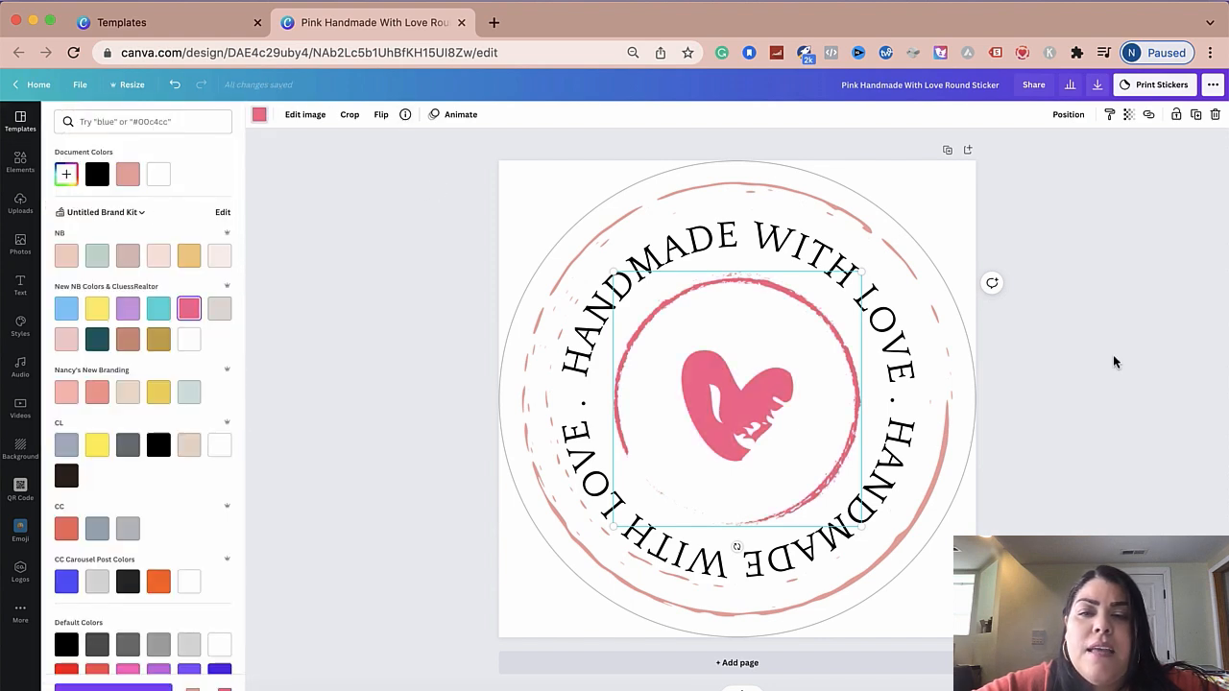
left_click(21, 120)
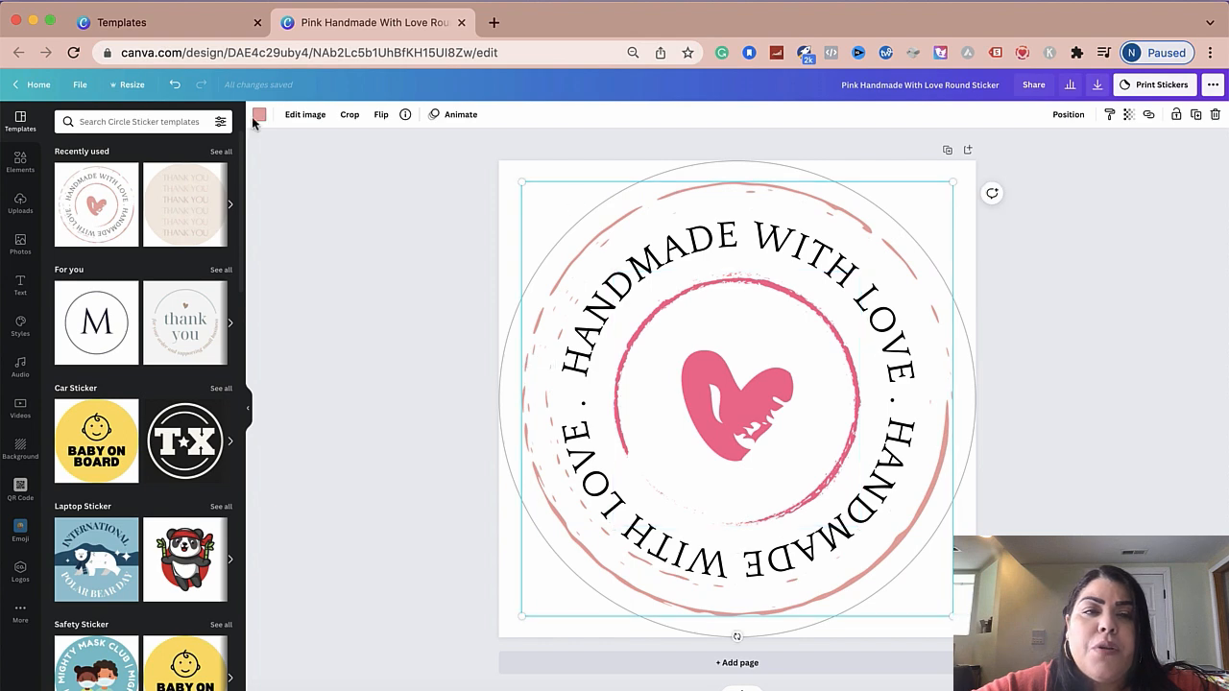
left_click(259, 114)
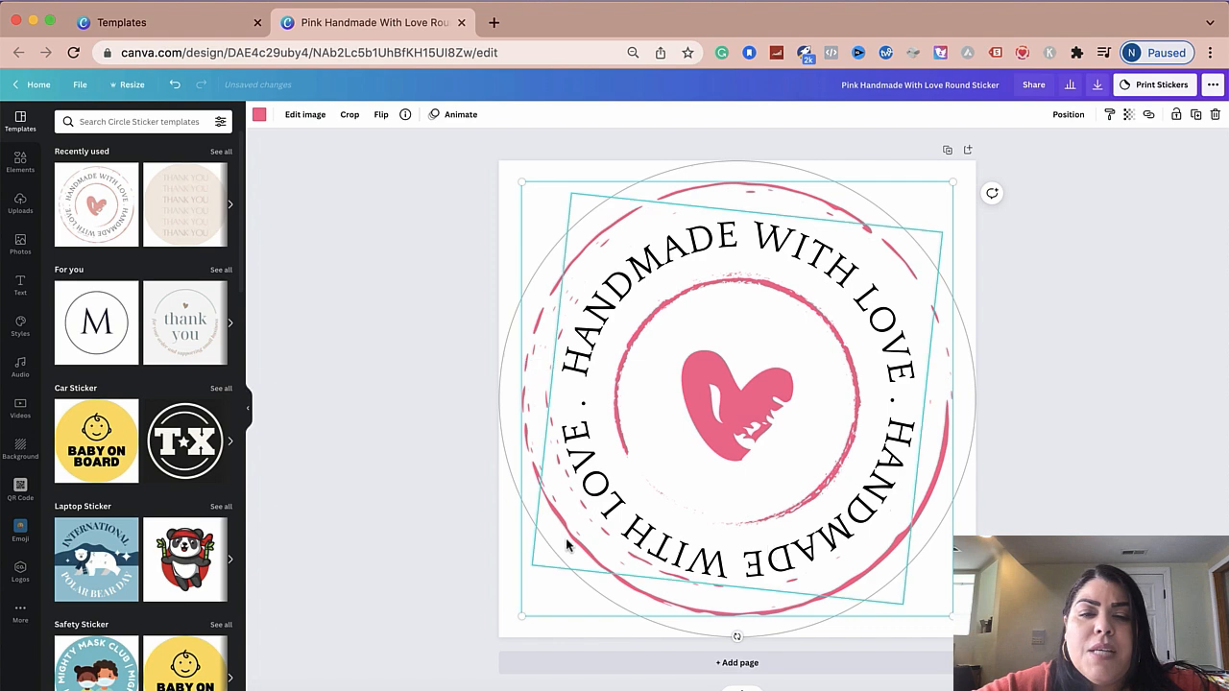
left_click(400, 539)
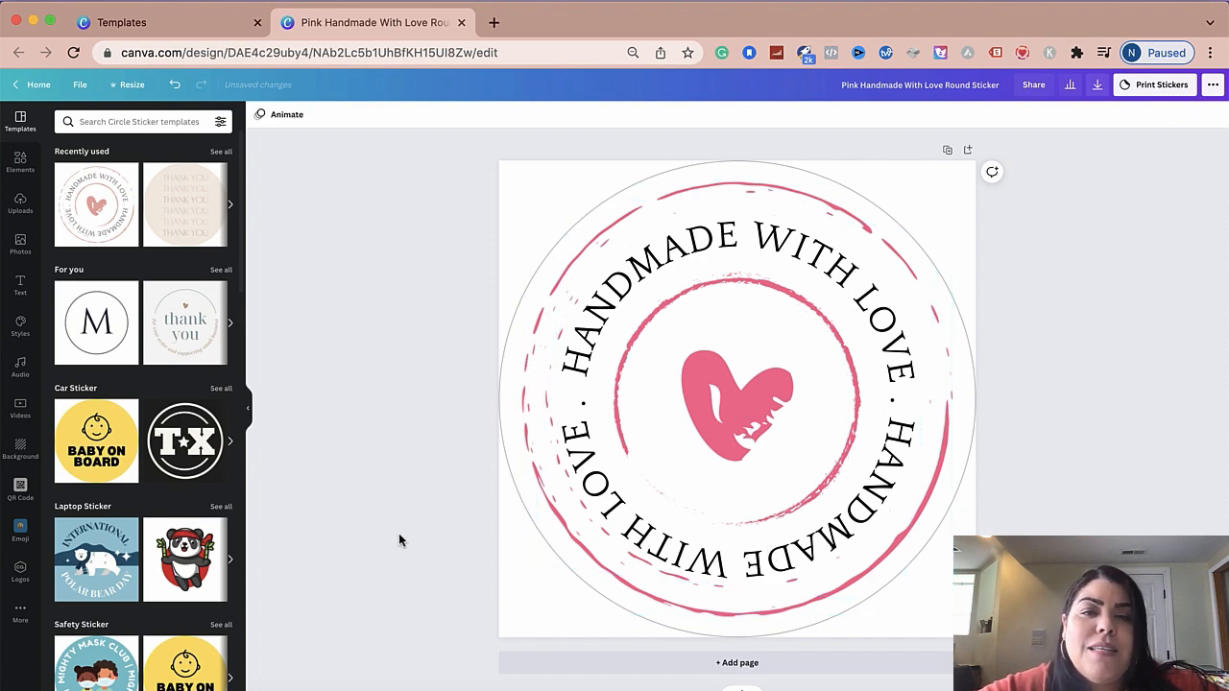
- Push the heart and inner ring to the lower right corner and show Uploads
left_click(737, 404)
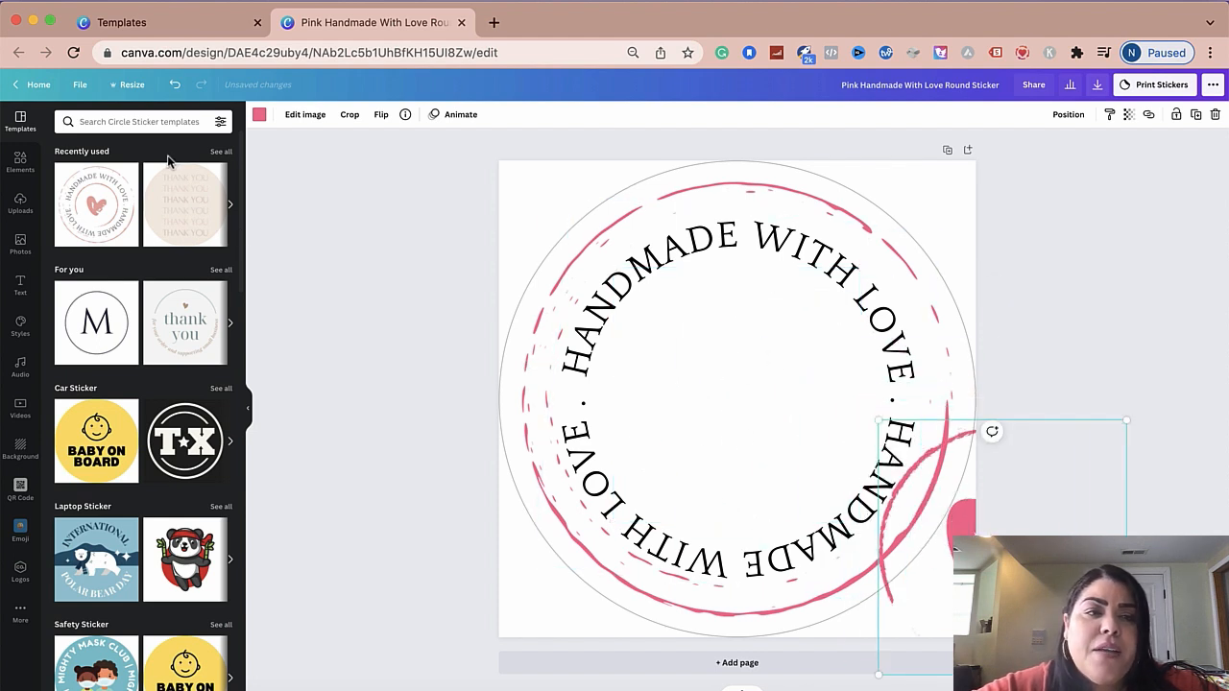
left_click(20, 204)
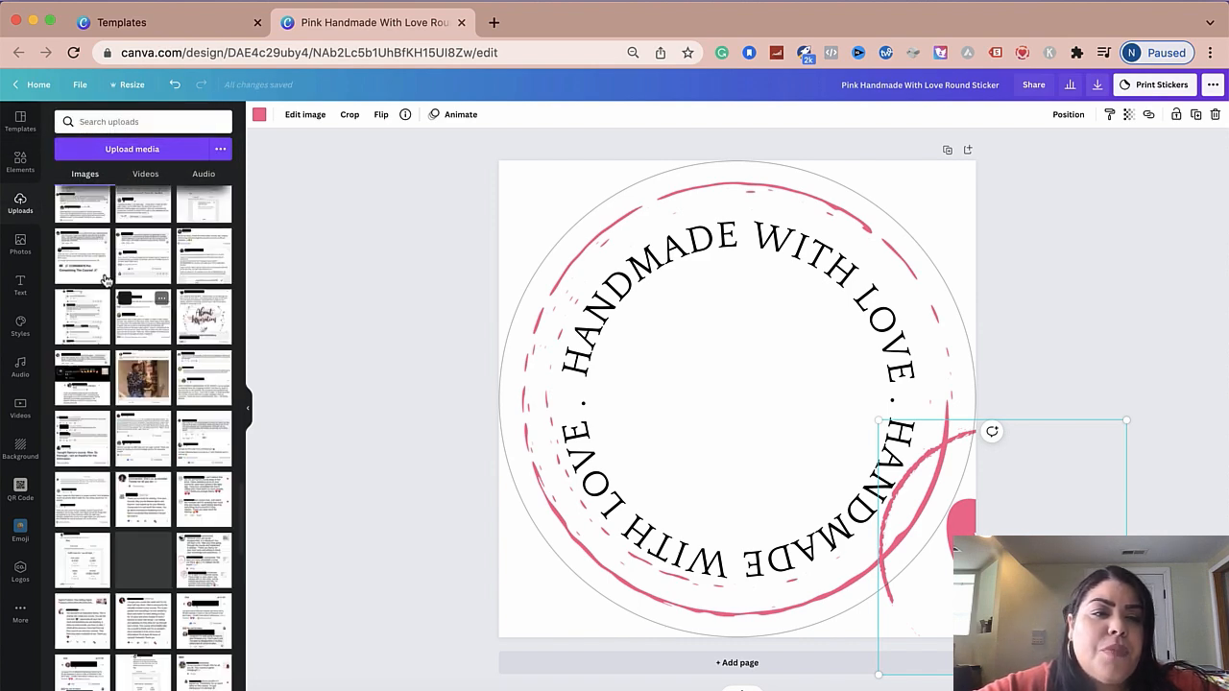
- Show the saved brand logos and drag the added logo off the sticker
scroll("down", 3)
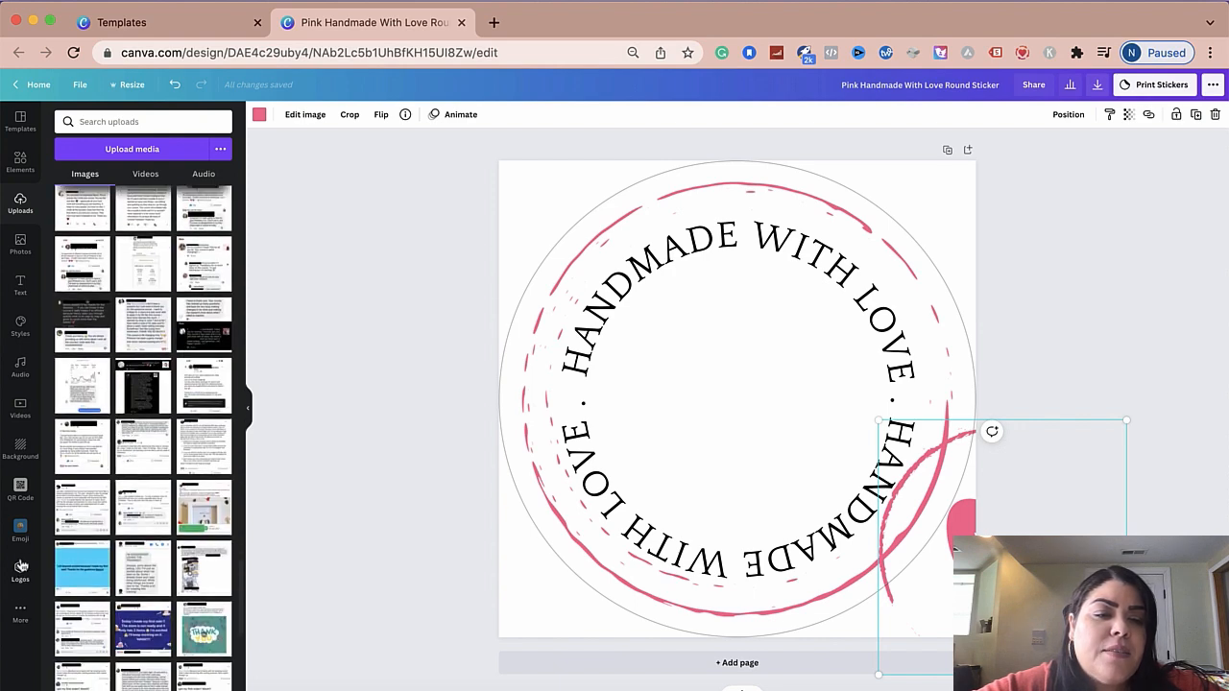
left_click(20, 571)
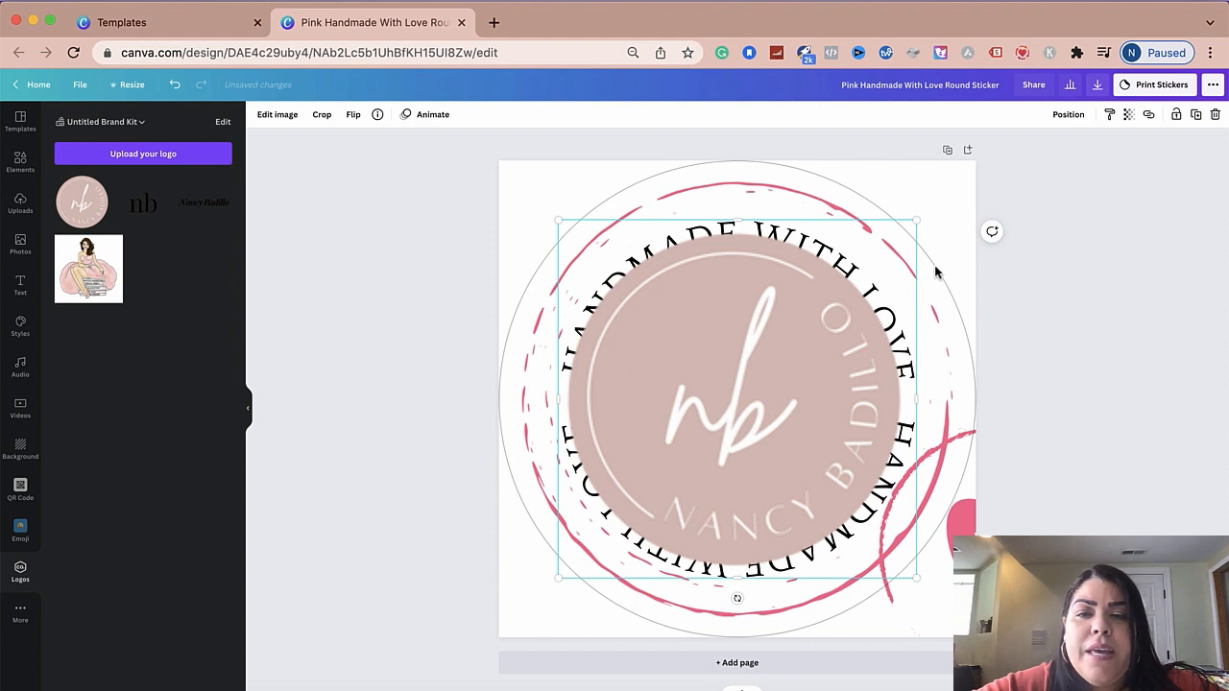
mouse_move(916, 228)
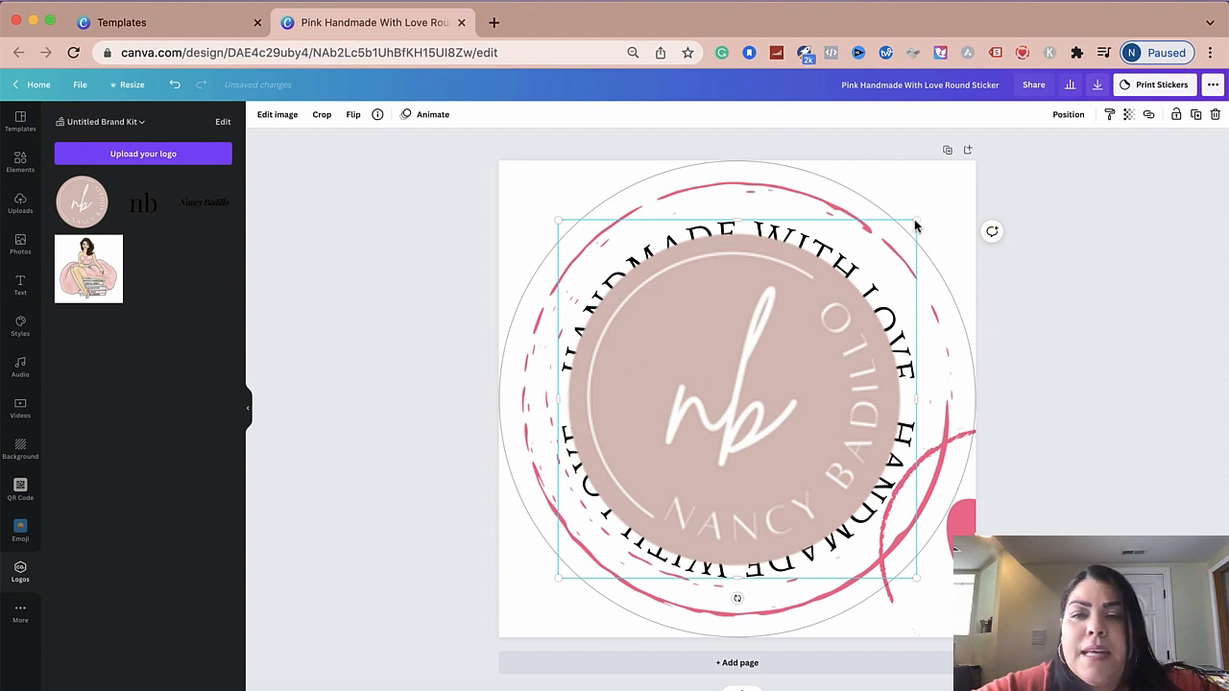
left_click_drag(917, 225, 840, 305)
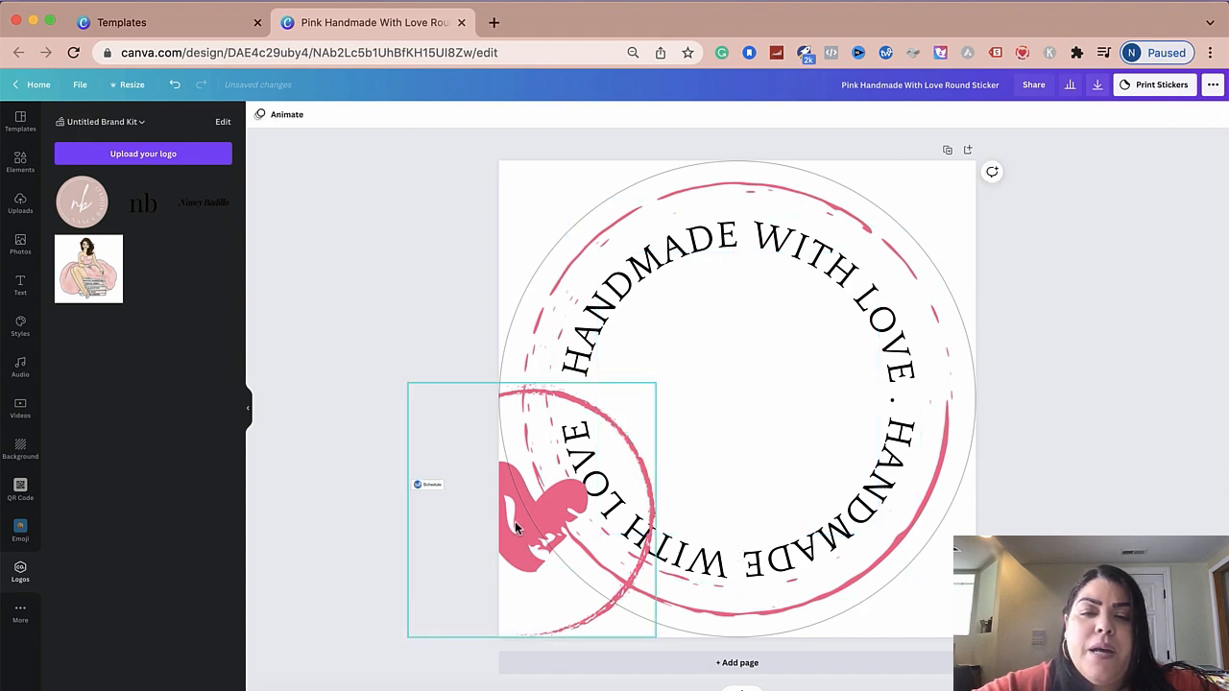
- Drag the heart and its inner ring back to the sticker's centre and reselect it
left_click_drag(547, 509, 734, 398)
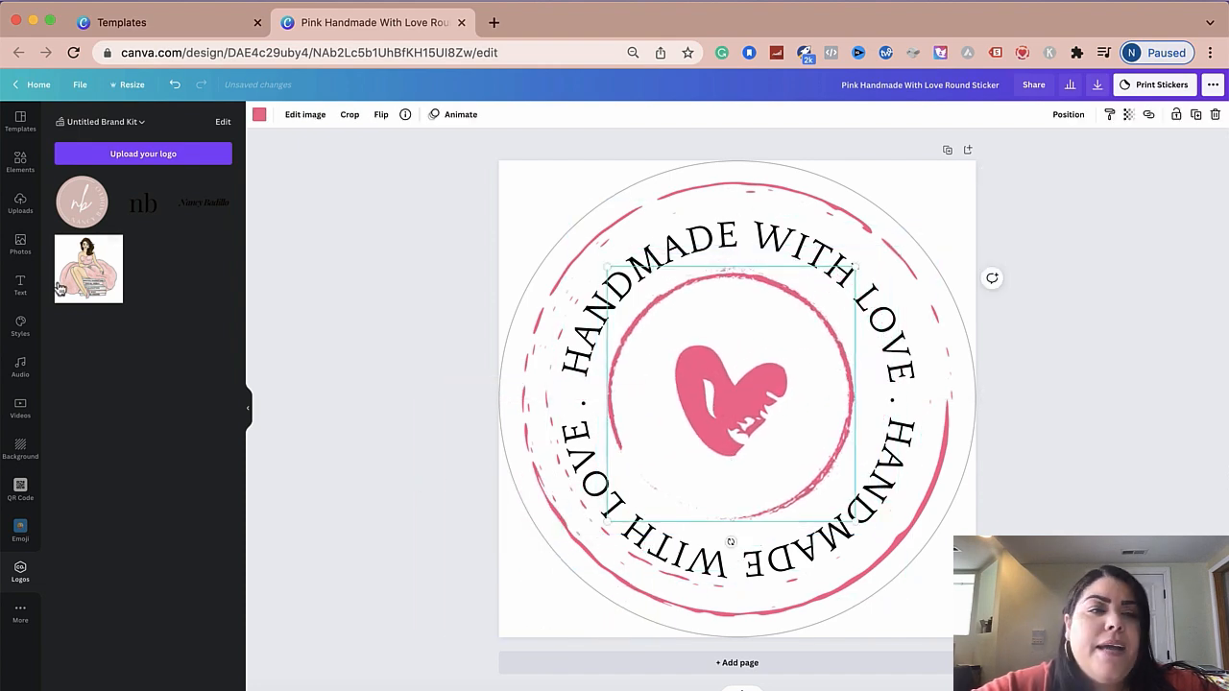
left_click(20, 120)
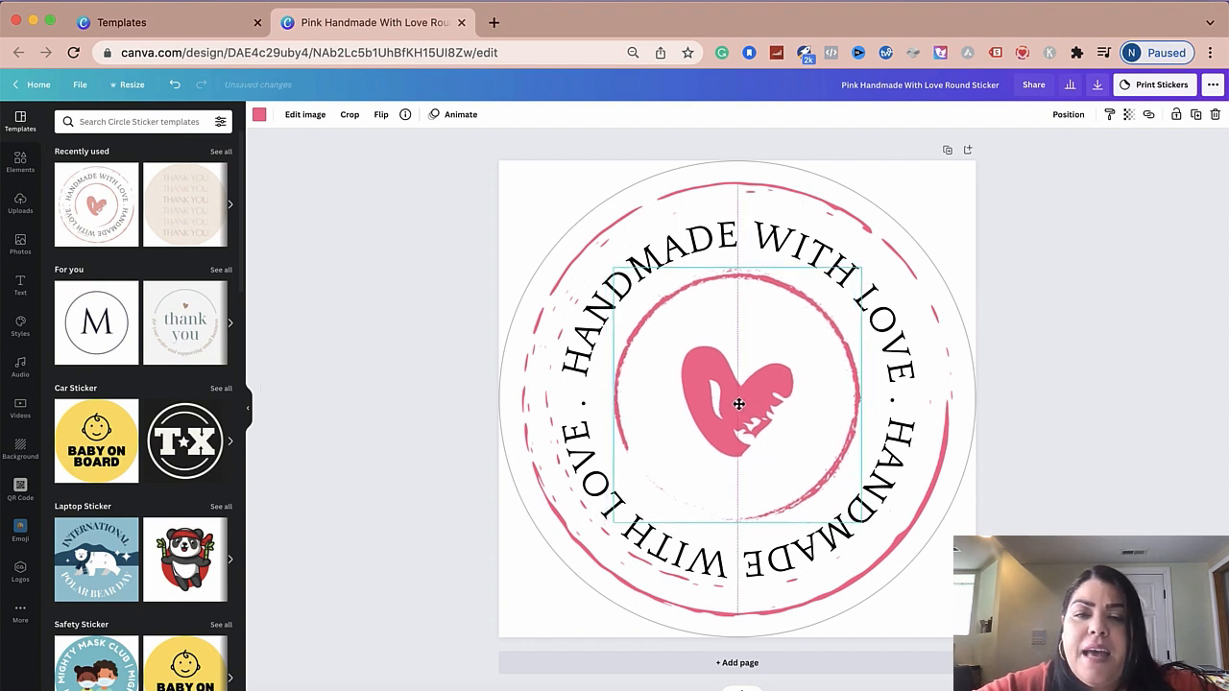
left_click(738, 404)
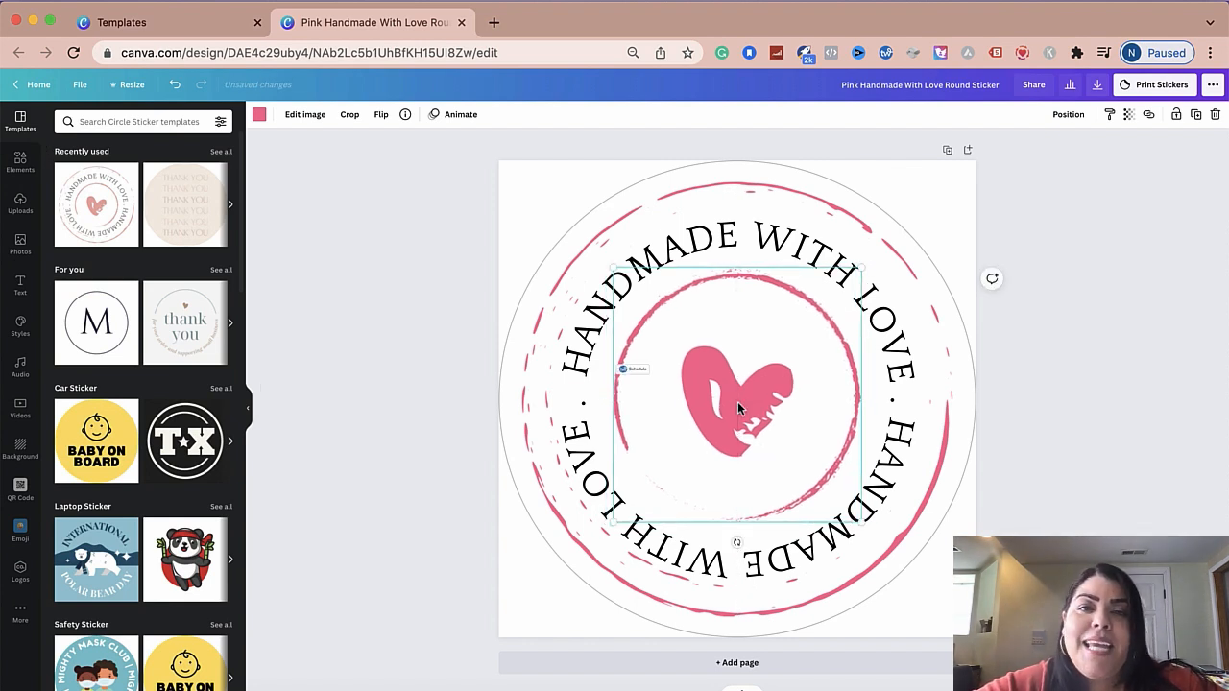
left_click(1070, 375)
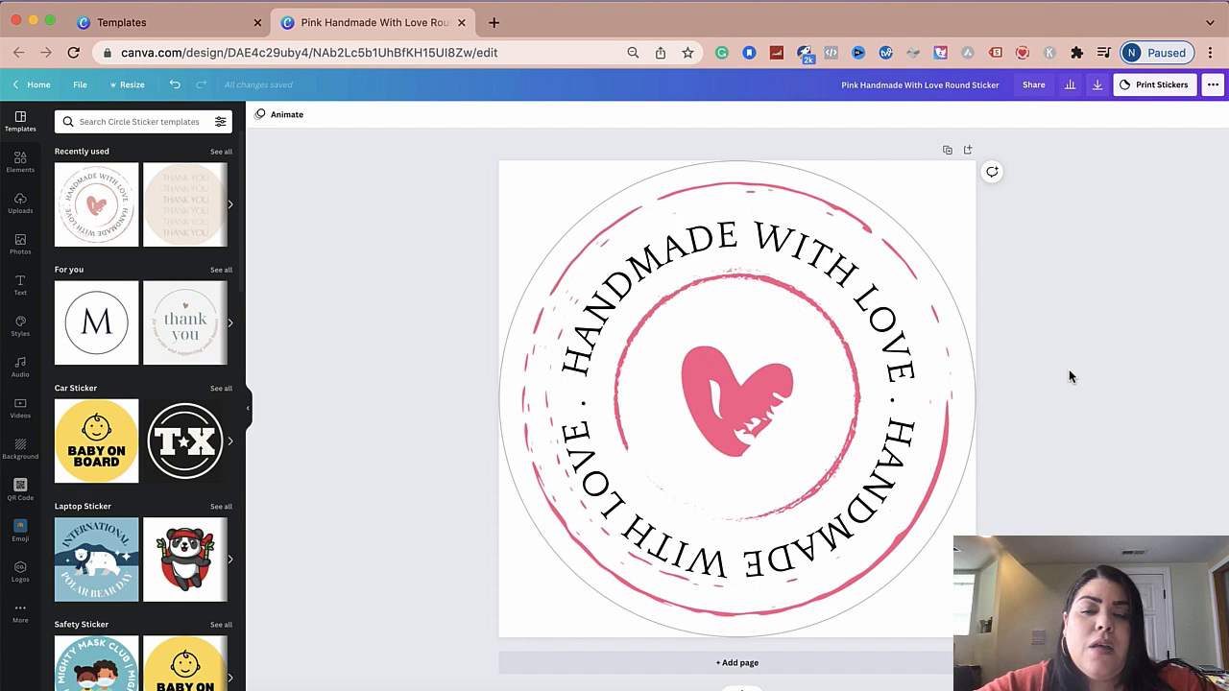
mouse_move(1103, 339)
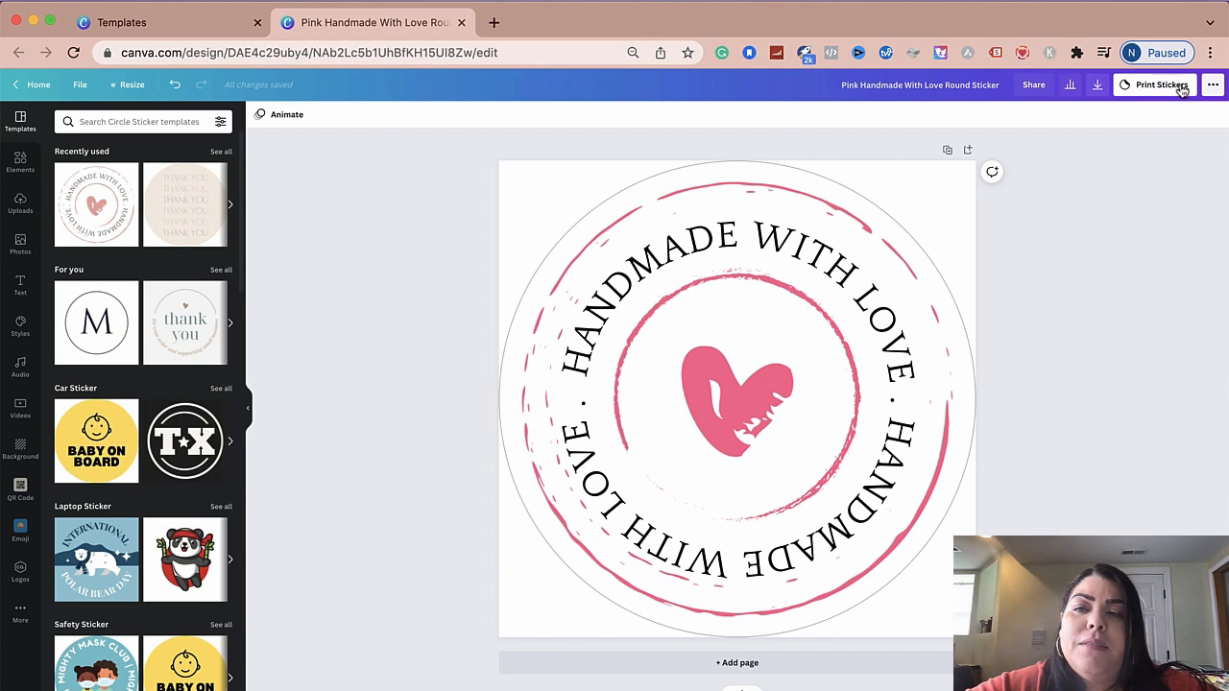
- Open the Print Stickers options and try the Medium sticker size
left_click(1160, 85)
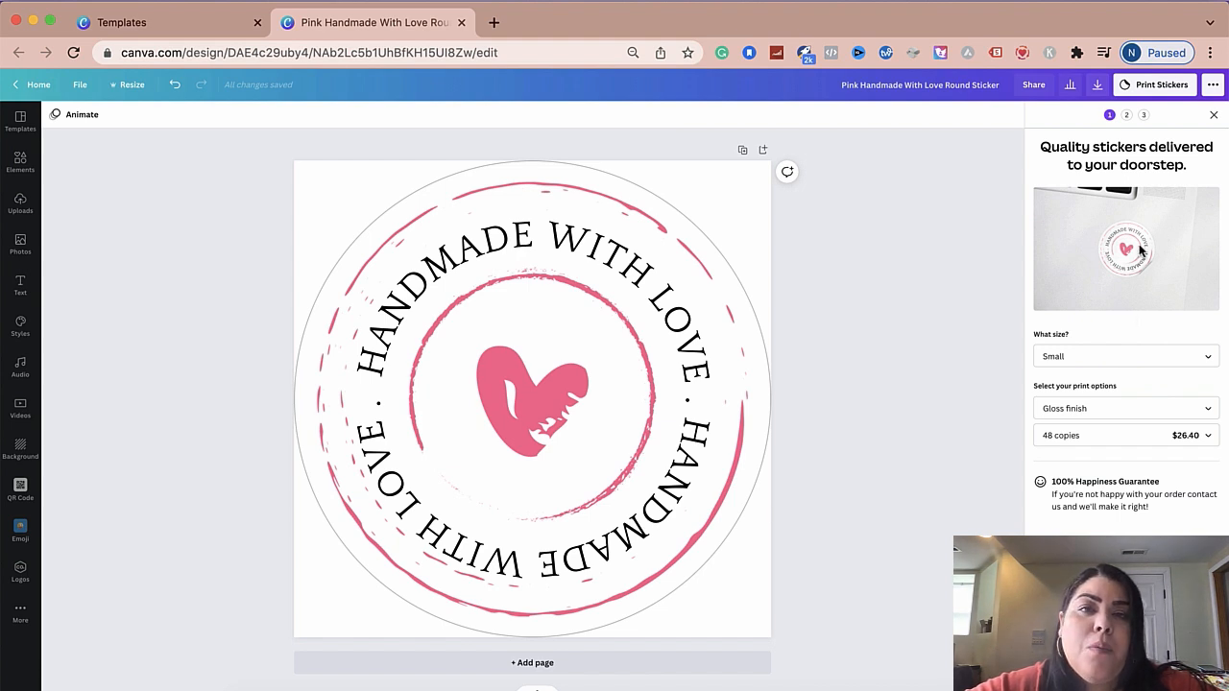
mouse_move(1083, 342)
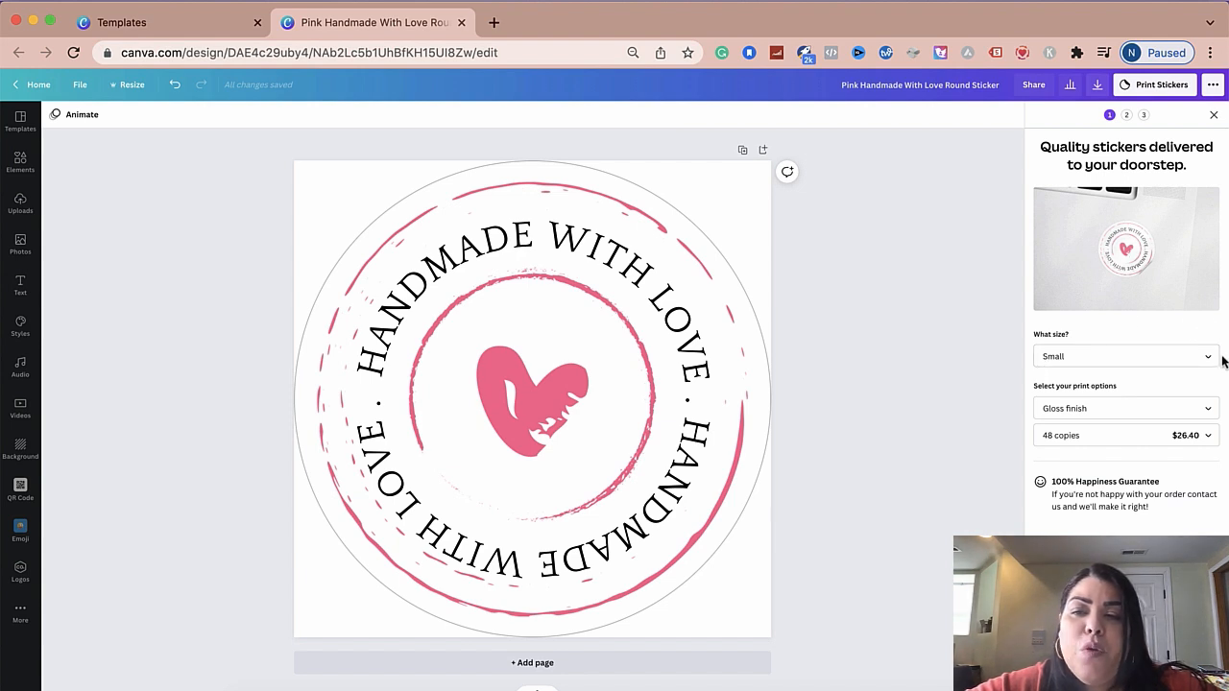
left_click(1125, 356)
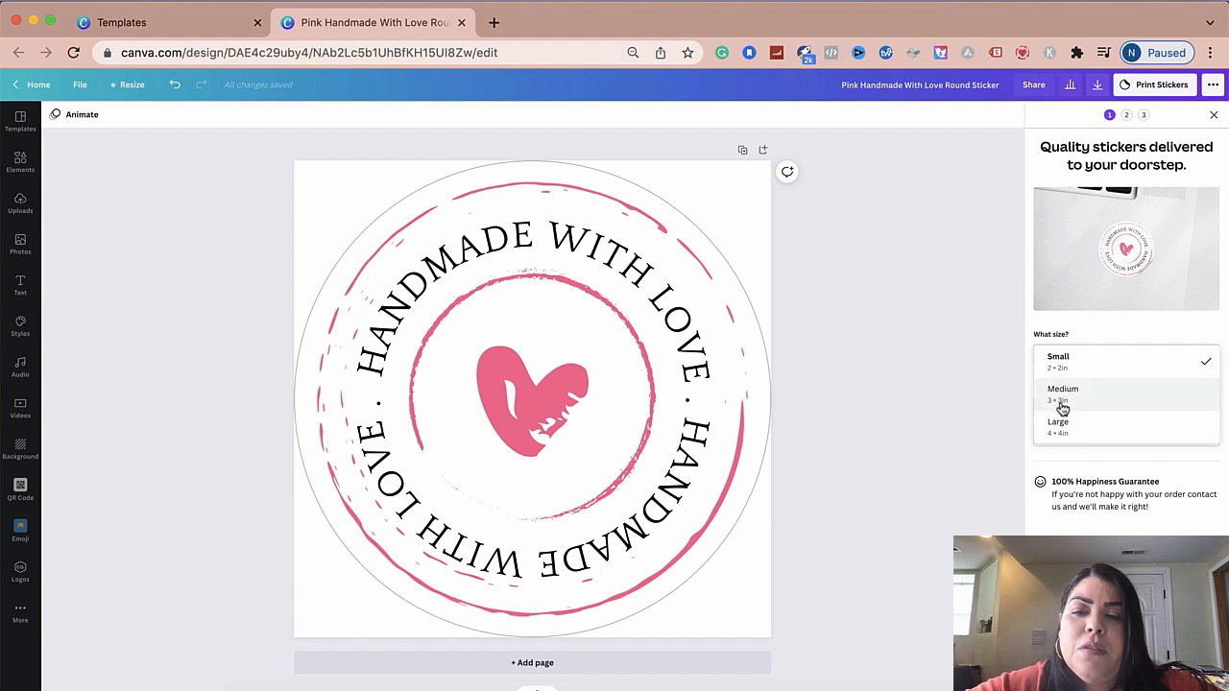
left_click(1063, 393)
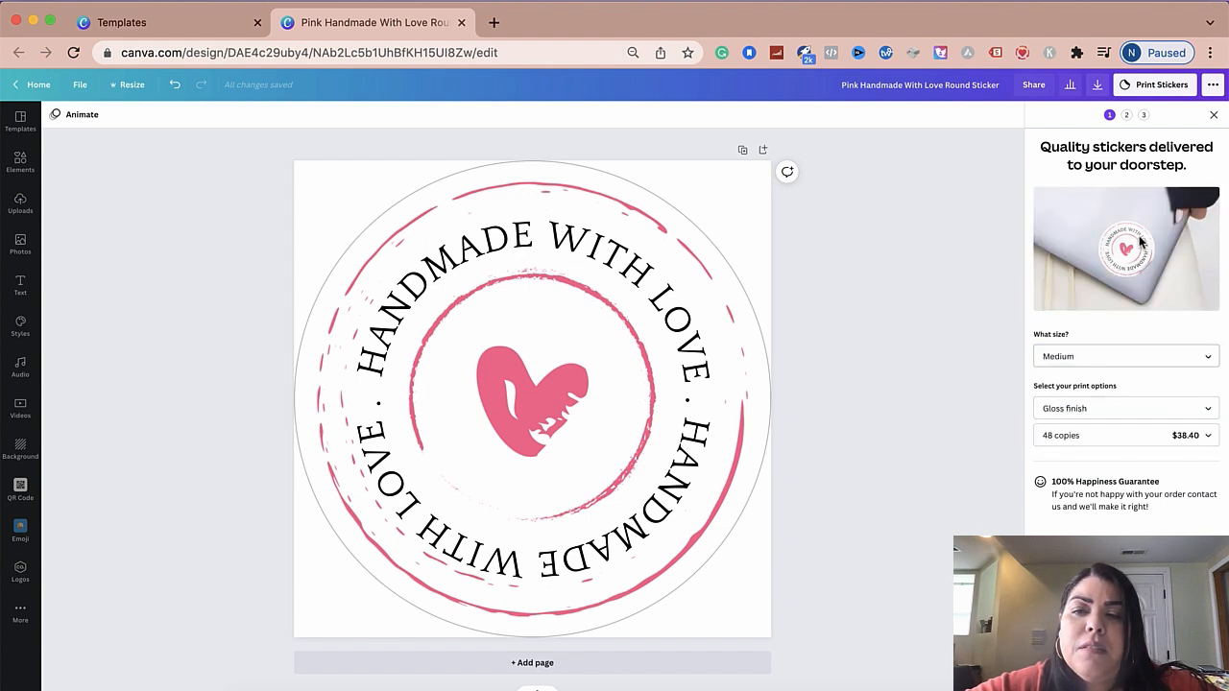
- Switch the sticker size back to Small (gloss, 48 copies, $26.40)
left_click(1125, 356)
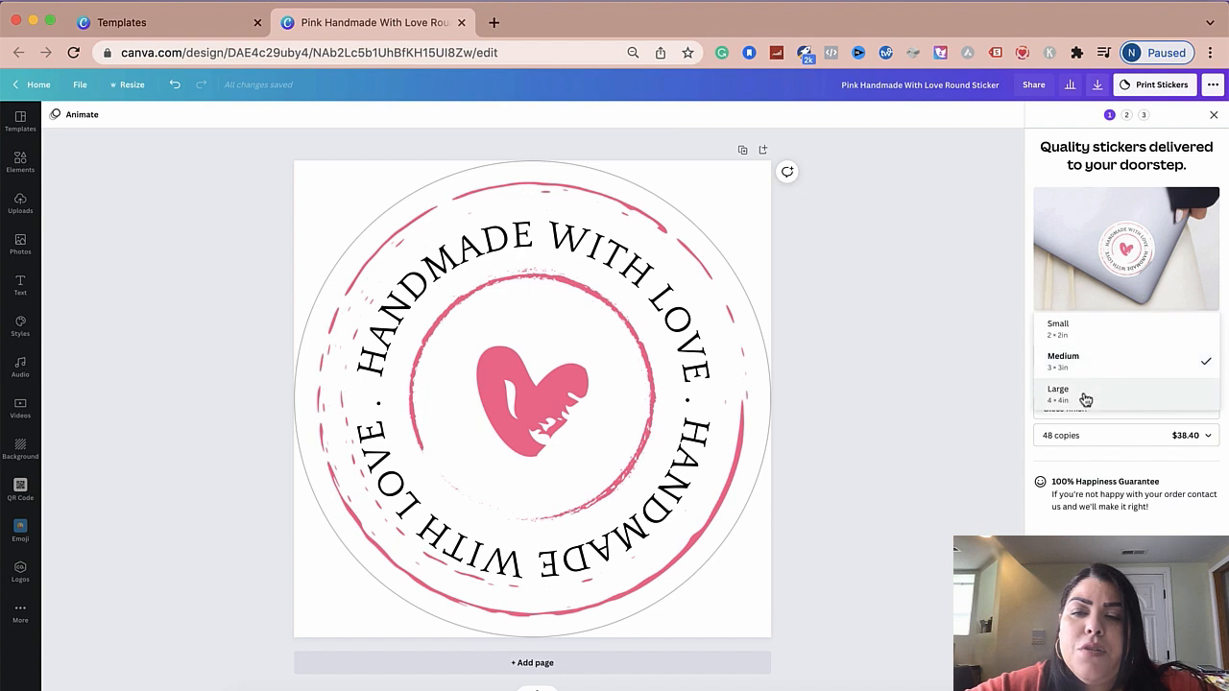
left_click(1057, 394)
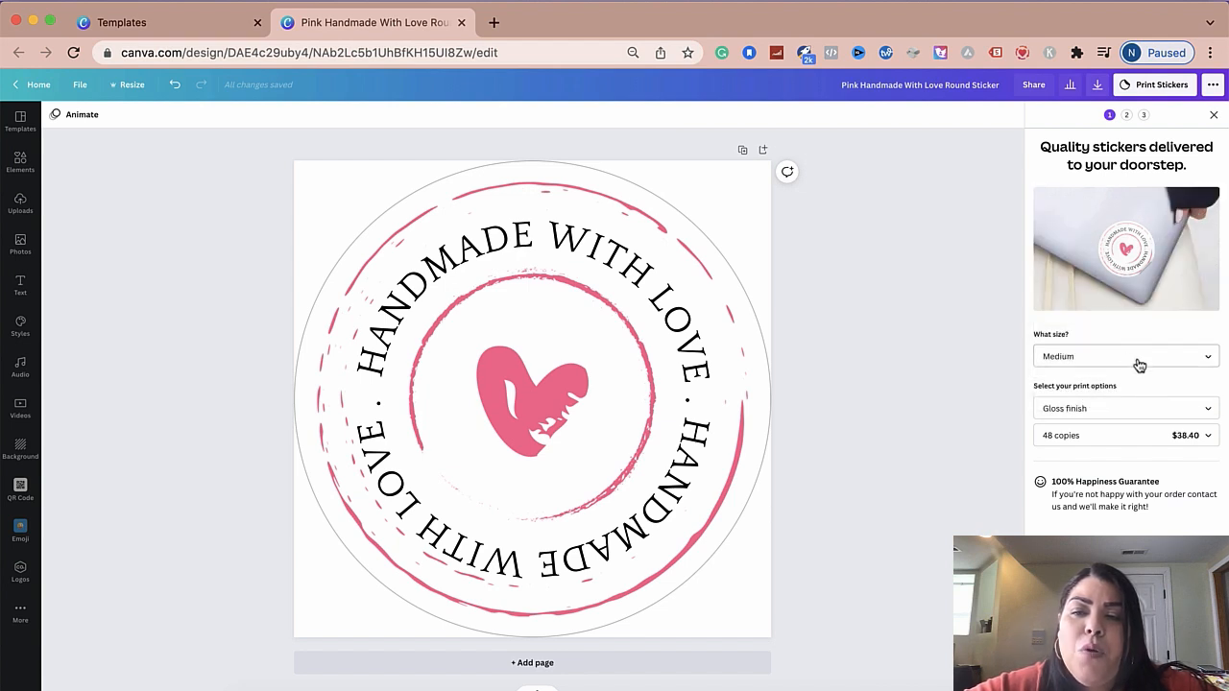
left_click(1125, 356)
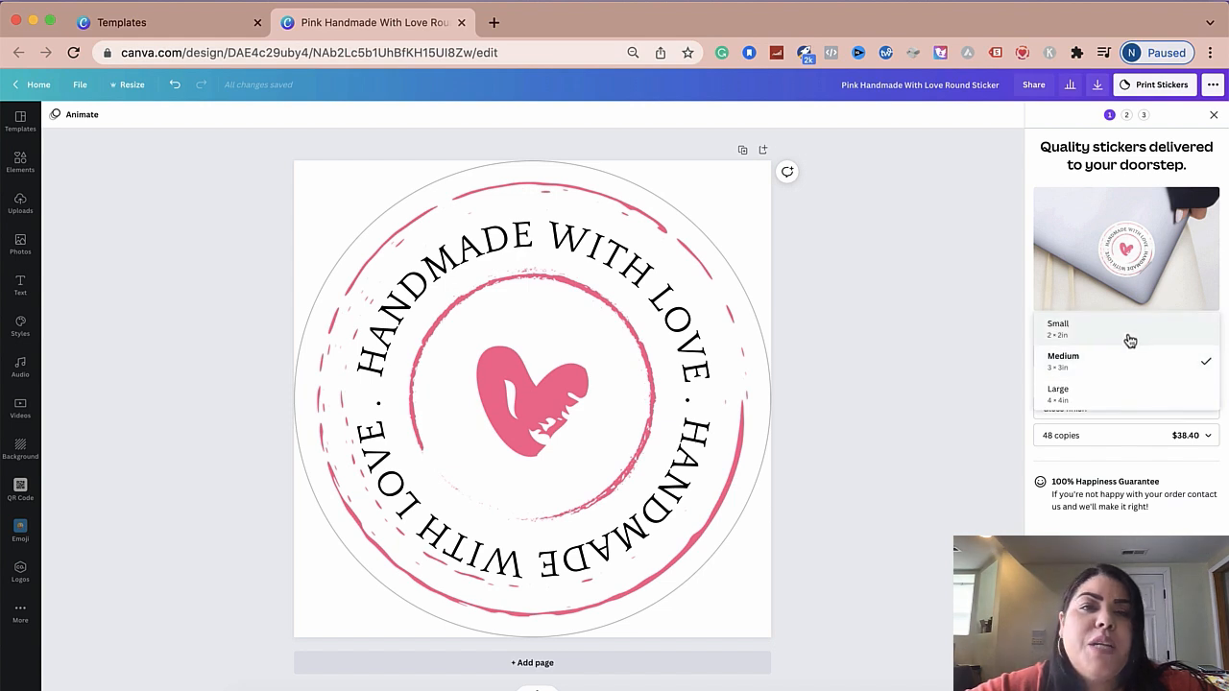
mouse_move(1116, 337)
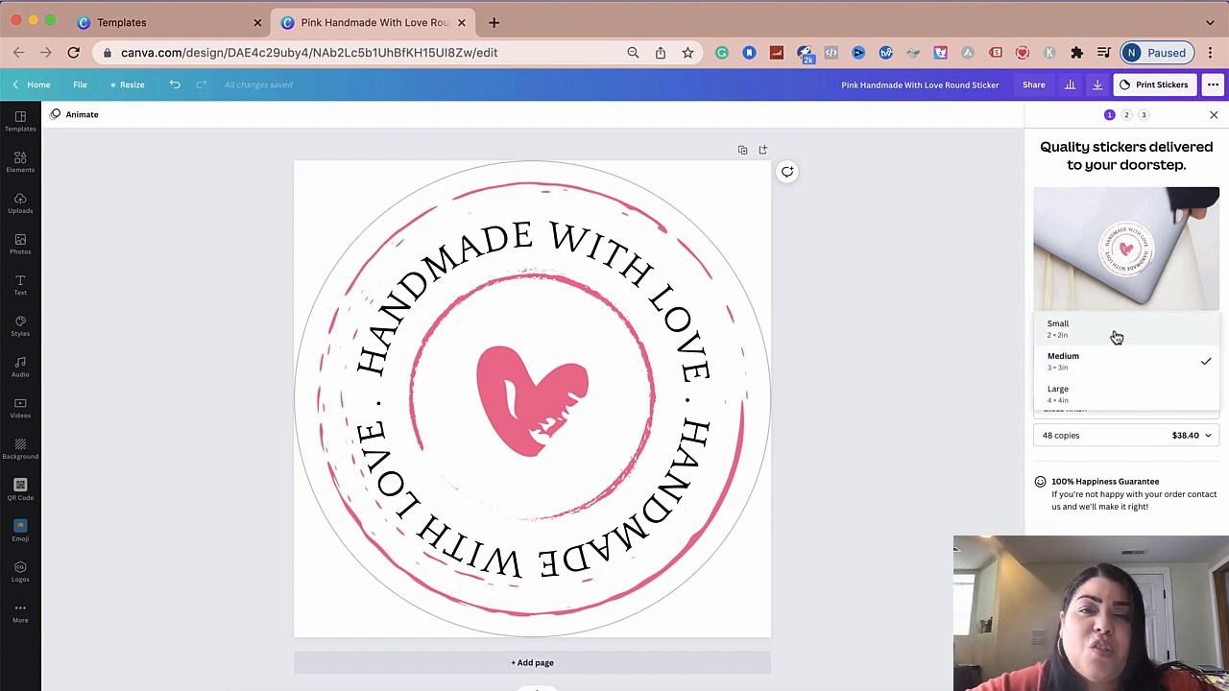
left_click(1058, 326)
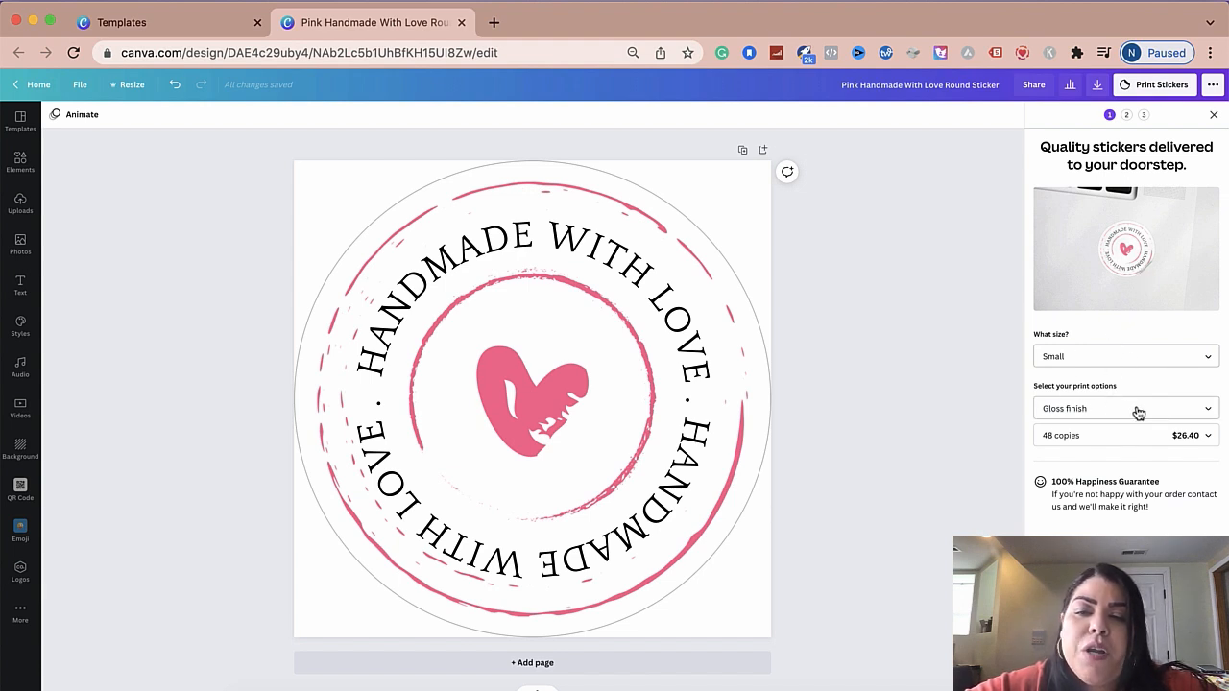
- Choose Matte instead of Gloss finish, keeping small size and 150 copies at $120
left_click(1125, 408)
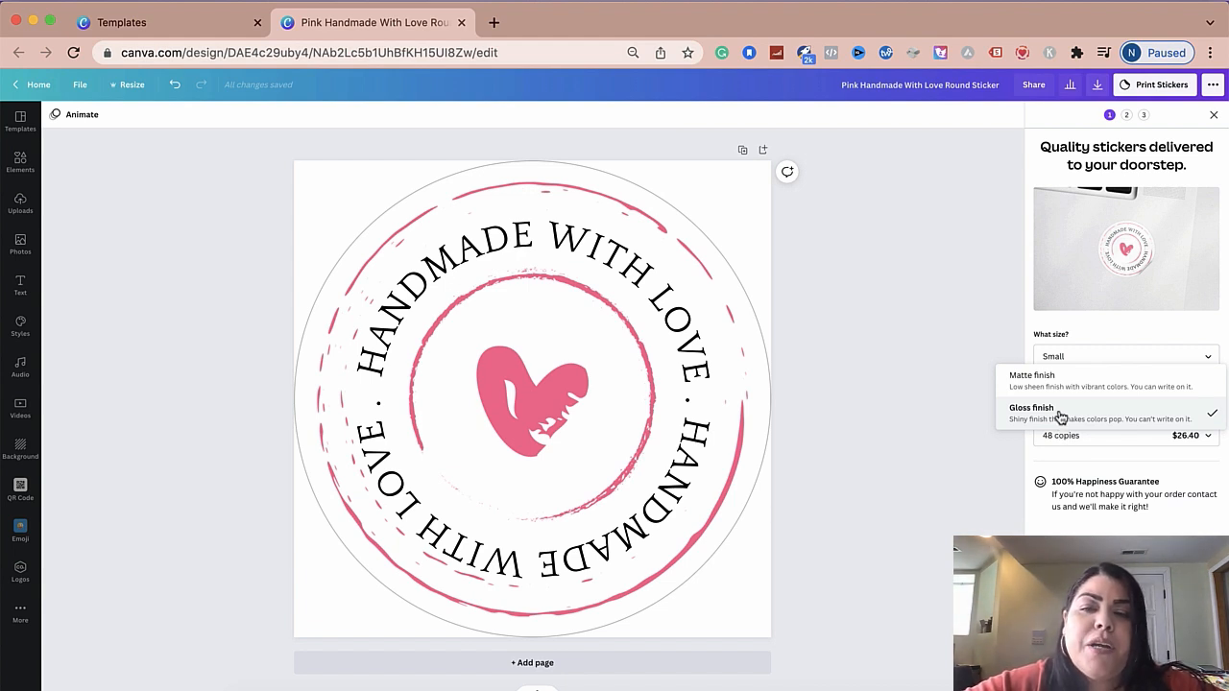
mouse_move(1053, 388)
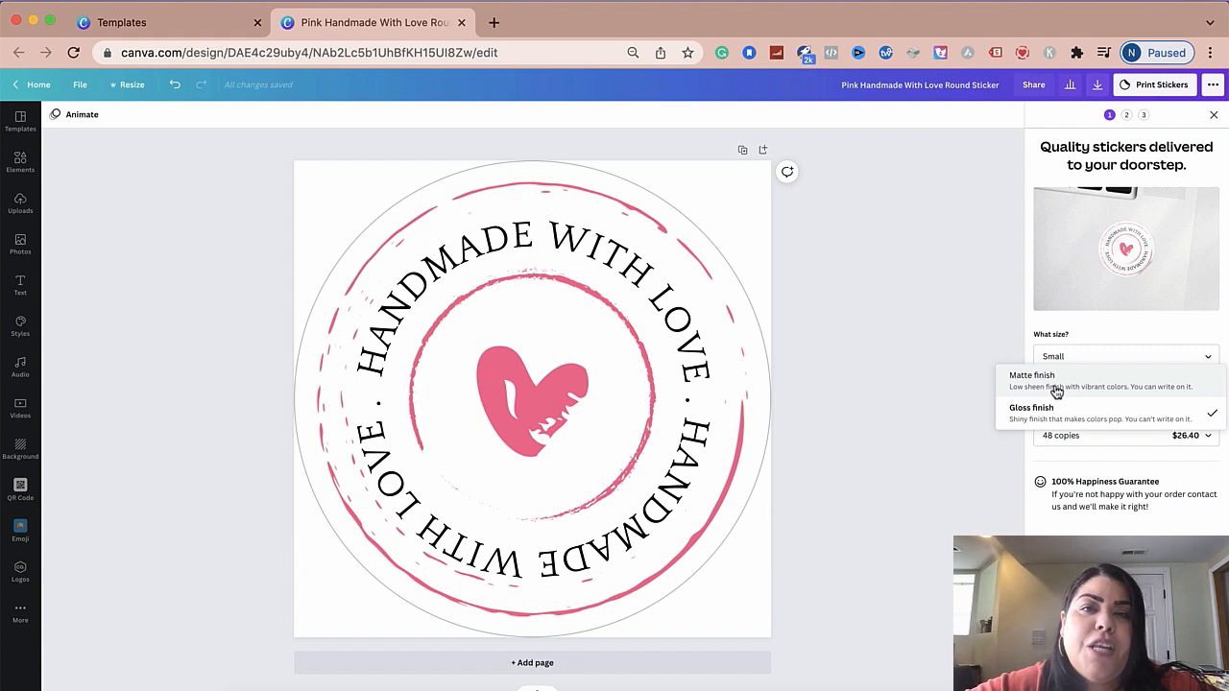
mouse_move(1049, 389)
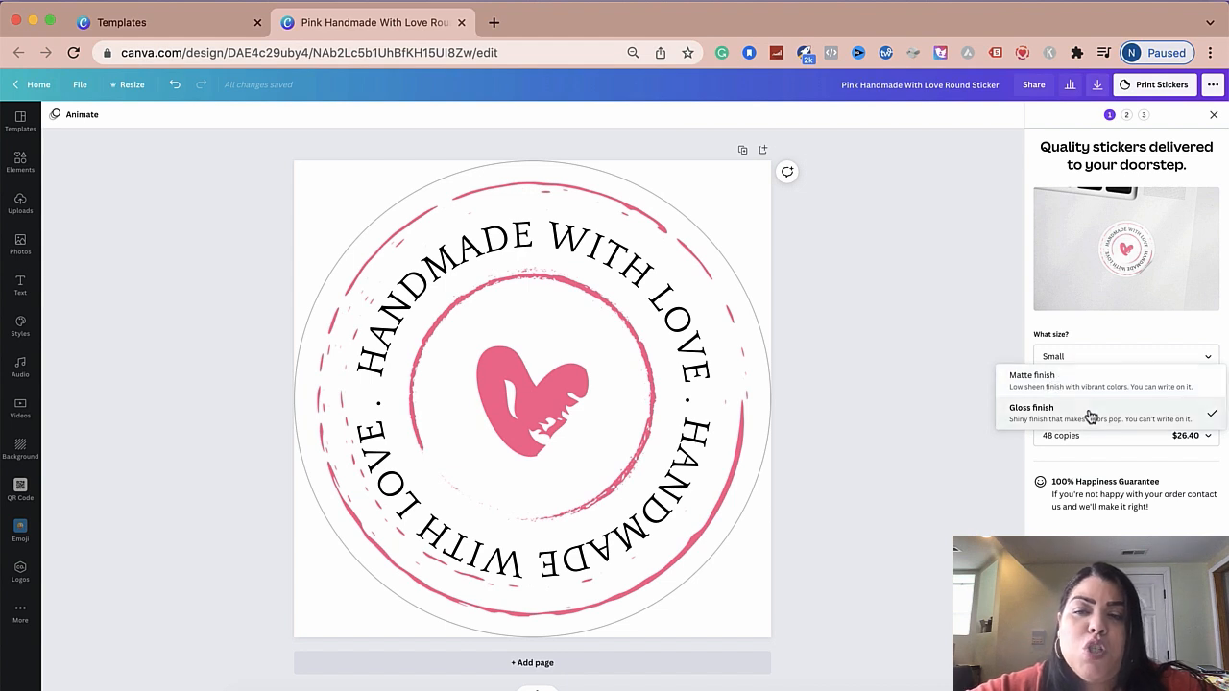
mouse_move(1020, 385)
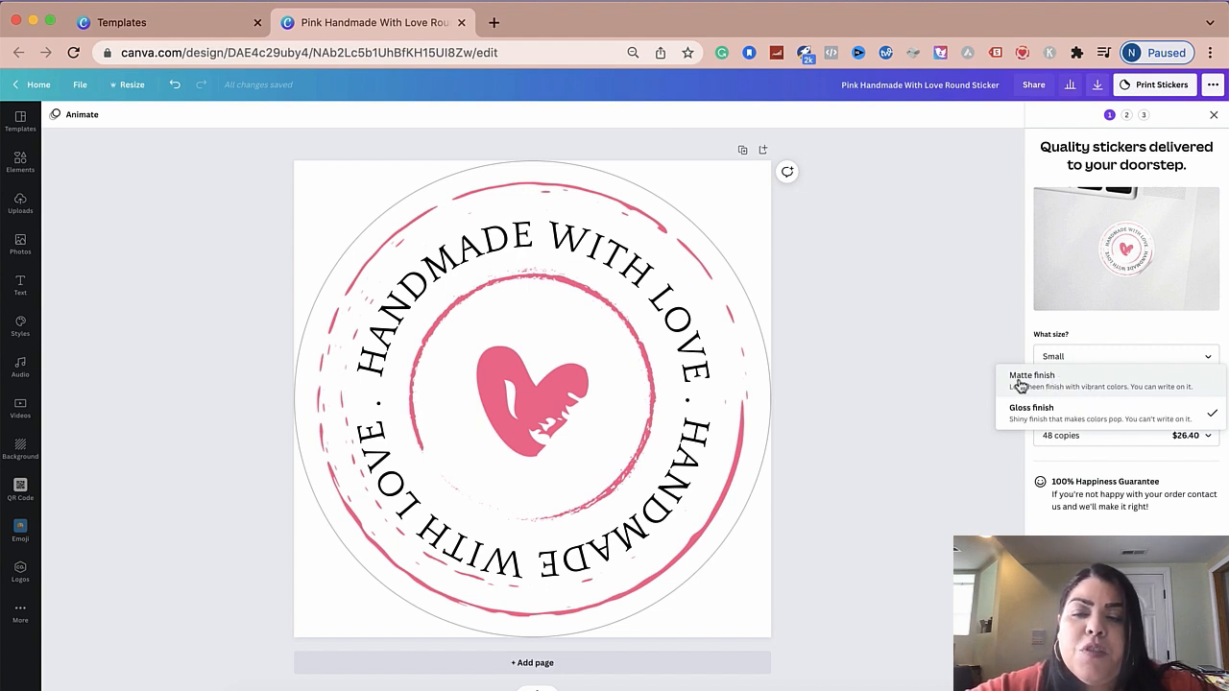
left_click(1032, 375)
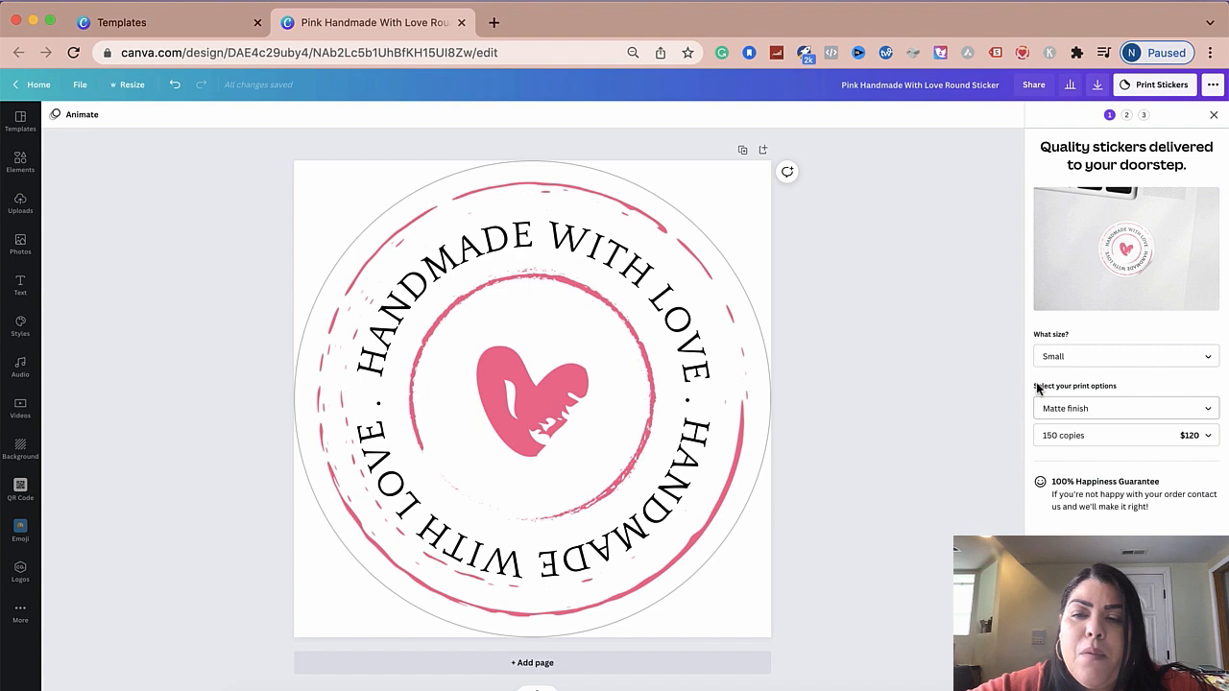
- Browse larger copy quantity prices, then switch the finish back to Gloss
left_click(1125, 435)
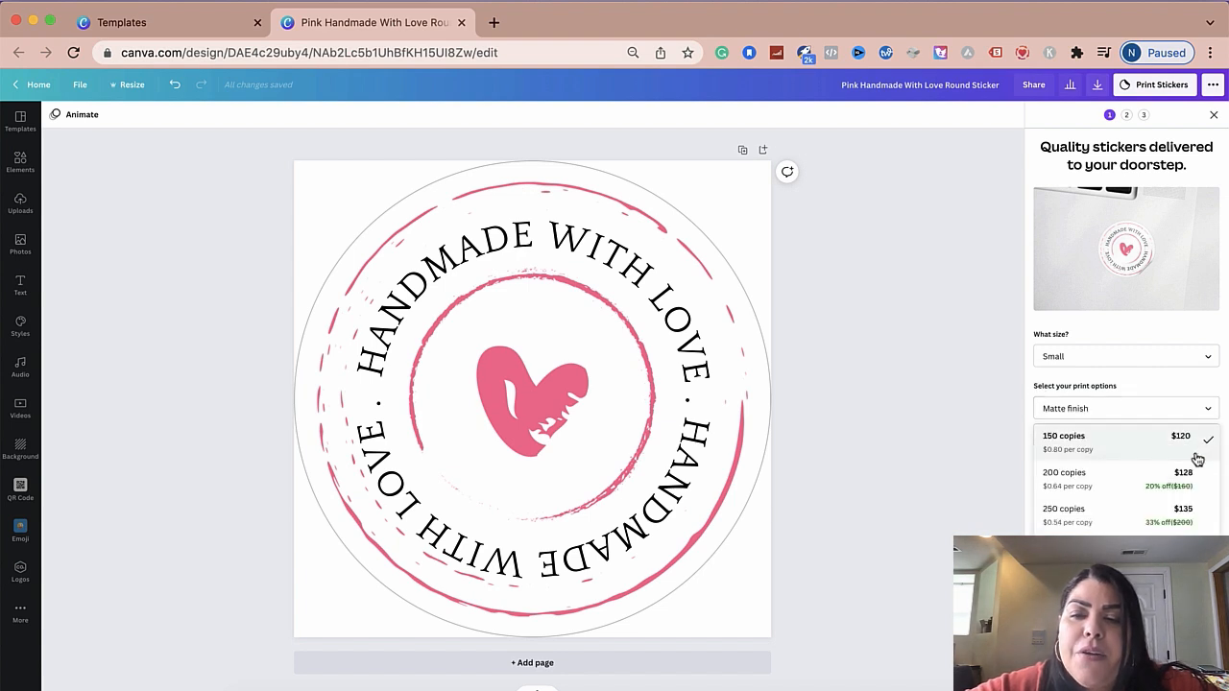
scroll("down", 3)
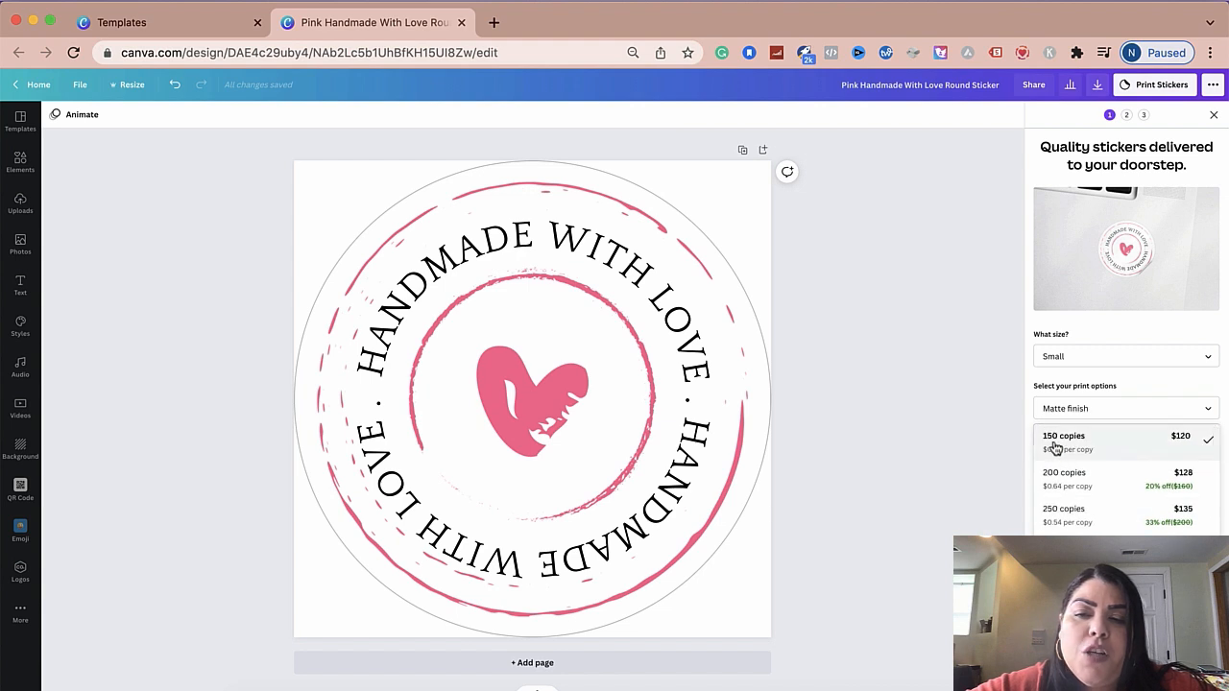
scroll("down", 3)
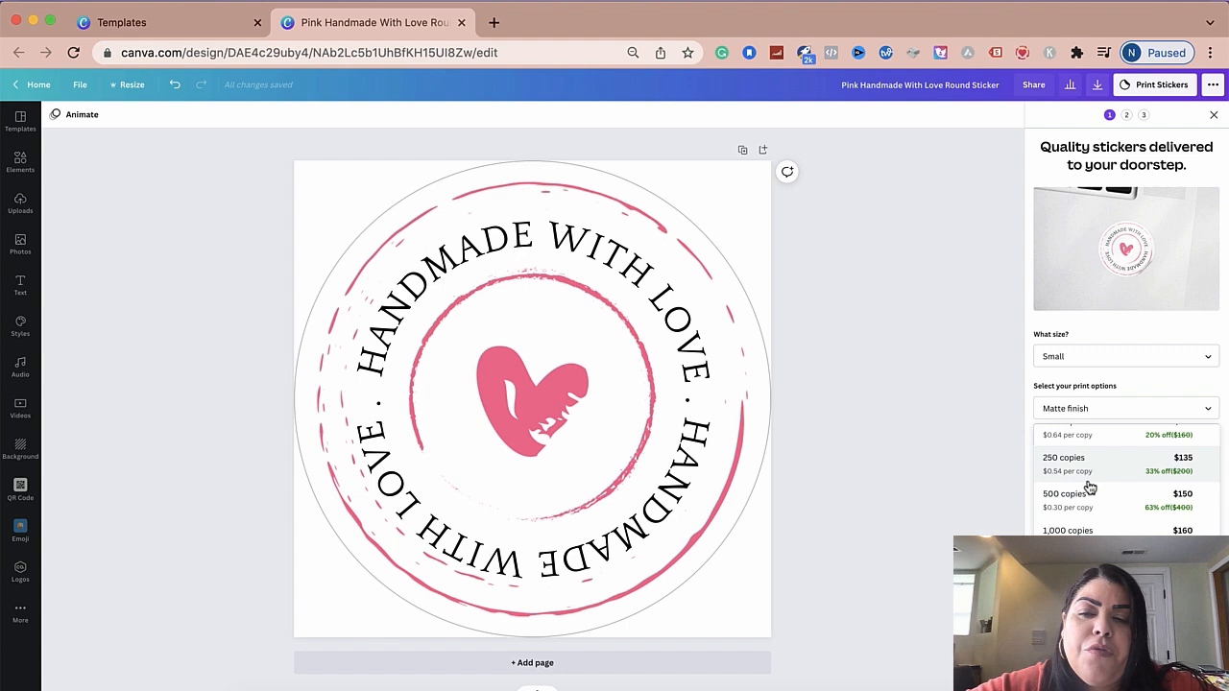
scroll("down", 3)
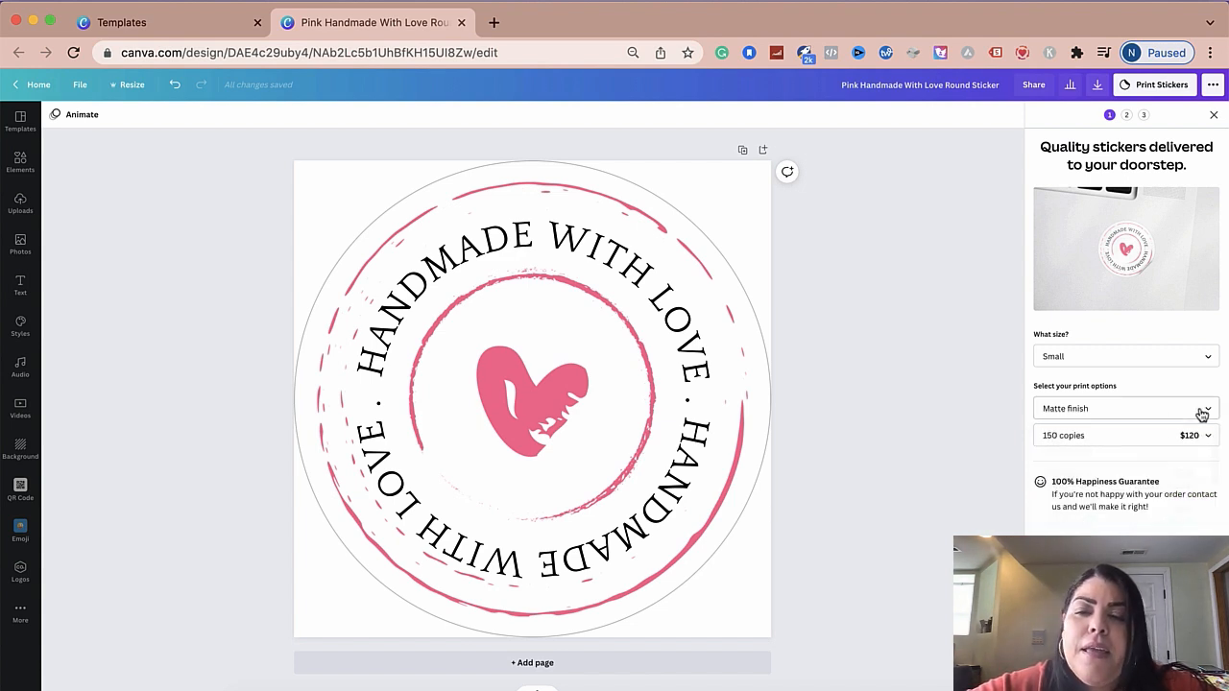
left_click(1125, 408)
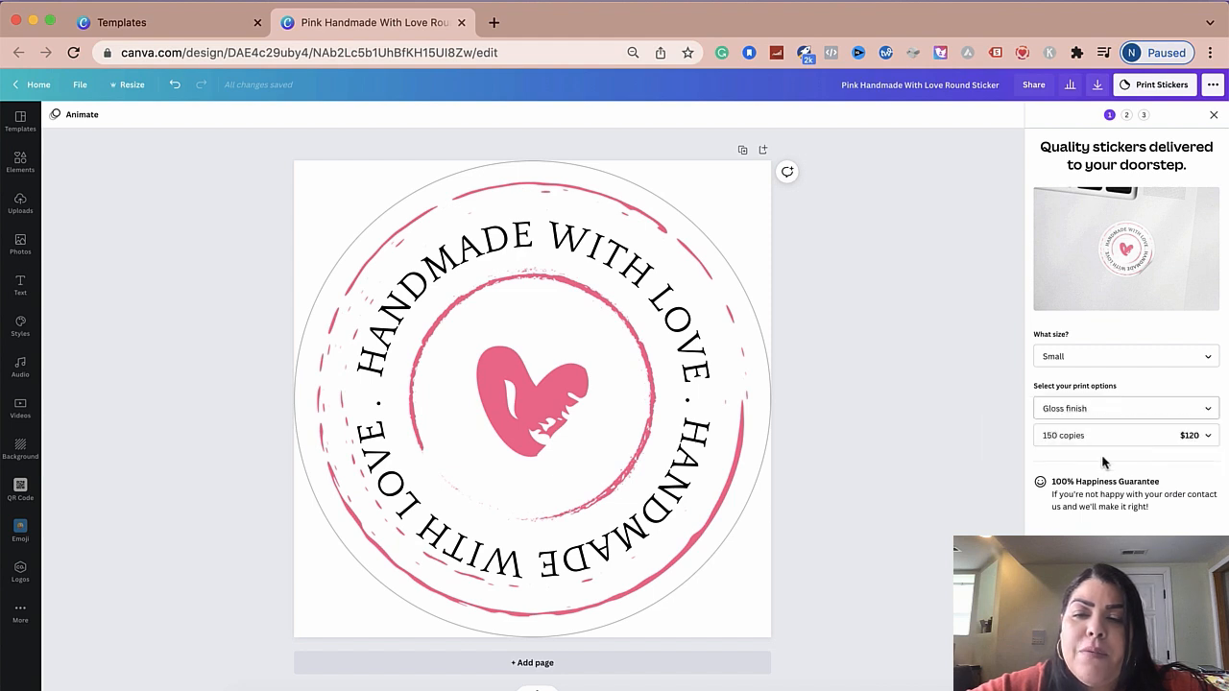
- Browse the copies list for small gloss stickers, from 12 copies at $13.20 to 48 at $26.40
left_click(1124, 435)
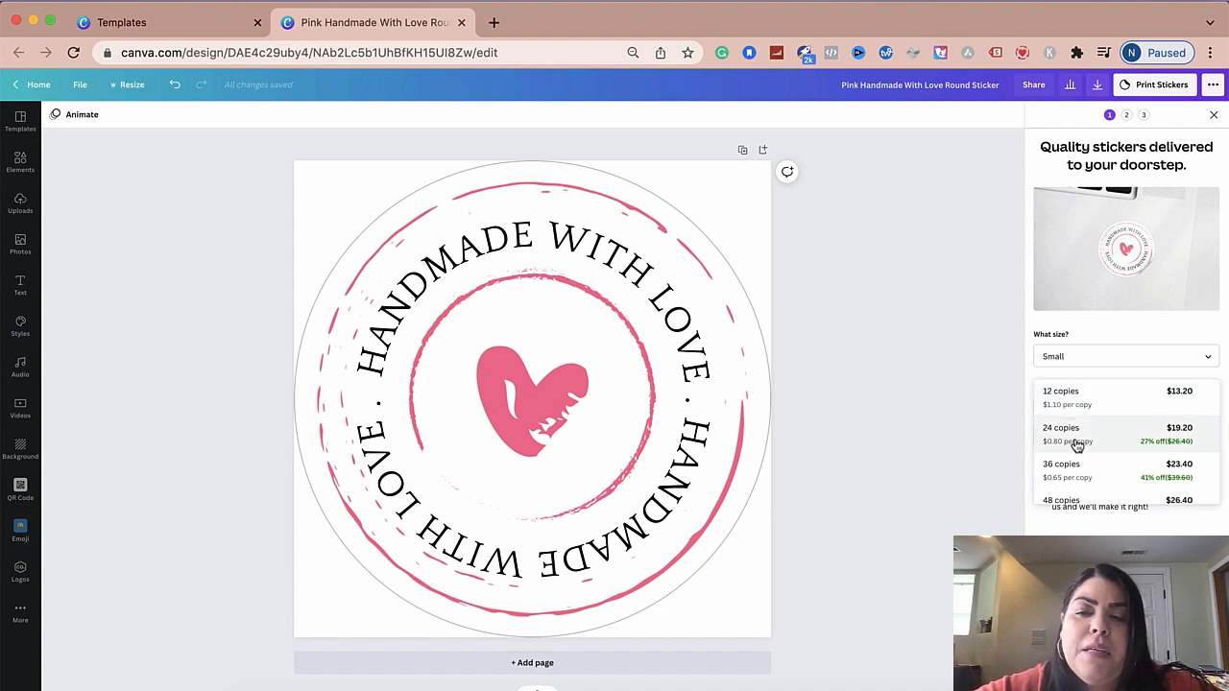
scroll("down", 3)
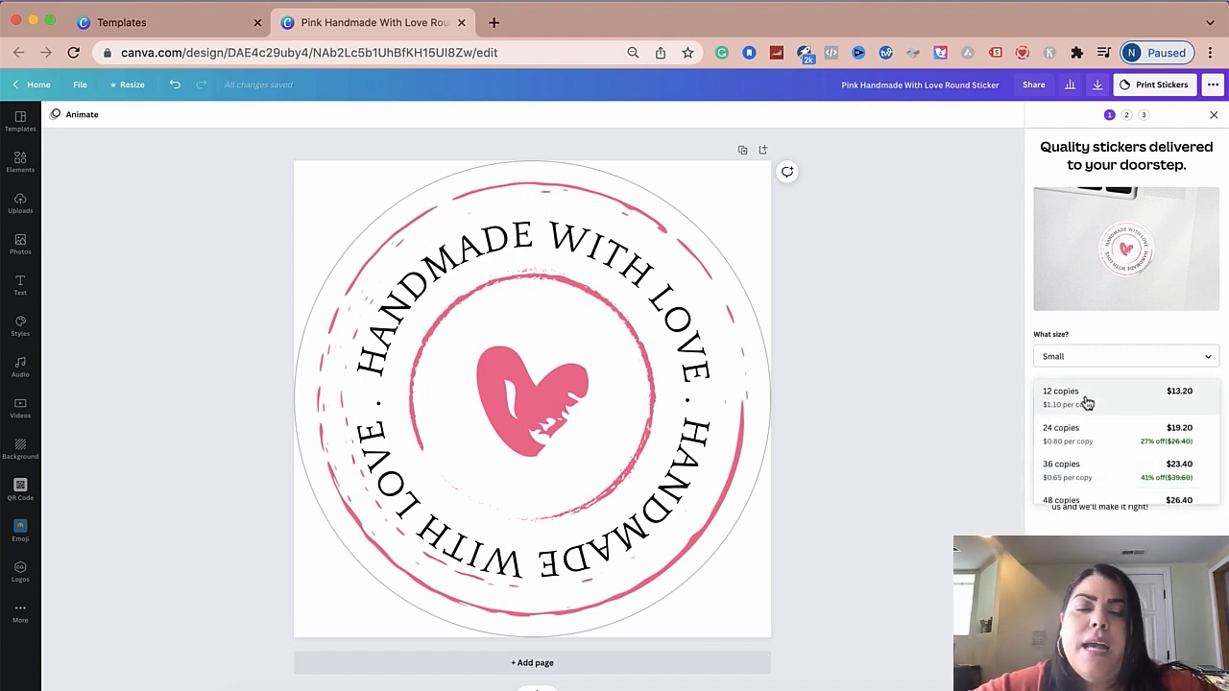
scroll("down", 3)
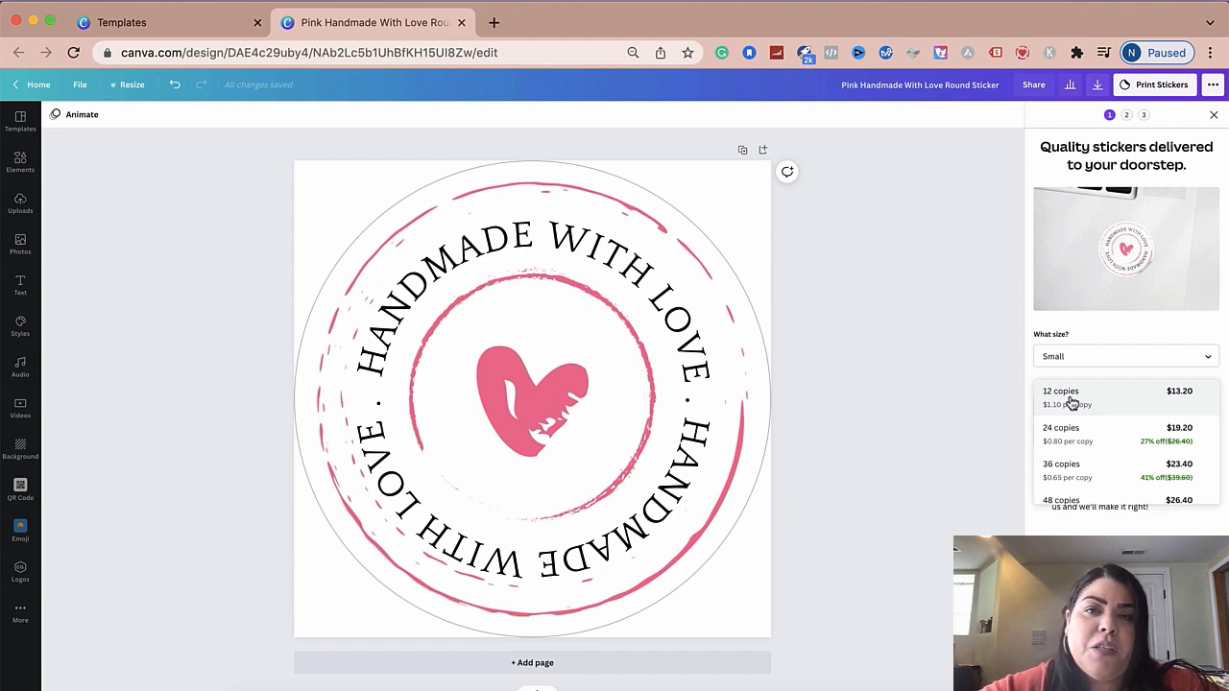
mouse_move(1121, 400)
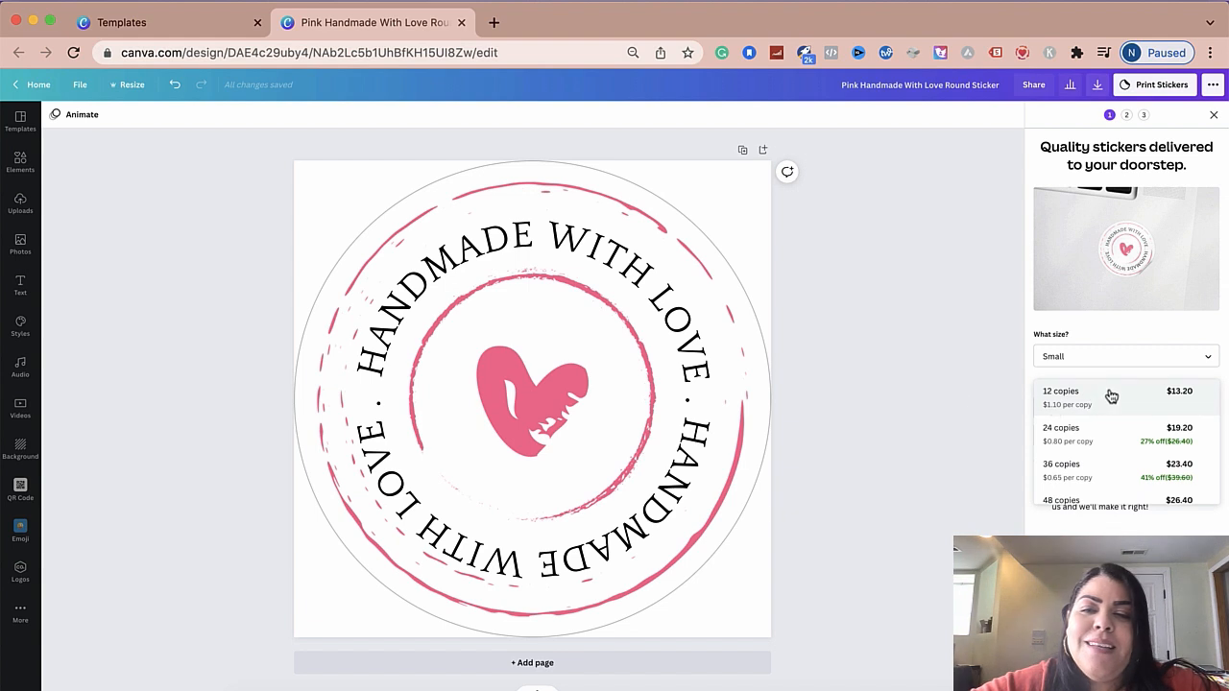
scroll("down", 3)
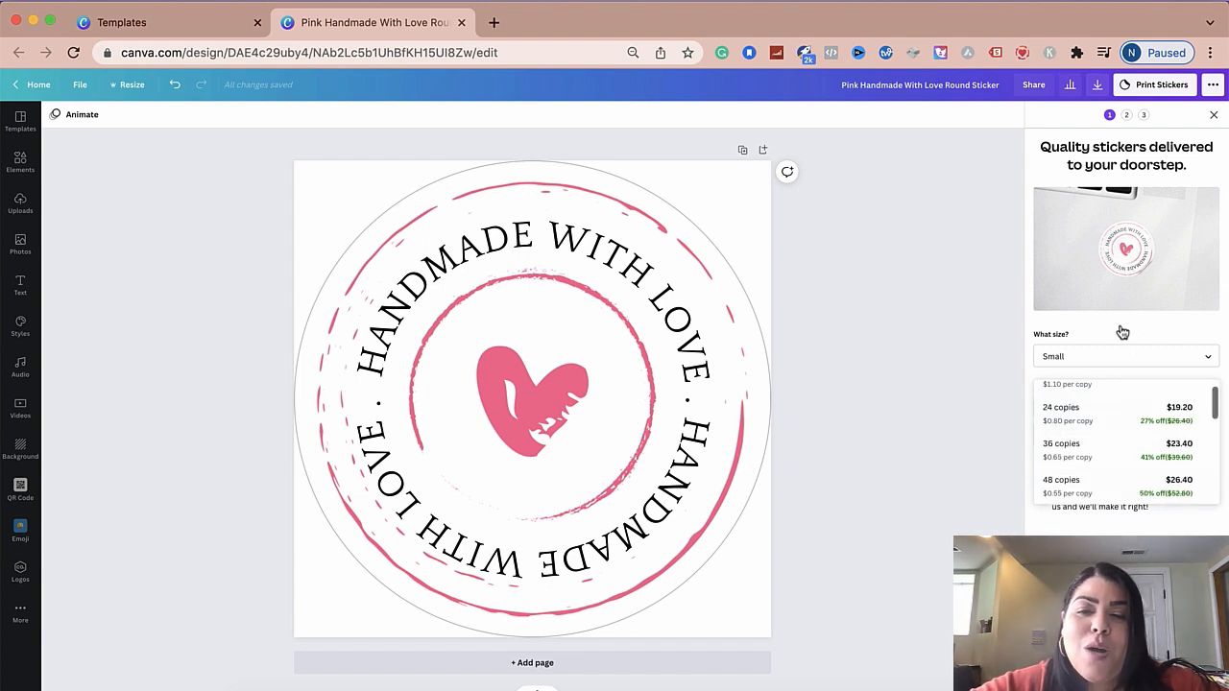